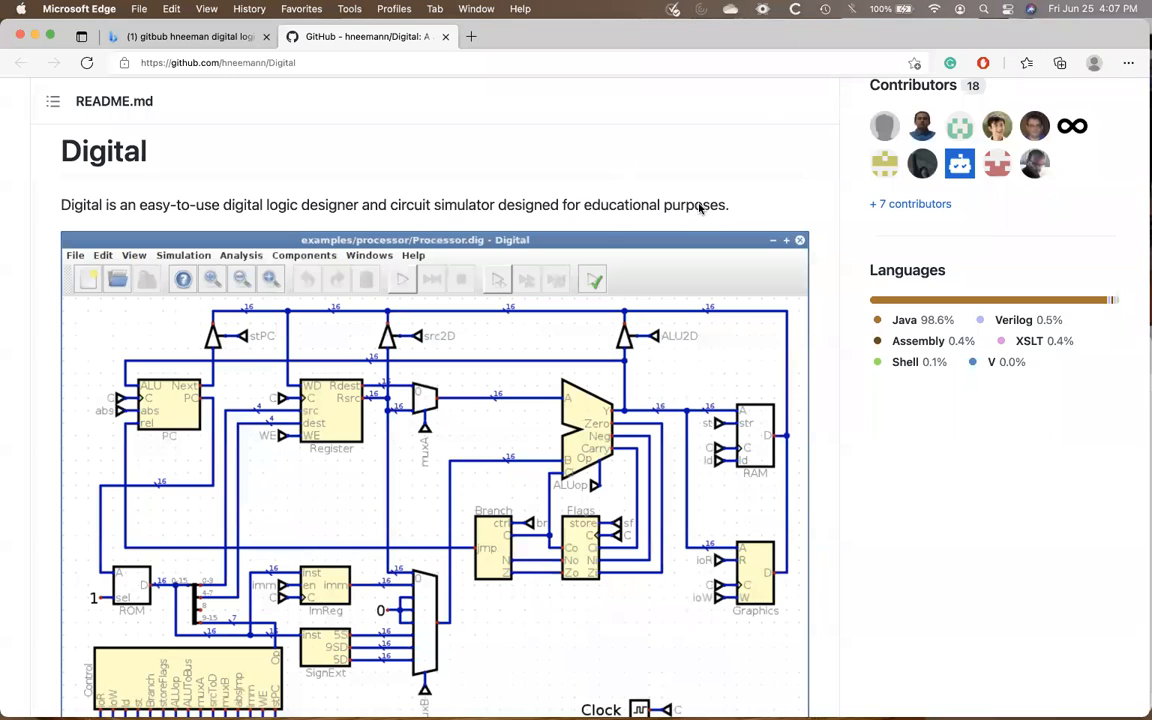
{"action": "mouse_move", "coordinate": [685, 266]}
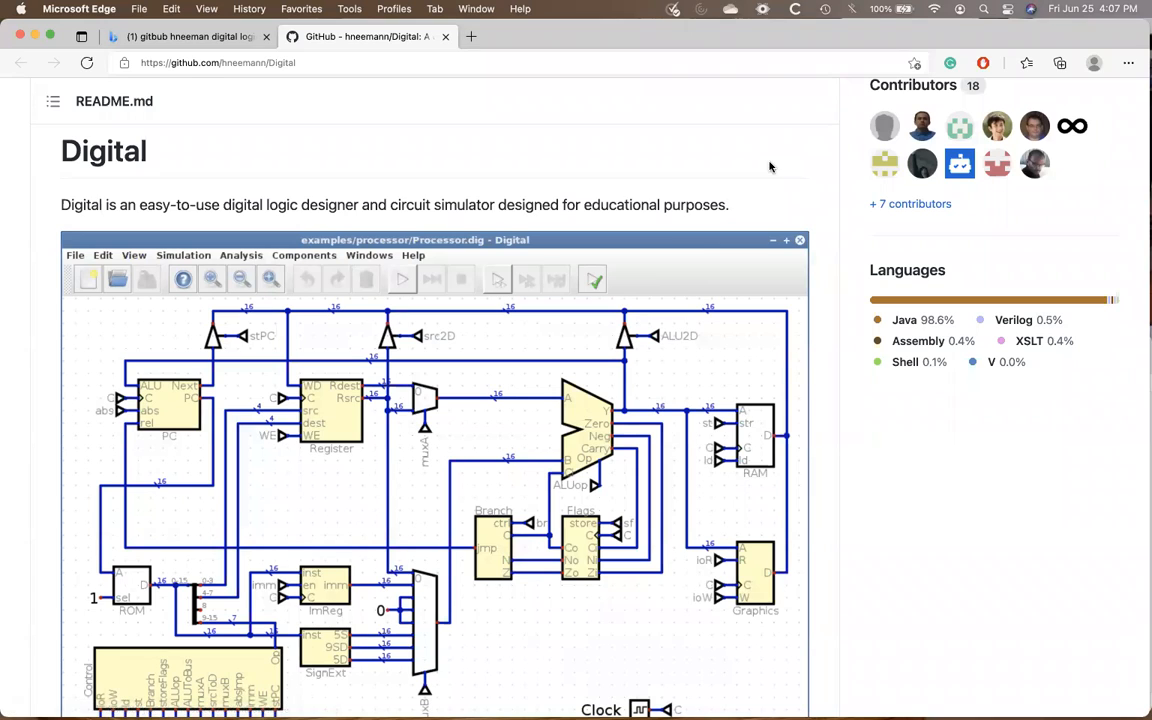
{"action": "mouse_move", "coordinate": [937, 546]}
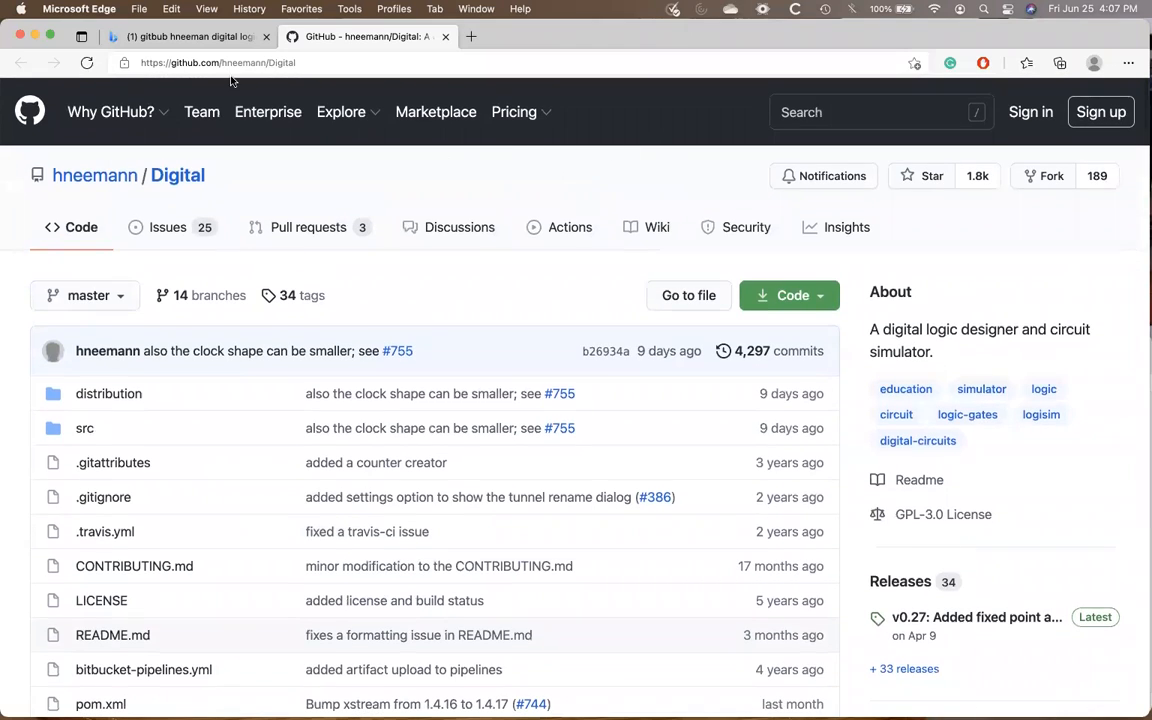
{"action": "left_click", "coordinate": [185, 37]}
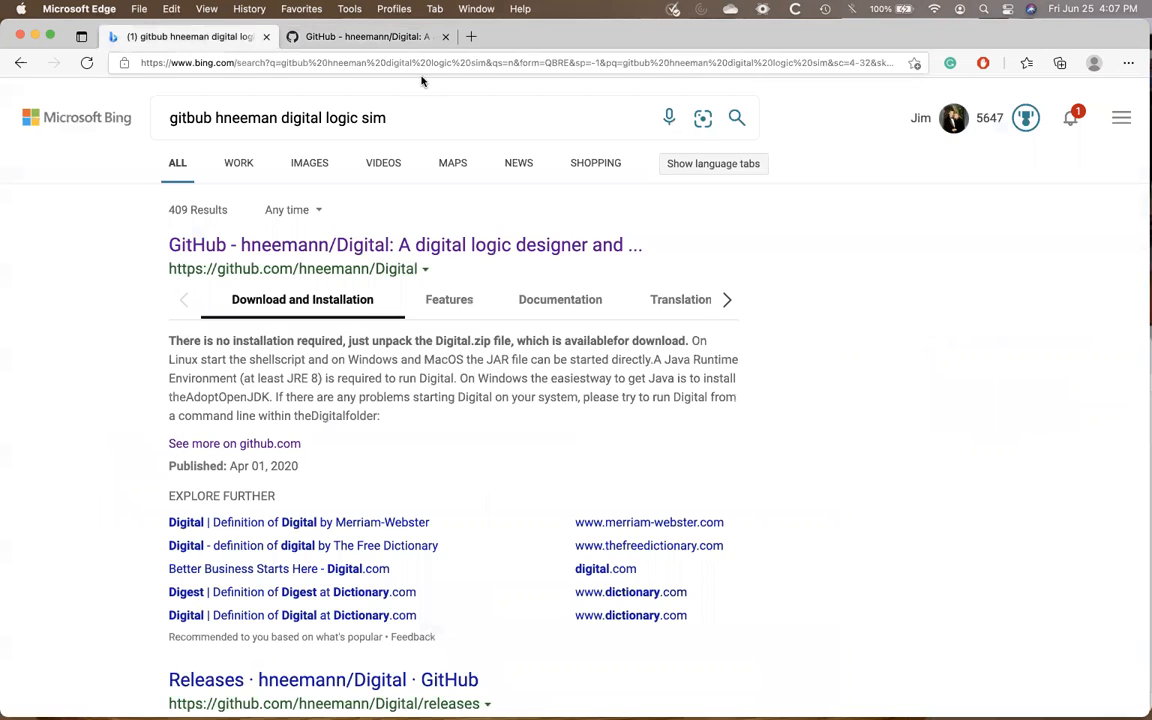
{"action": "left_click", "coordinate": [308, 137]}
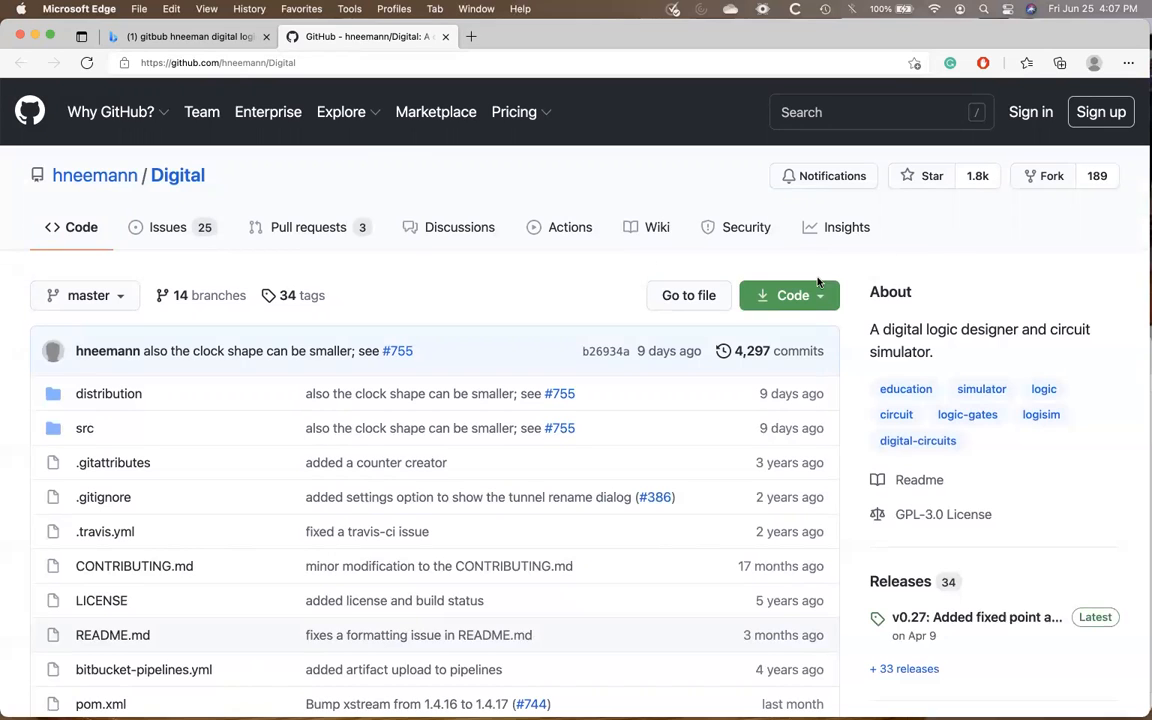
{"action": "mouse_move", "coordinate": [808, 216]}
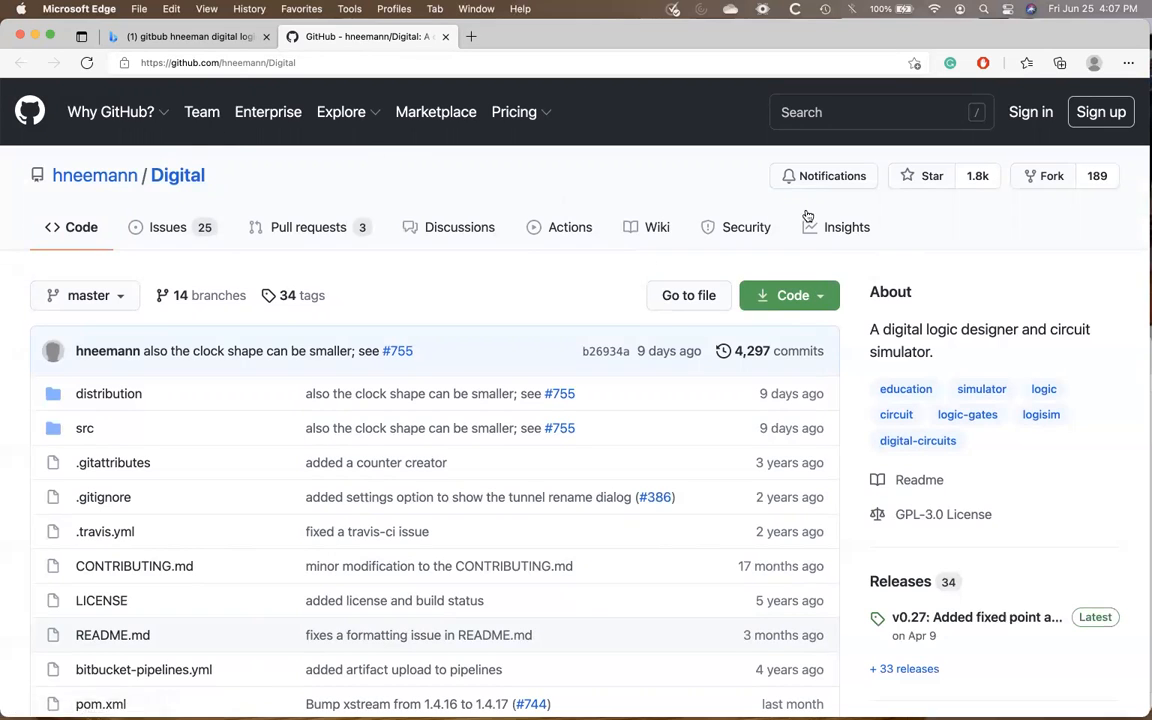
{"action": "left_click", "coordinate": [789, 295]}
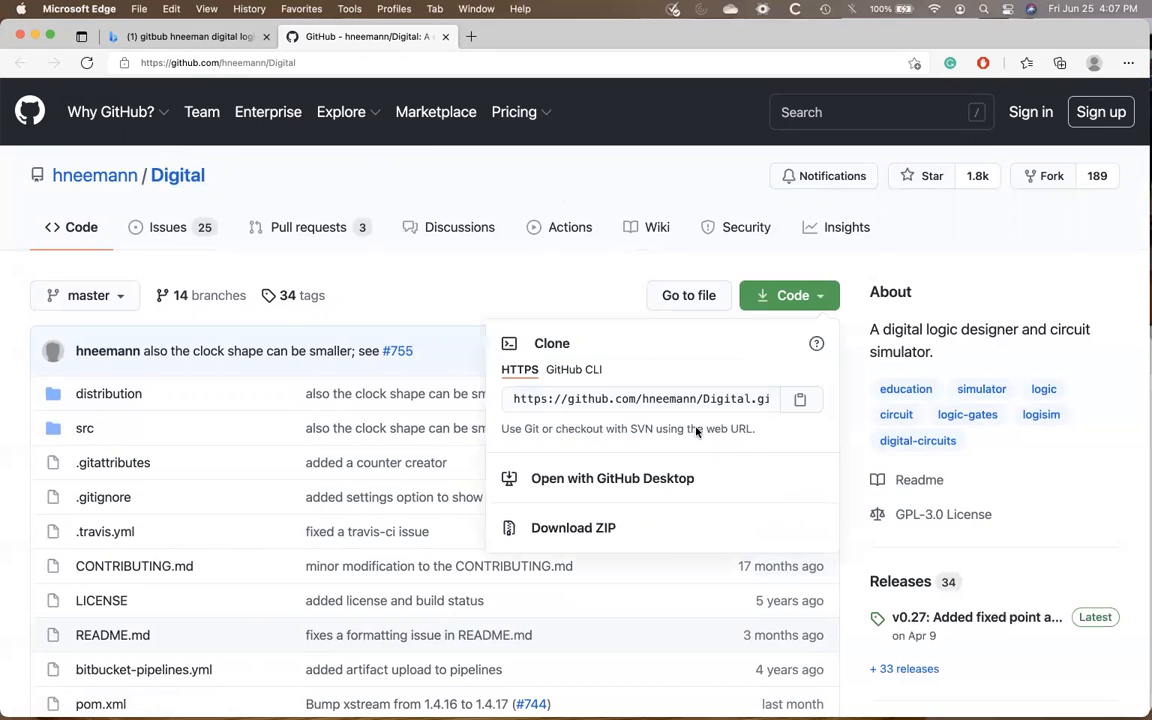
{"action": "mouse_move", "coordinate": [540, 290]}
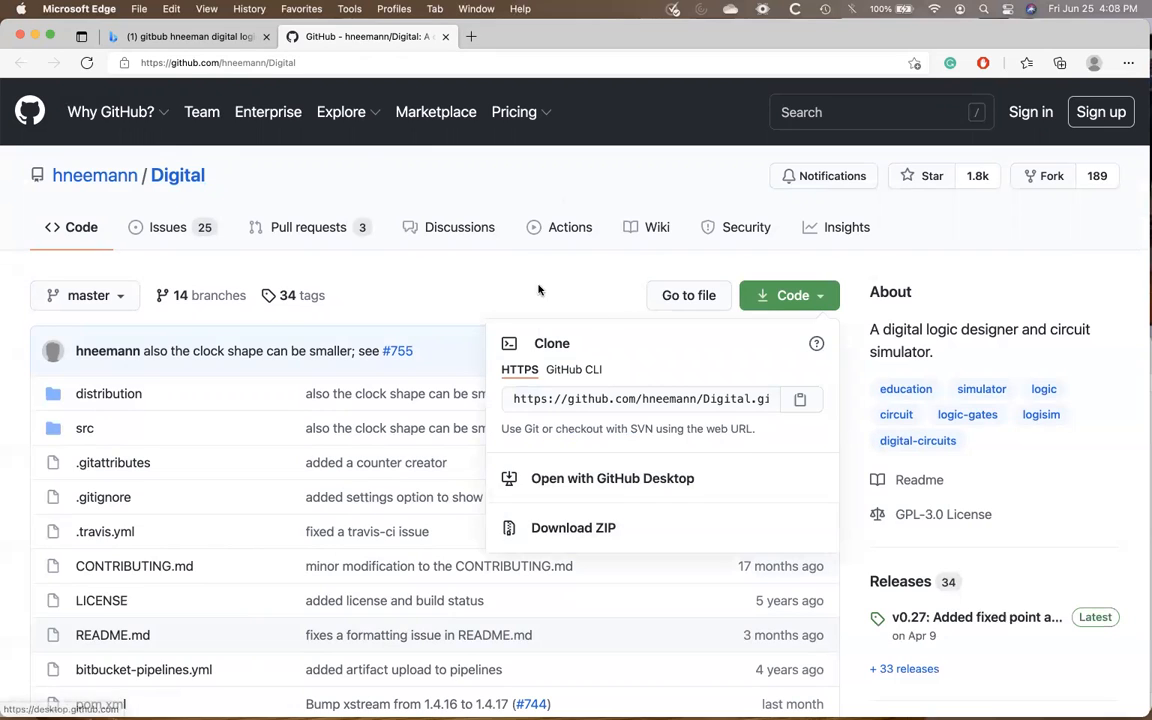
{"action": "mouse_move", "coordinate": [460, 271]}
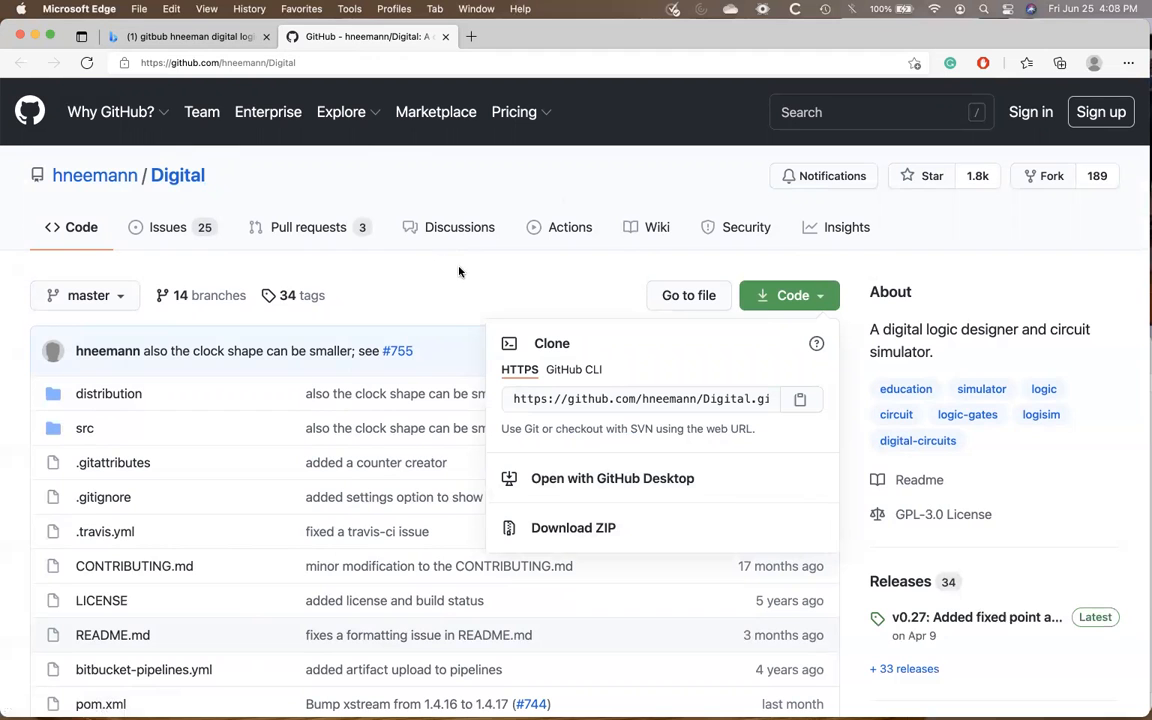
{"action": "left_click", "coordinate": [479, 271]}
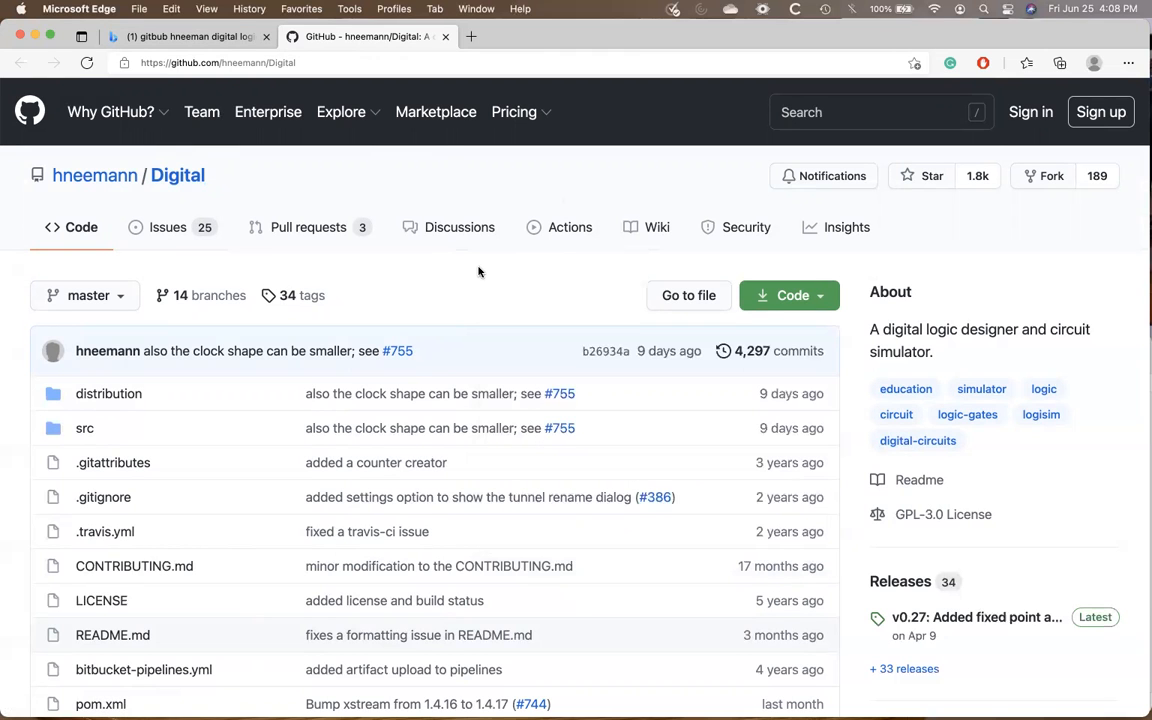
{"action": "scroll", "scroll_direction": "down", "scroll_amount": 3}
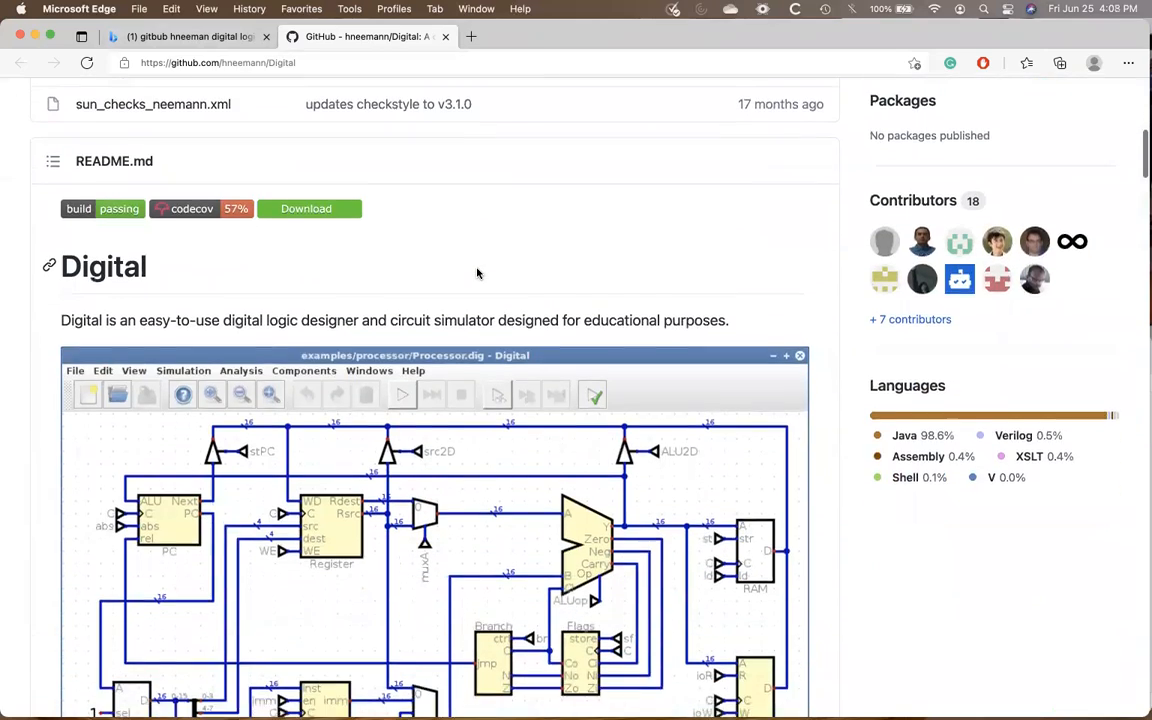
{"action": "scroll", "scroll_direction": "down", "scroll_amount": 3}
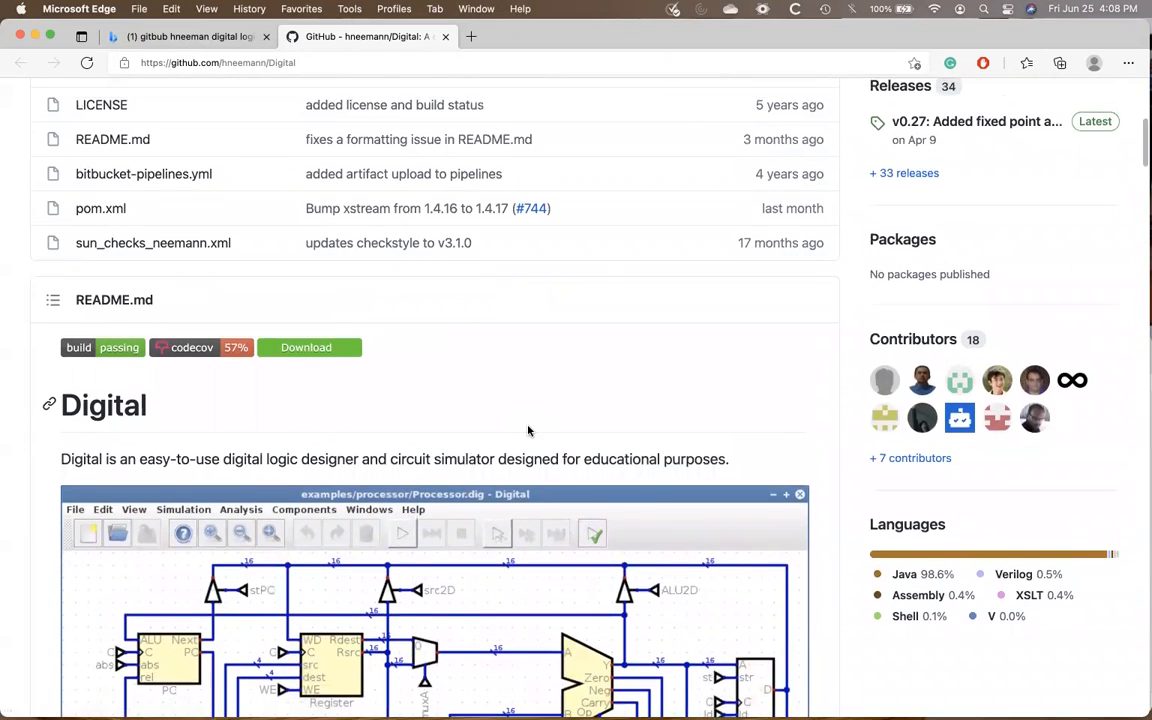
{"action": "scroll", "scroll_direction": "down", "scroll_amount": 3}
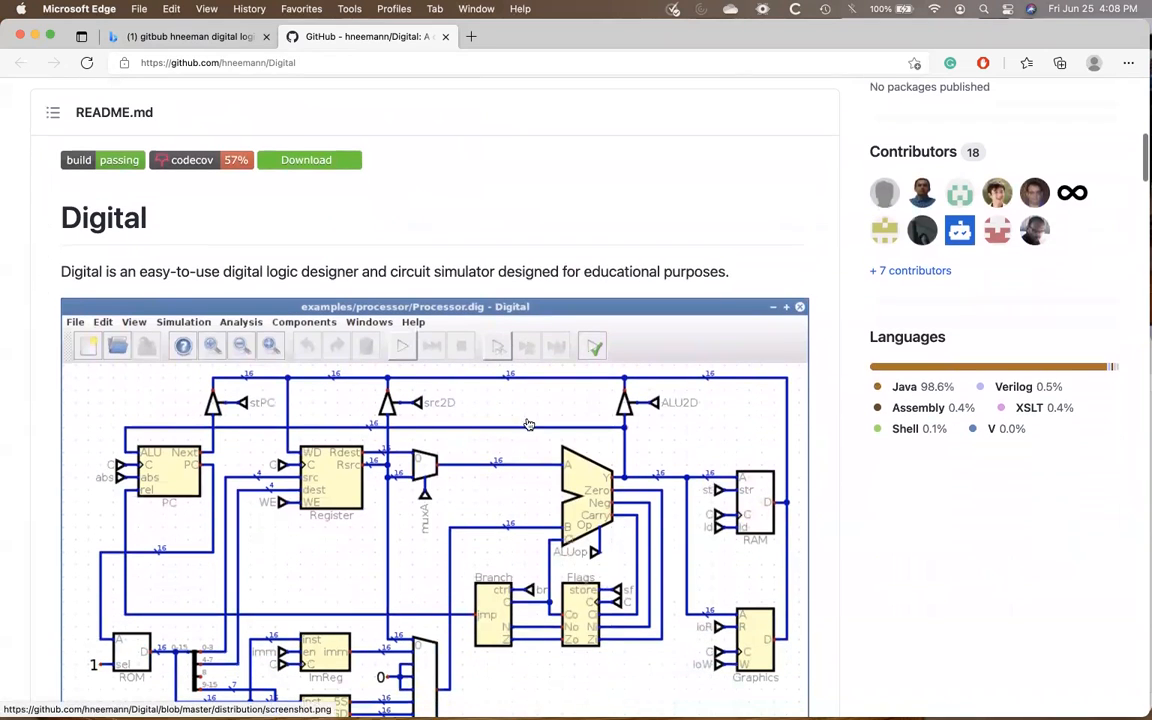
{"action": "scroll", "scroll_direction": "down", "scroll_amount": 3}
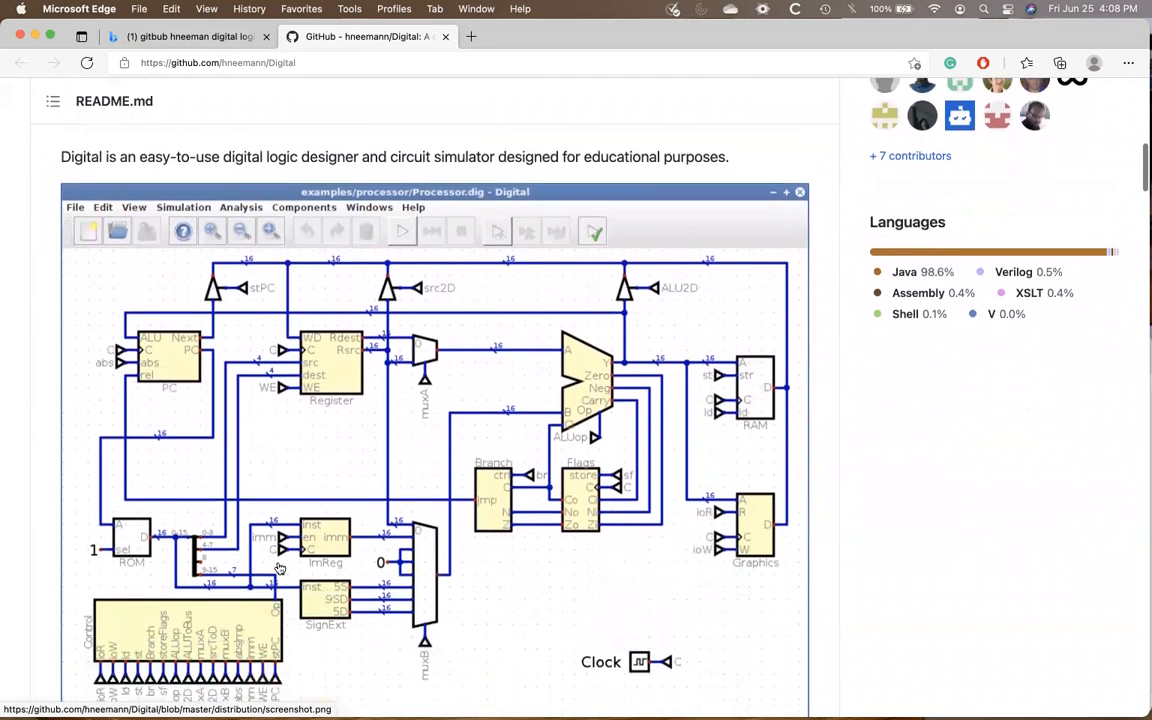
{"action": "scroll", "scroll_direction": "down", "scroll_amount": 3}
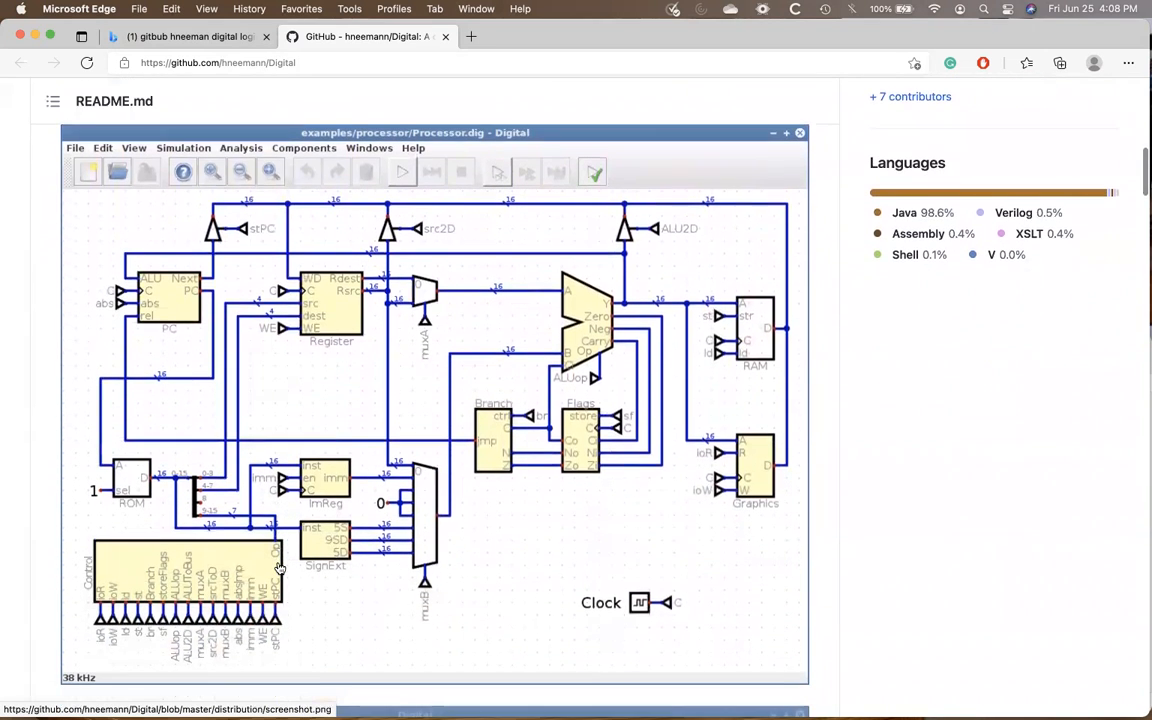
{"action": "scroll", "scroll_direction": "down", "scroll_amount": 3}
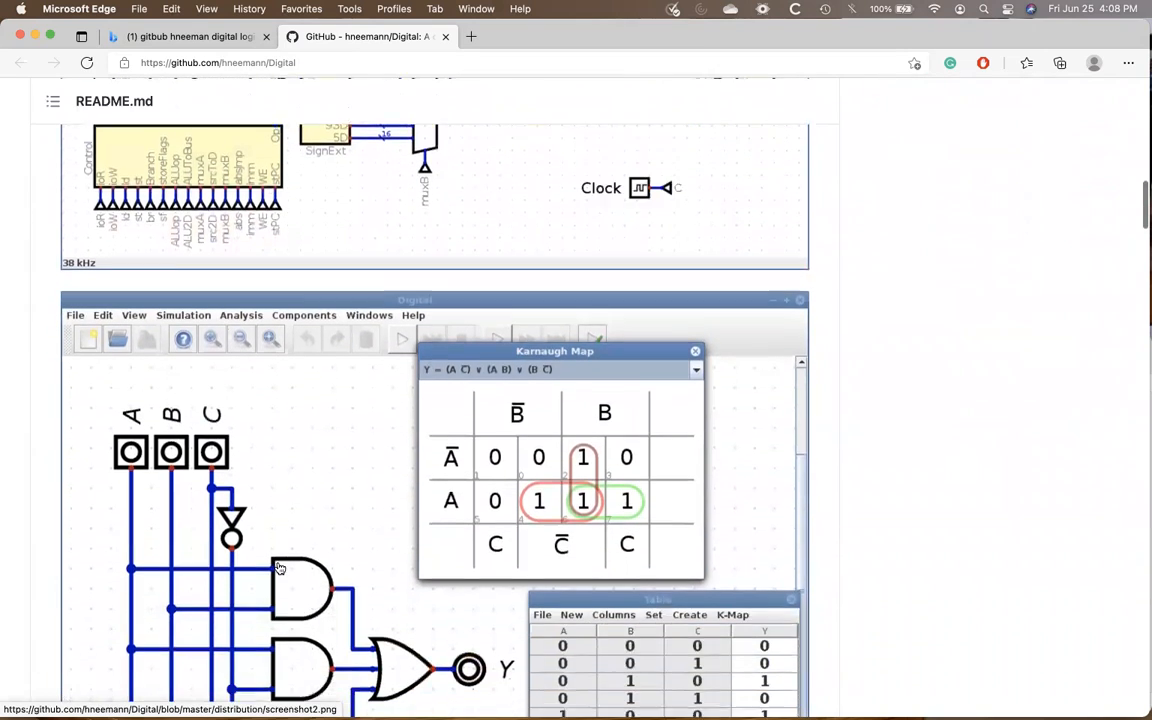
{"action": "scroll", "scroll_direction": "down", "scroll_amount": 3}
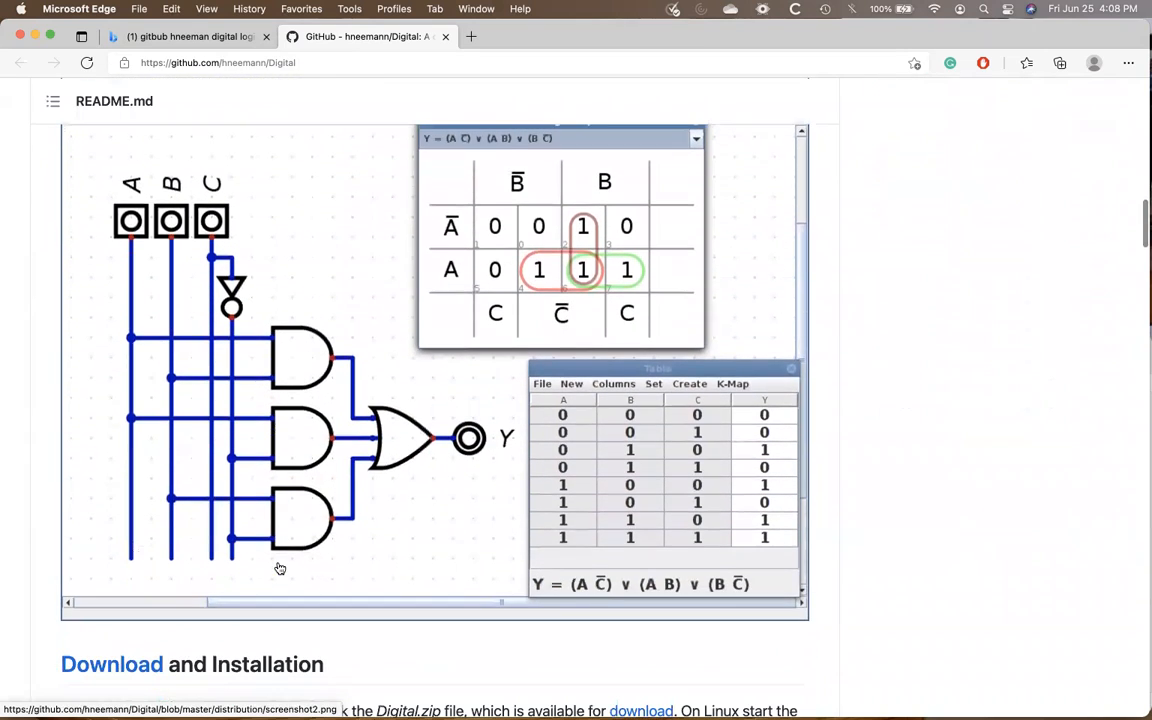
{"action": "scroll", "scroll_direction": "down", "scroll_amount": 3}
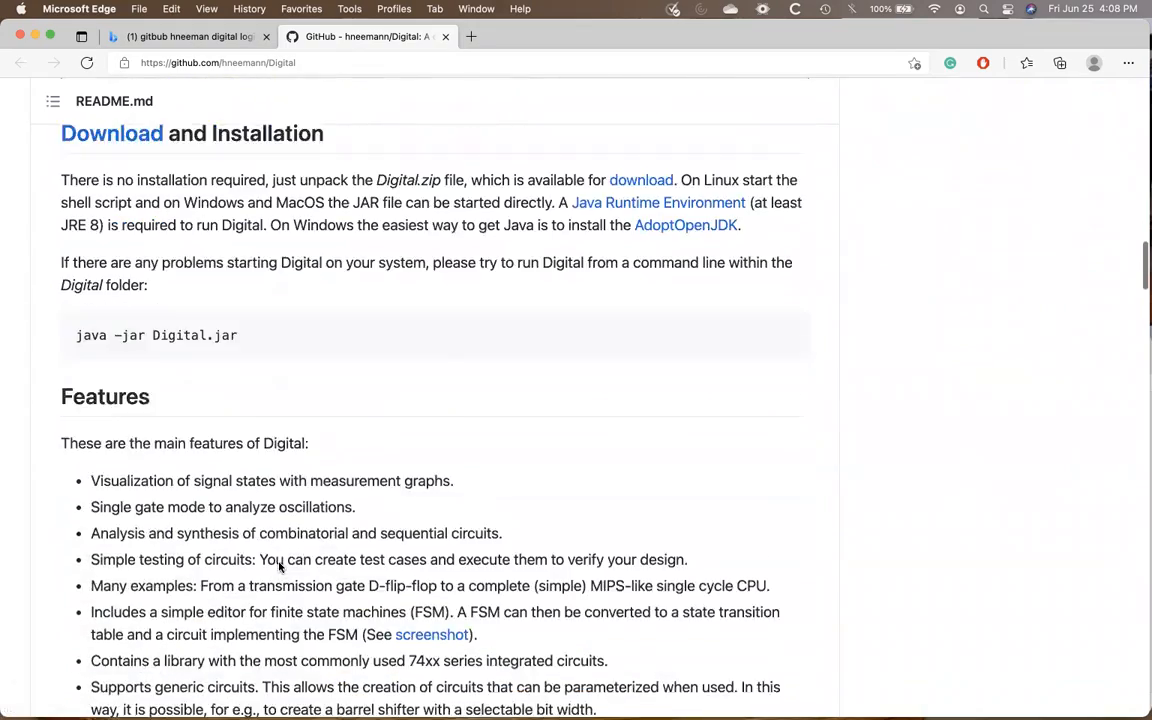
{"action": "scroll", "scroll_direction": "down", "scroll_amount": 3}
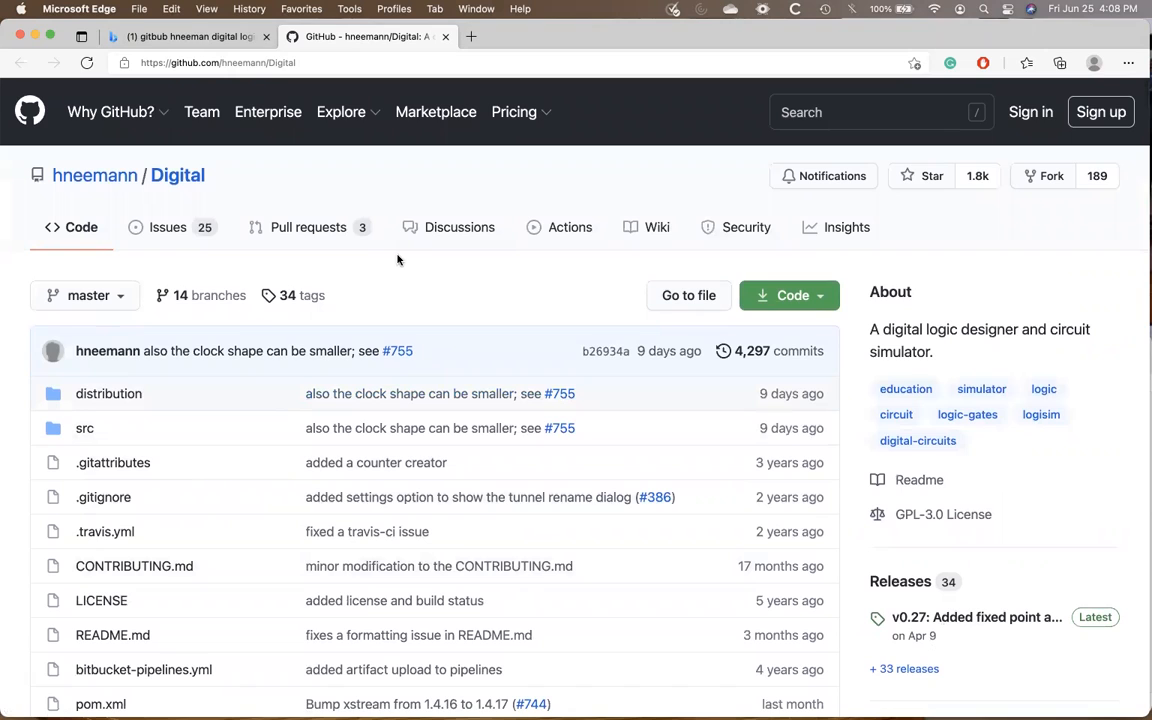
Step: Reopen the GitHub Code dropdown, then select and right-click Digital.jar in Finder's digital-logic-app folder
{"action": "left_click", "coordinate": [790, 295]}
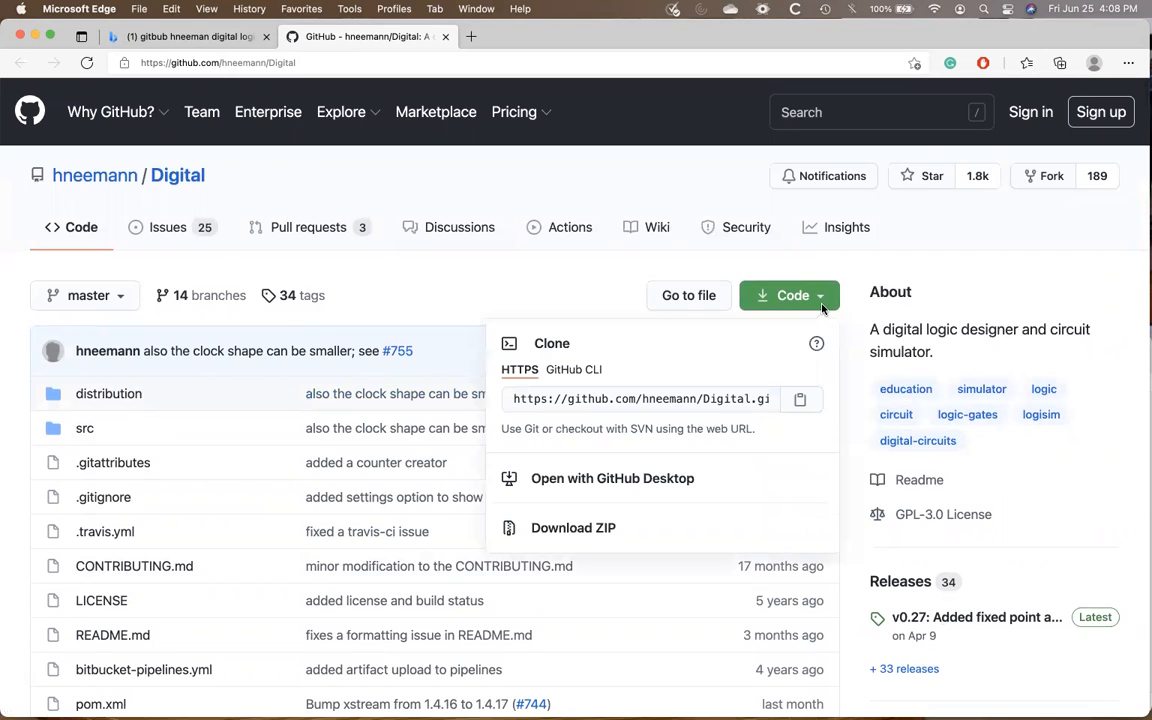
{"action": "mouse_move", "coordinate": [547, 166]}
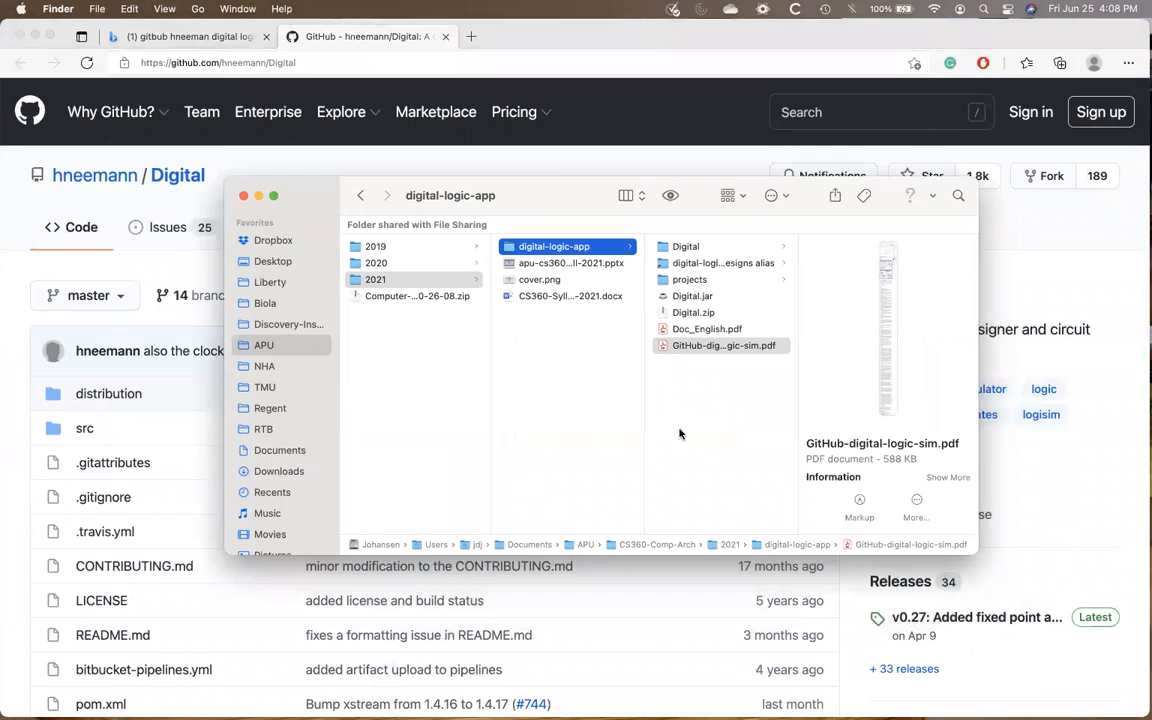
{"action": "mouse_move", "coordinate": [770, 300]}
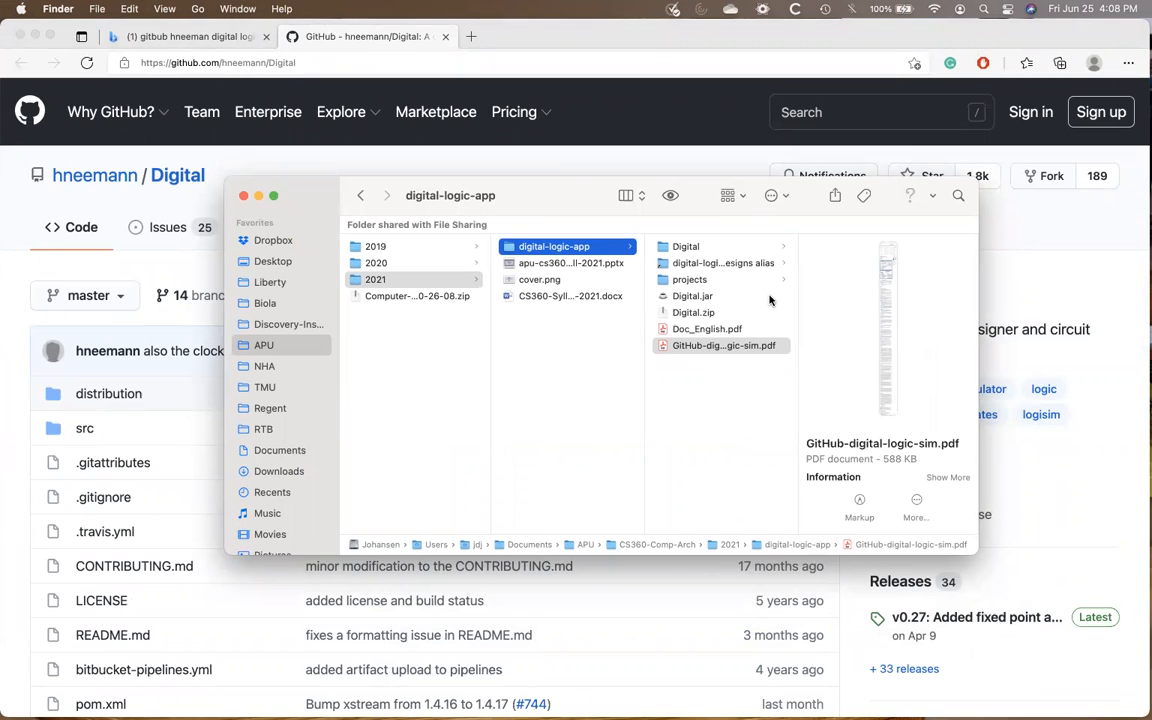
{"action": "mouse_move", "coordinate": [725, 303]}
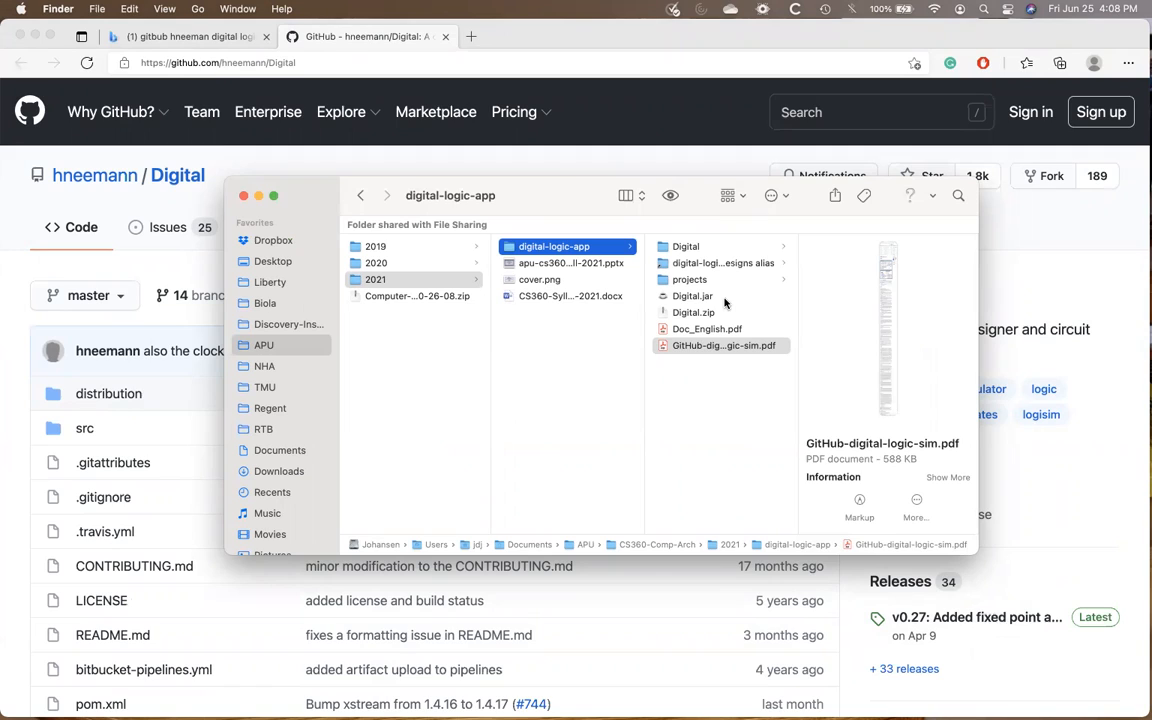
{"action": "mouse_move", "coordinate": [670, 473]}
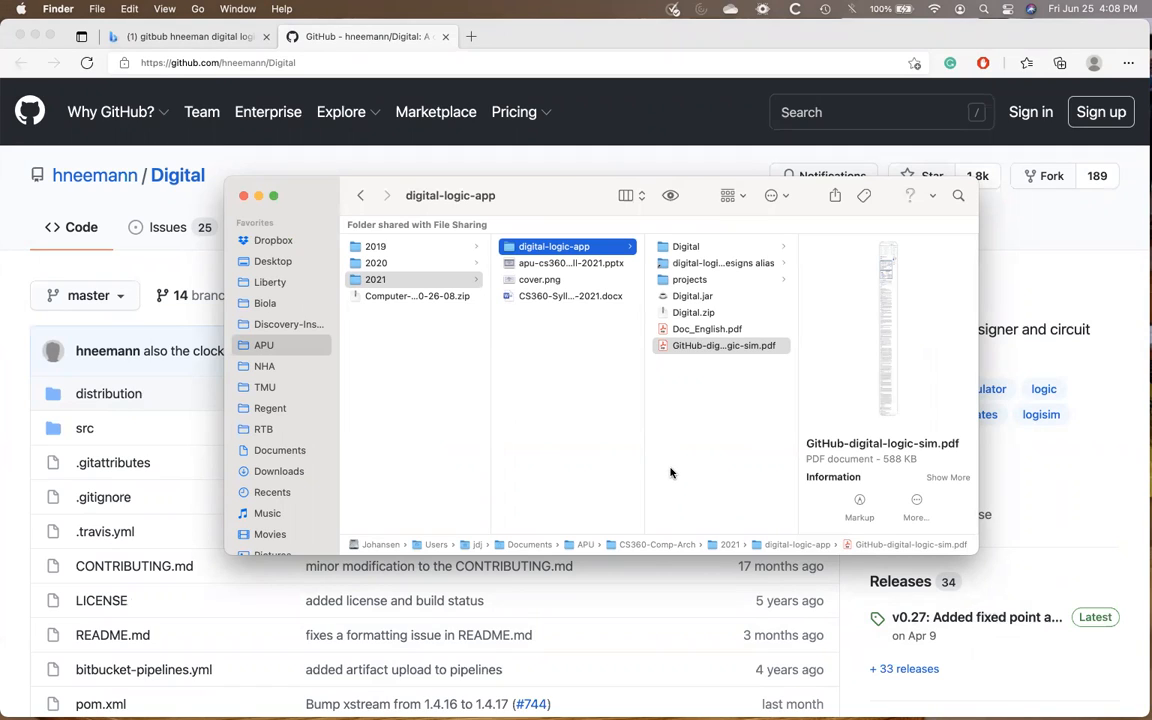
{"action": "mouse_move", "coordinate": [675, 297]}
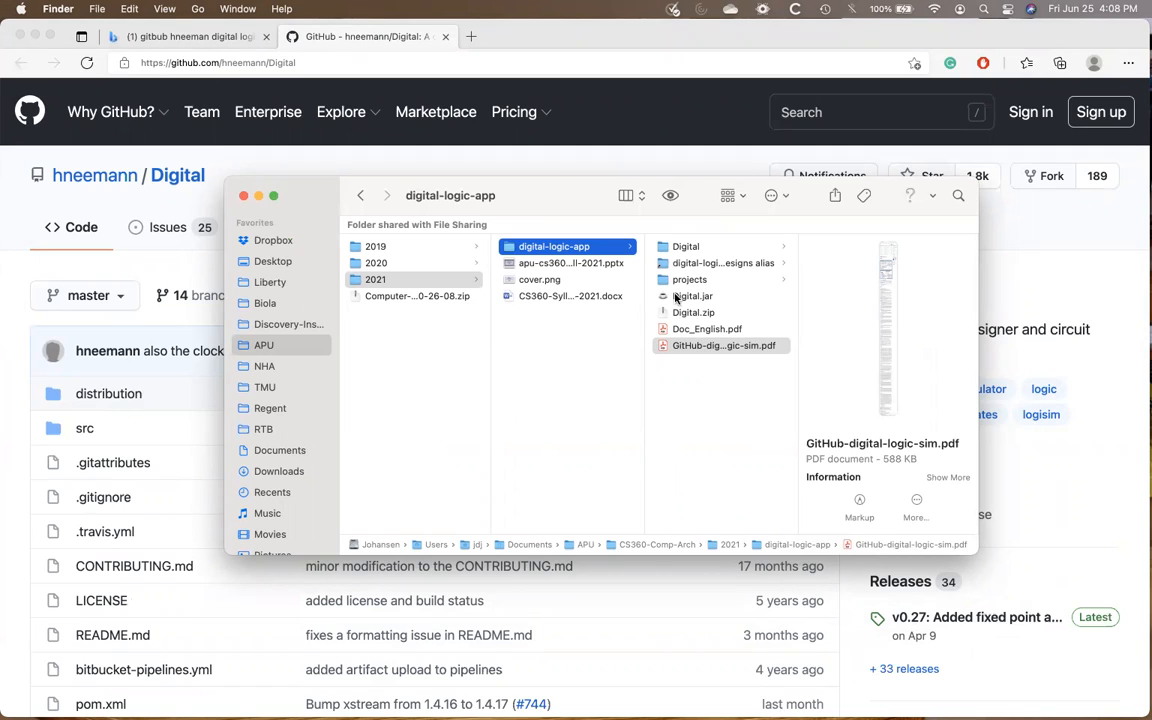
{"action": "left_click", "coordinate": [693, 295]}
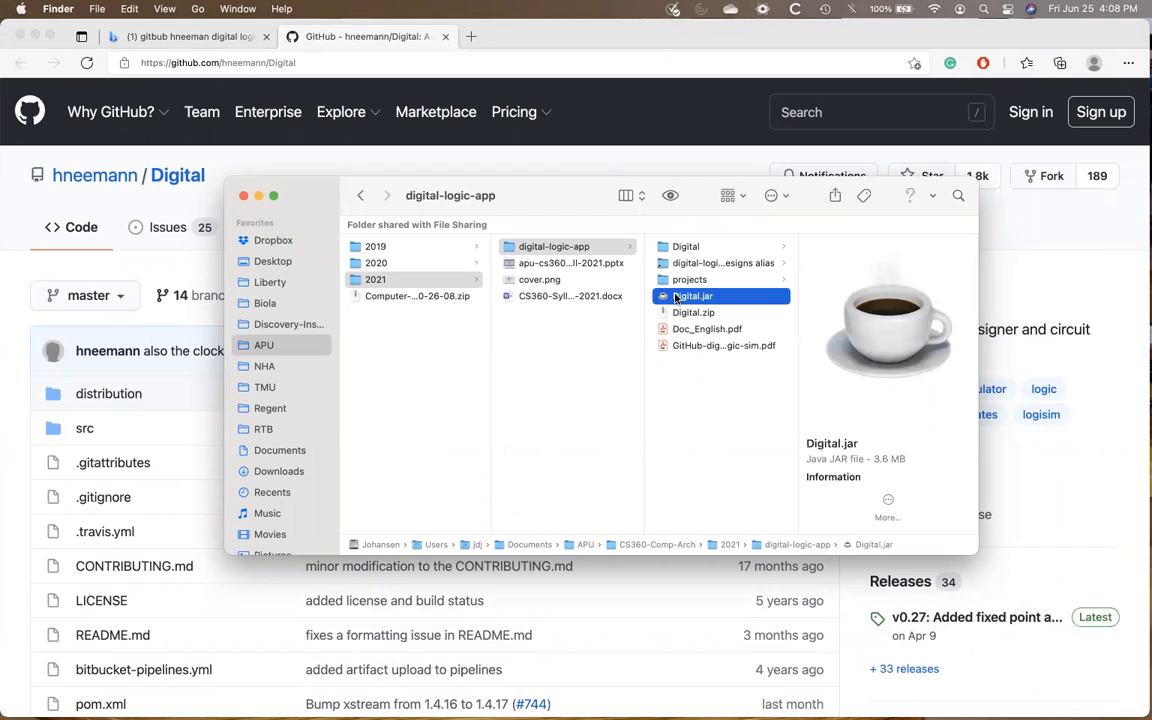
{"action": "right_click", "coordinate": [693, 296]}
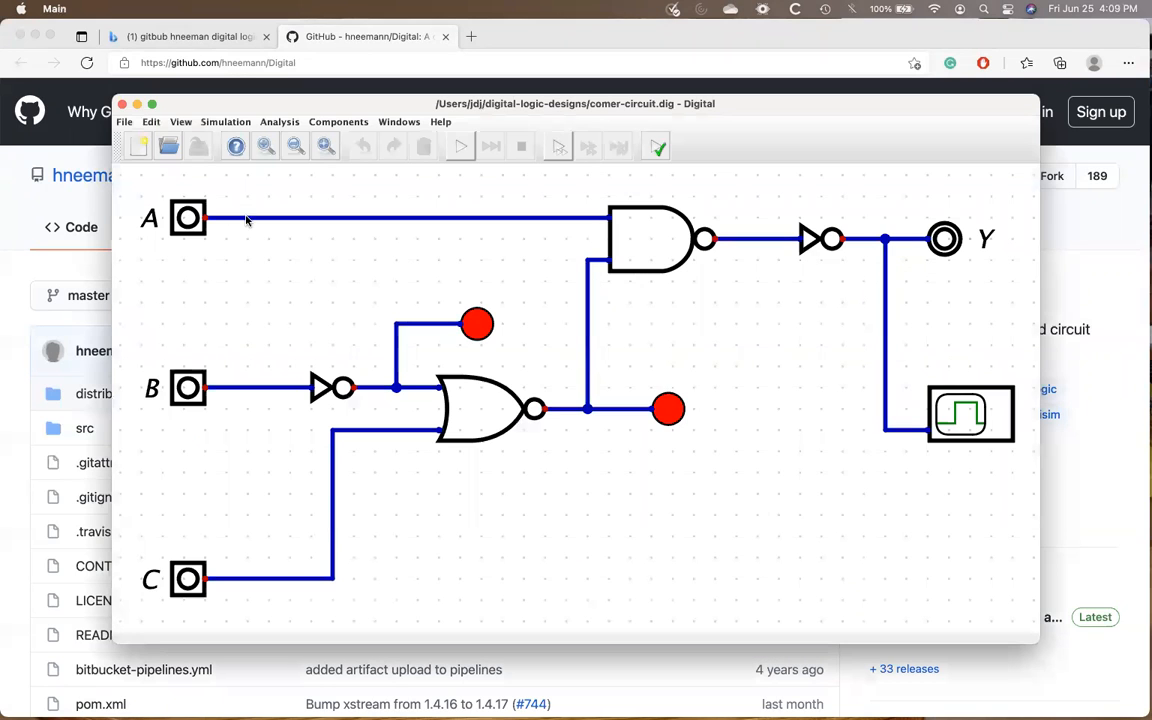
{"action": "mouse_move", "coordinate": [123, 121]}
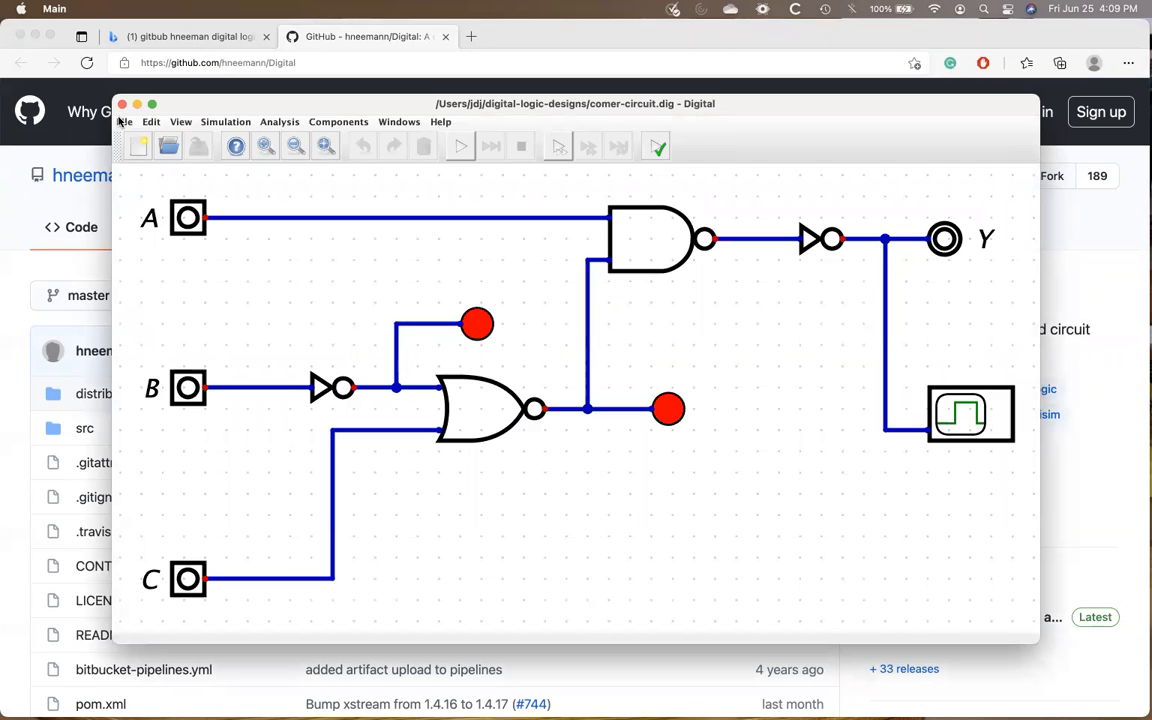
{"action": "mouse_move", "coordinate": [272, 377]}
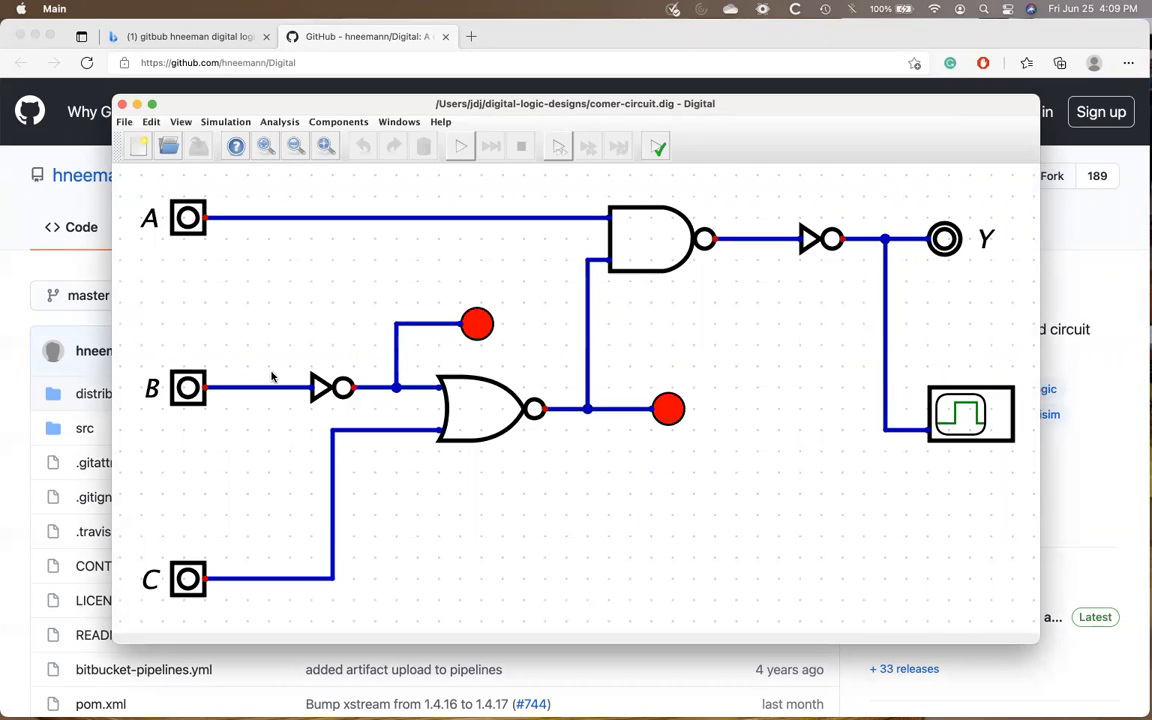
{"action": "mouse_move", "coordinate": [1034, 477]}
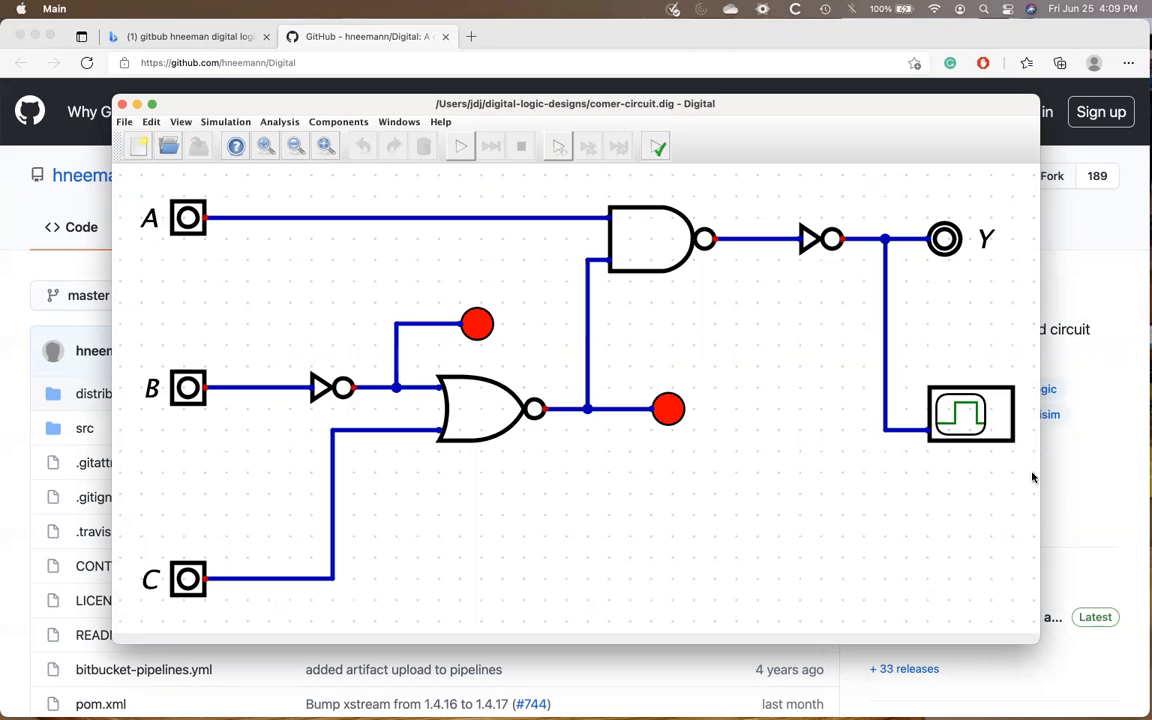
{"action": "mouse_move", "coordinate": [232, 280]}
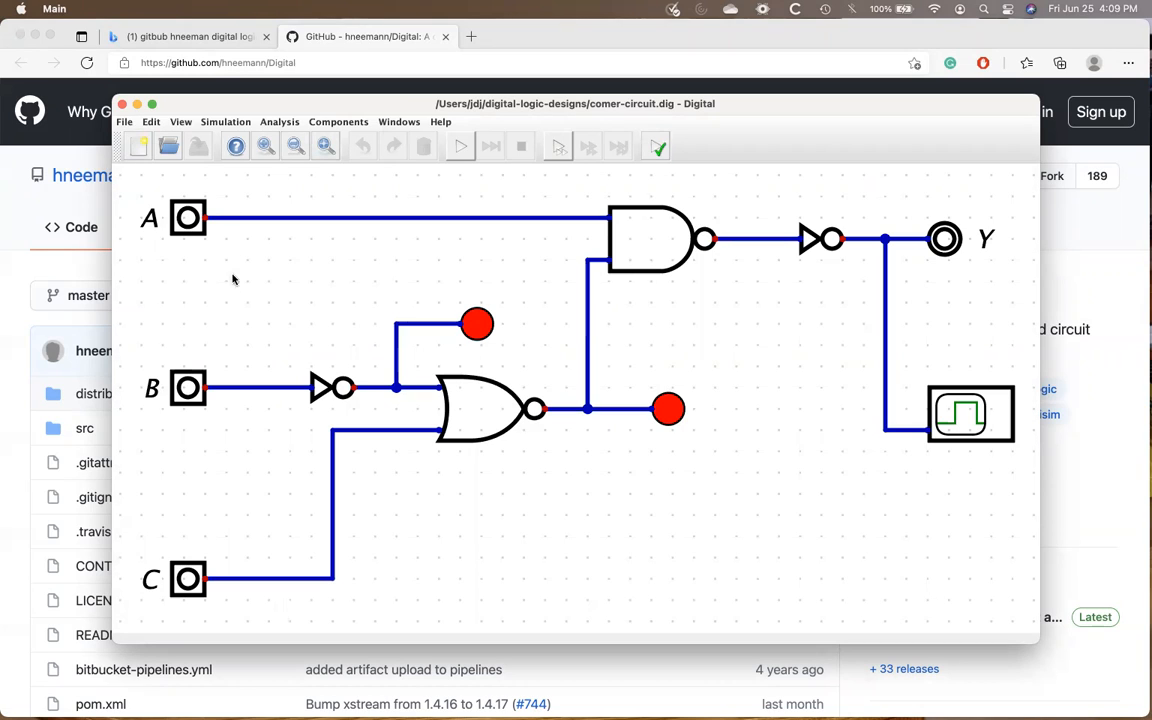
{"action": "mouse_move", "coordinate": [598, 569]}
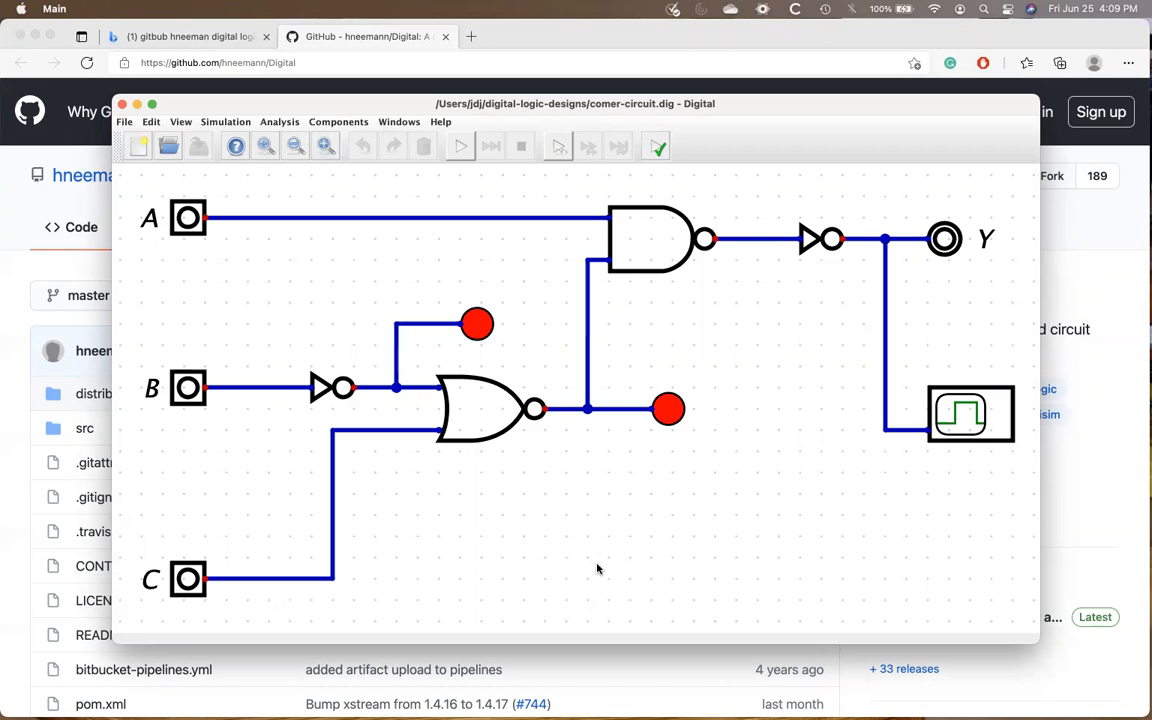
{"action": "mouse_move", "coordinate": [384, 287]}
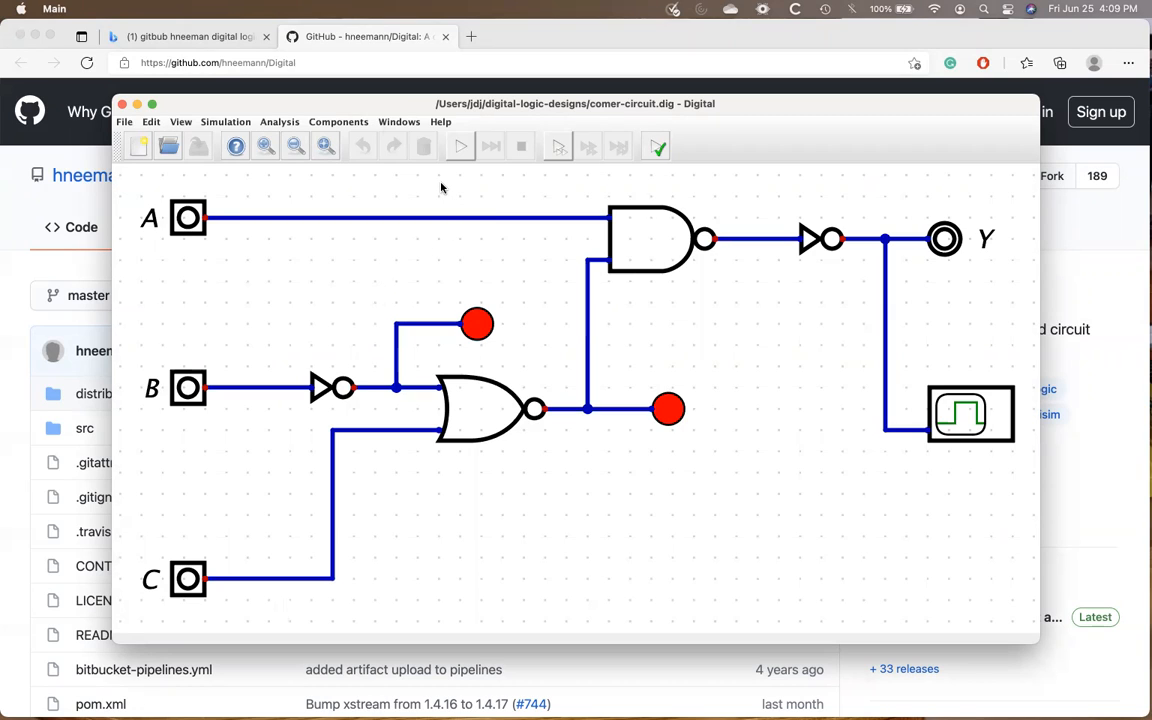
{"action": "mouse_move", "coordinate": [472, 175]}
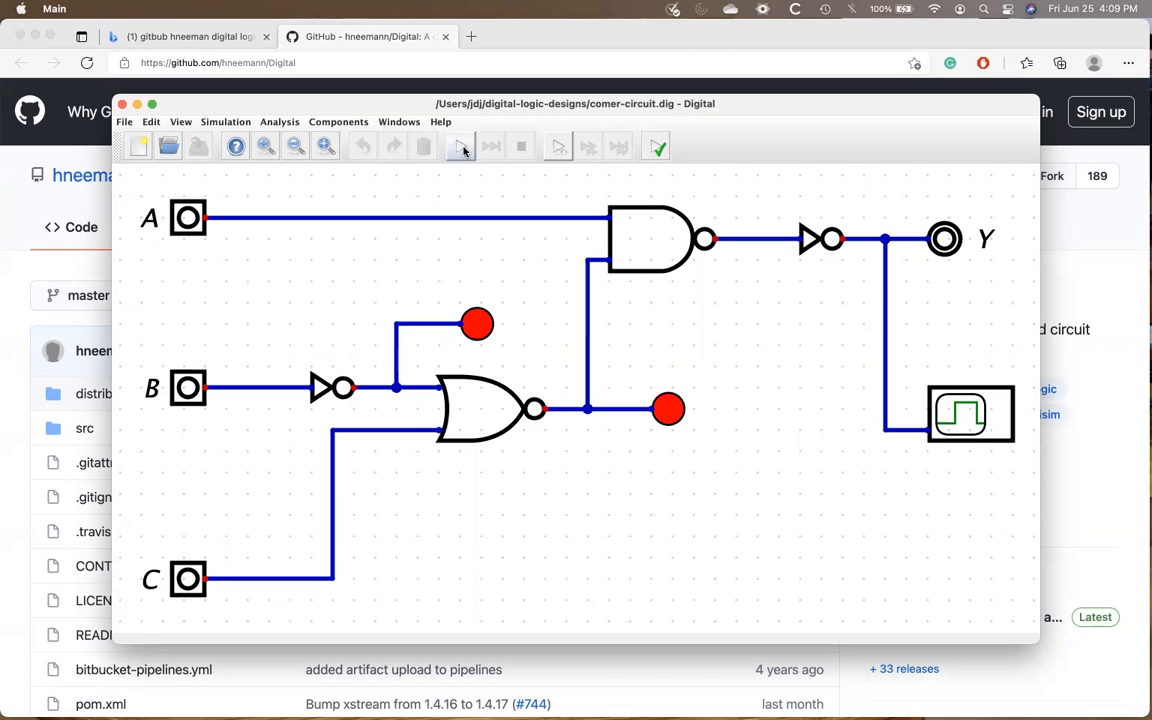
Step: Start the corner-circuit simulation so inputs A, B, C read high and Y is on
{"action": "left_click", "coordinate": [459, 146]}
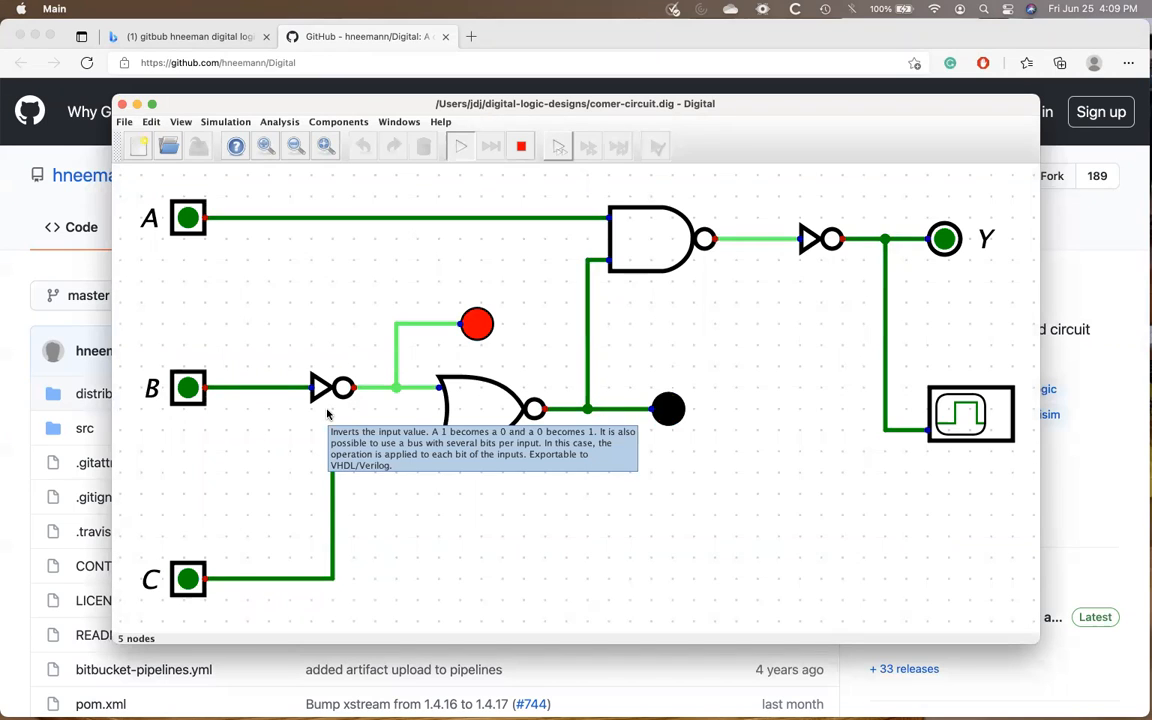
{"action": "mouse_move", "coordinate": [464, 523]}
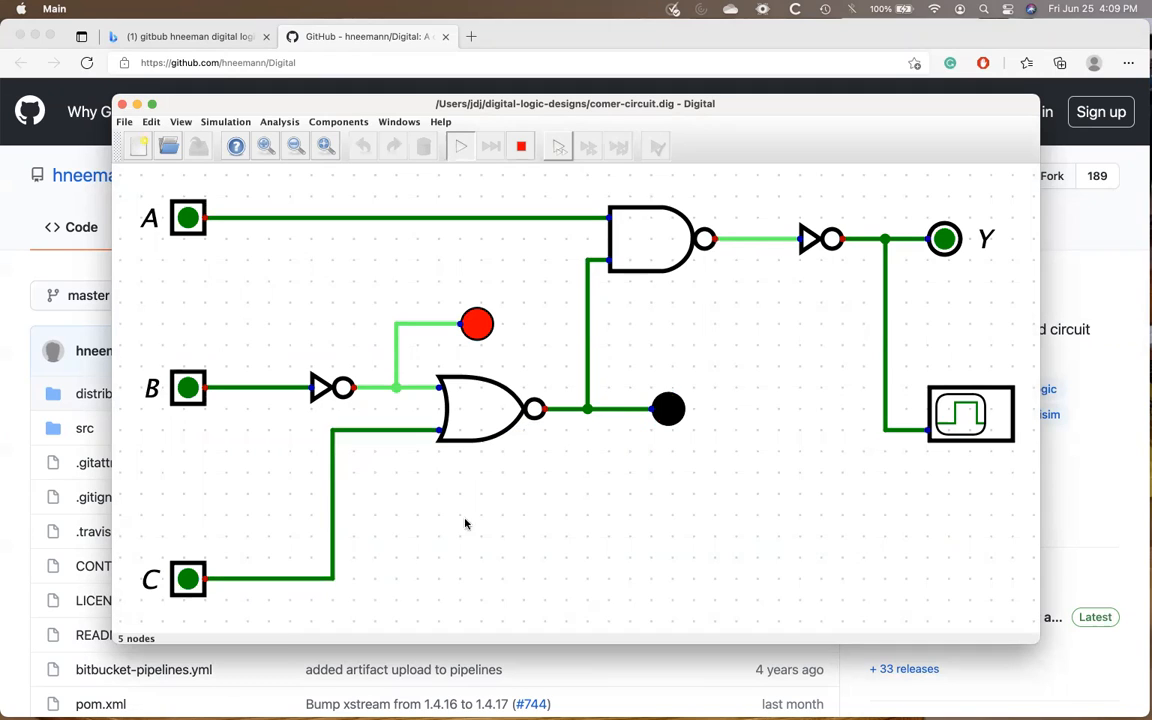
{"action": "mouse_move", "coordinate": [657, 289]}
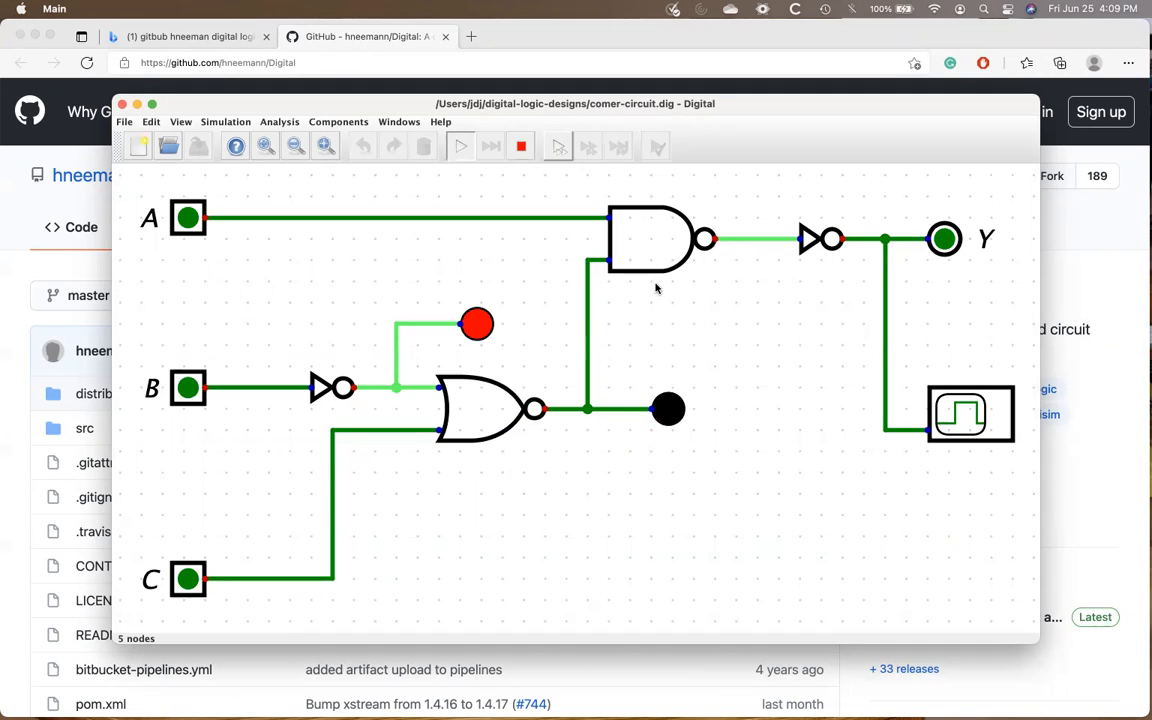
{"action": "mouse_move", "coordinate": [791, 305]}
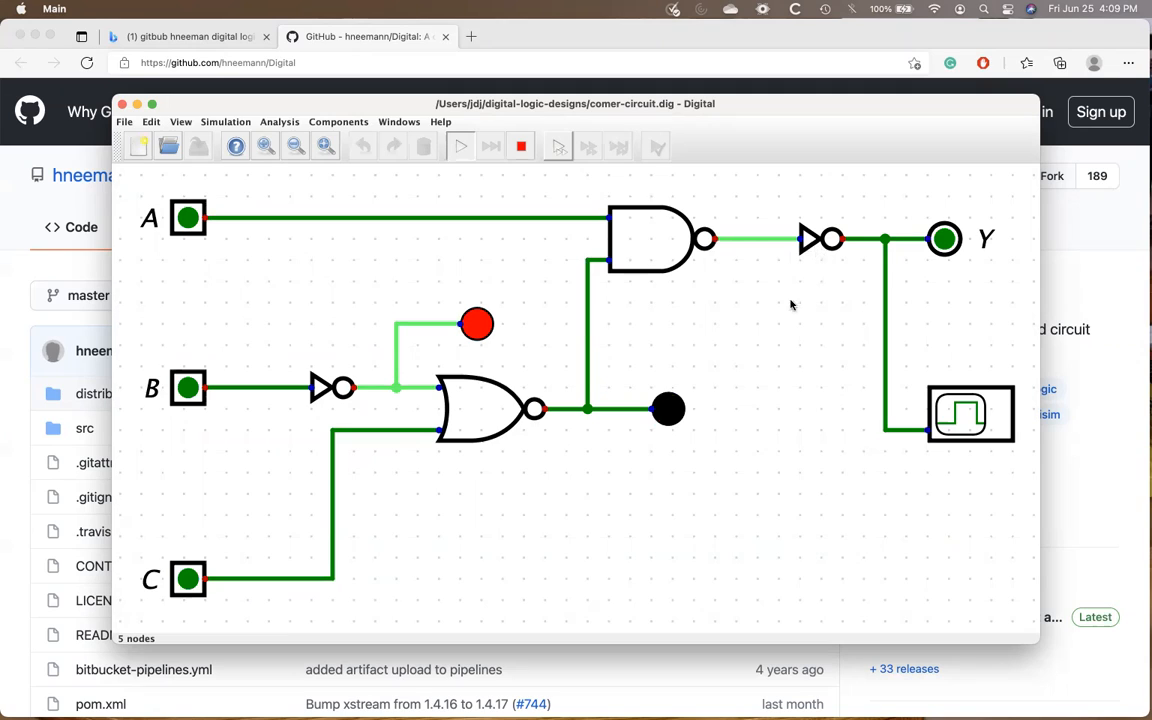
{"action": "mouse_move", "coordinate": [507, 343]}
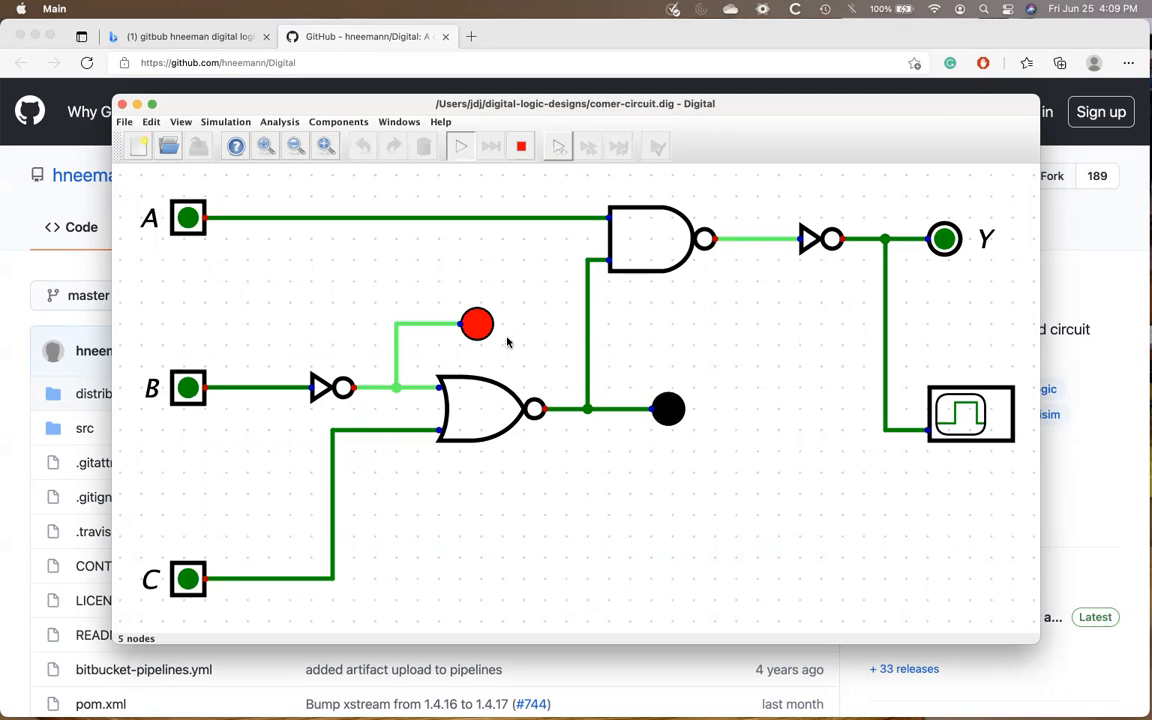
{"action": "mouse_move", "coordinate": [483, 348]}
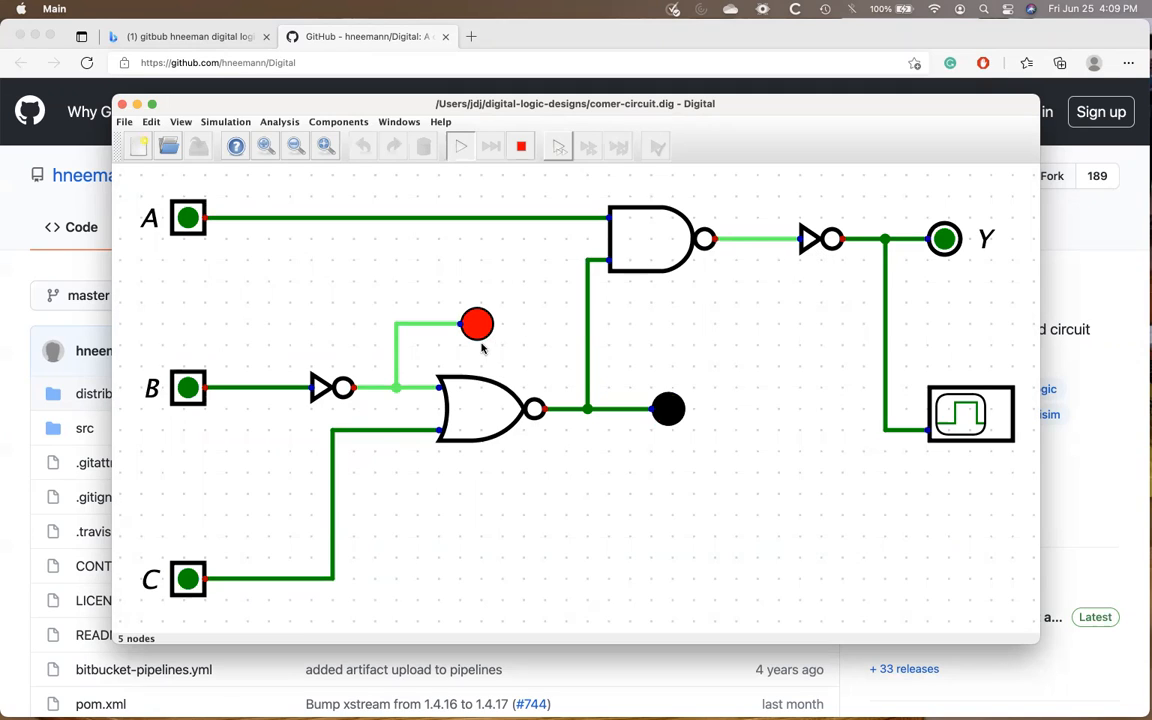
{"action": "mouse_move", "coordinate": [547, 303]}
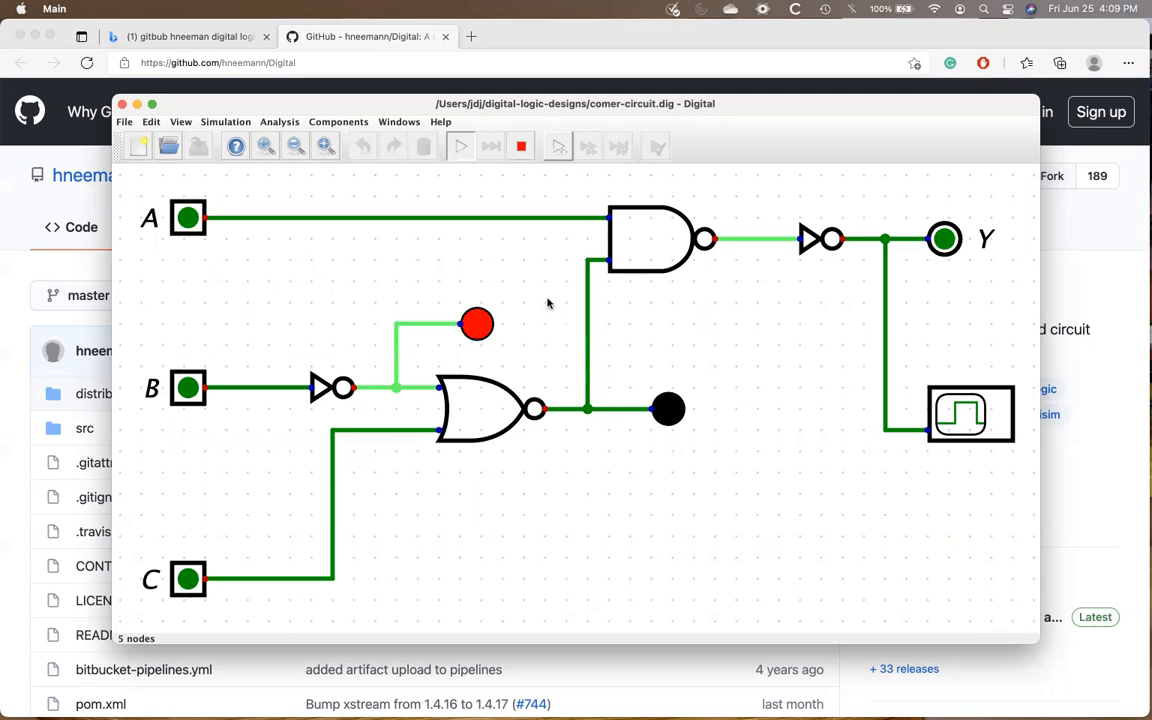
{"action": "mouse_move", "coordinate": [660, 311]}
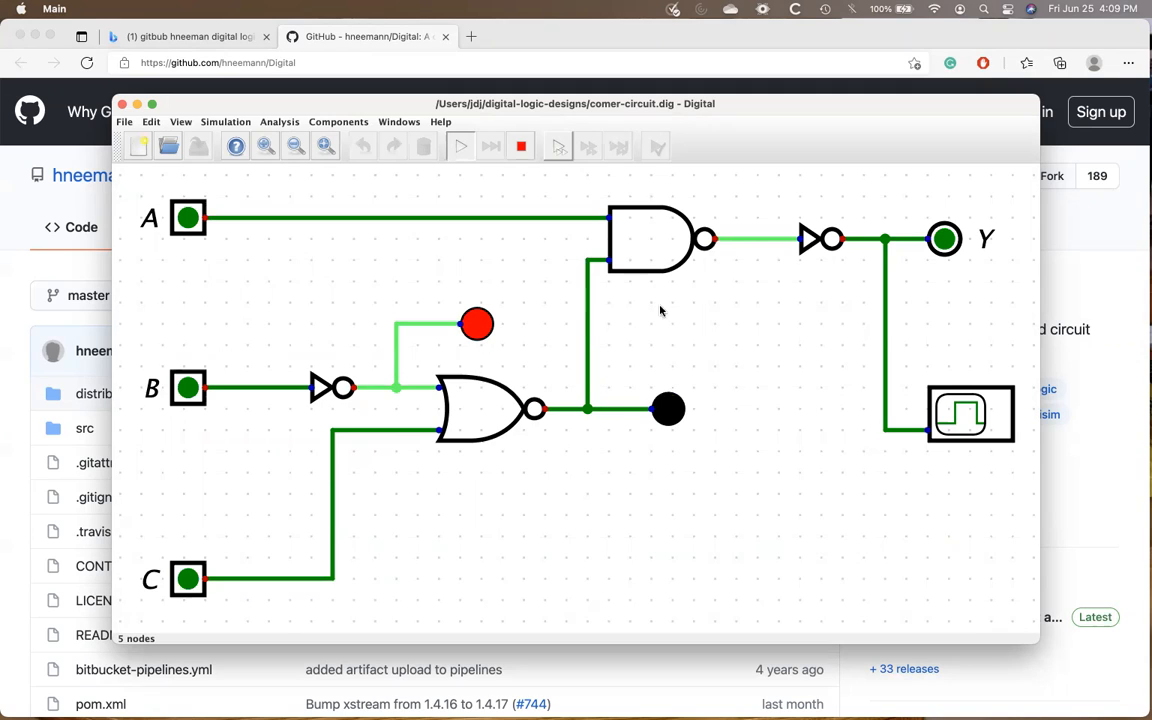
{"action": "mouse_move", "coordinate": [1015, 435]}
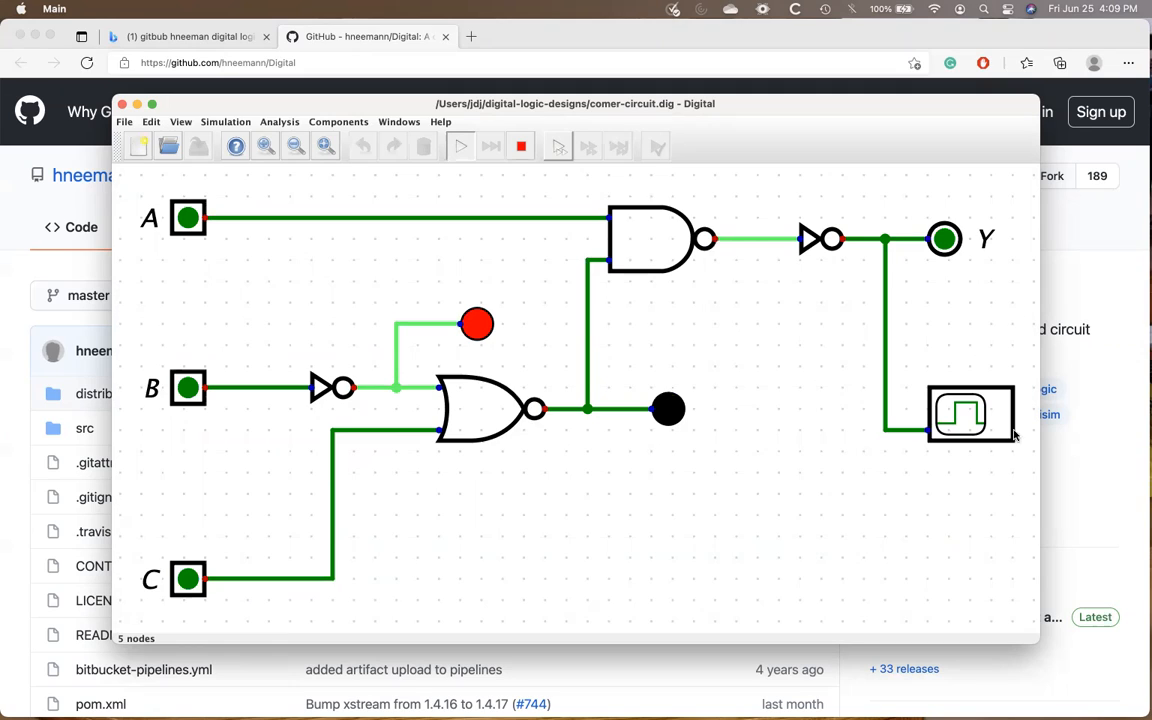
{"action": "mouse_move", "coordinate": [960, 487]}
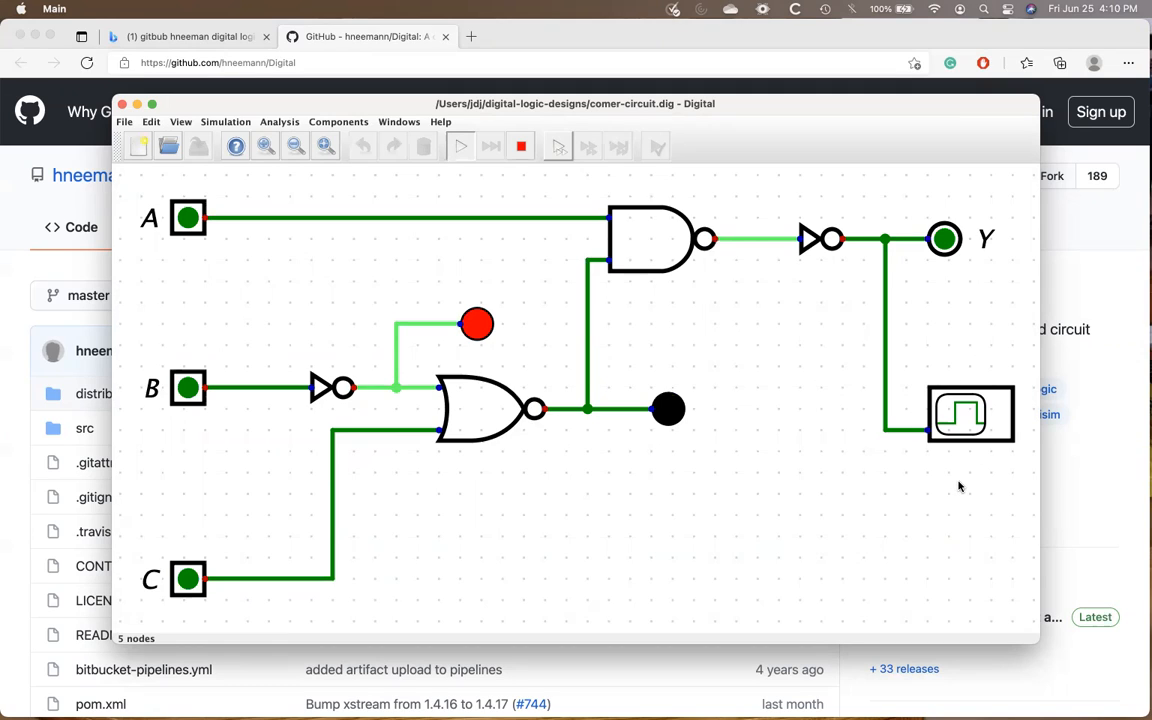
{"action": "mouse_move", "coordinate": [419, 301]}
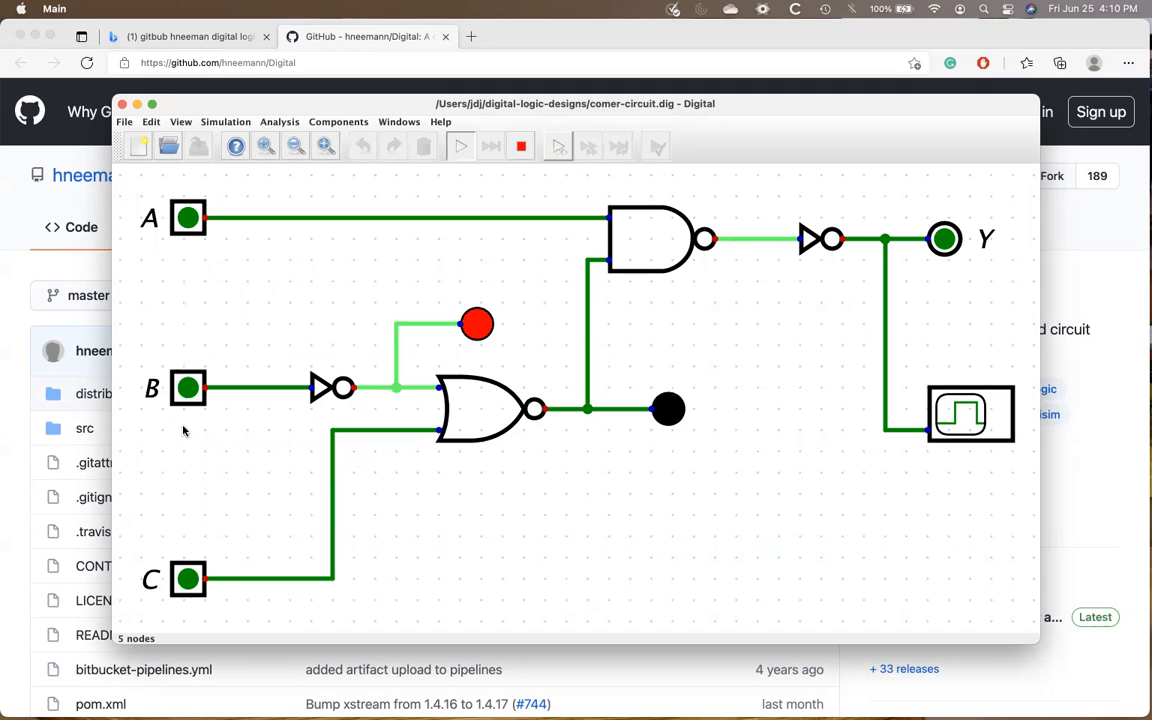
{"action": "mouse_move", "coordinate": [211, 264]}
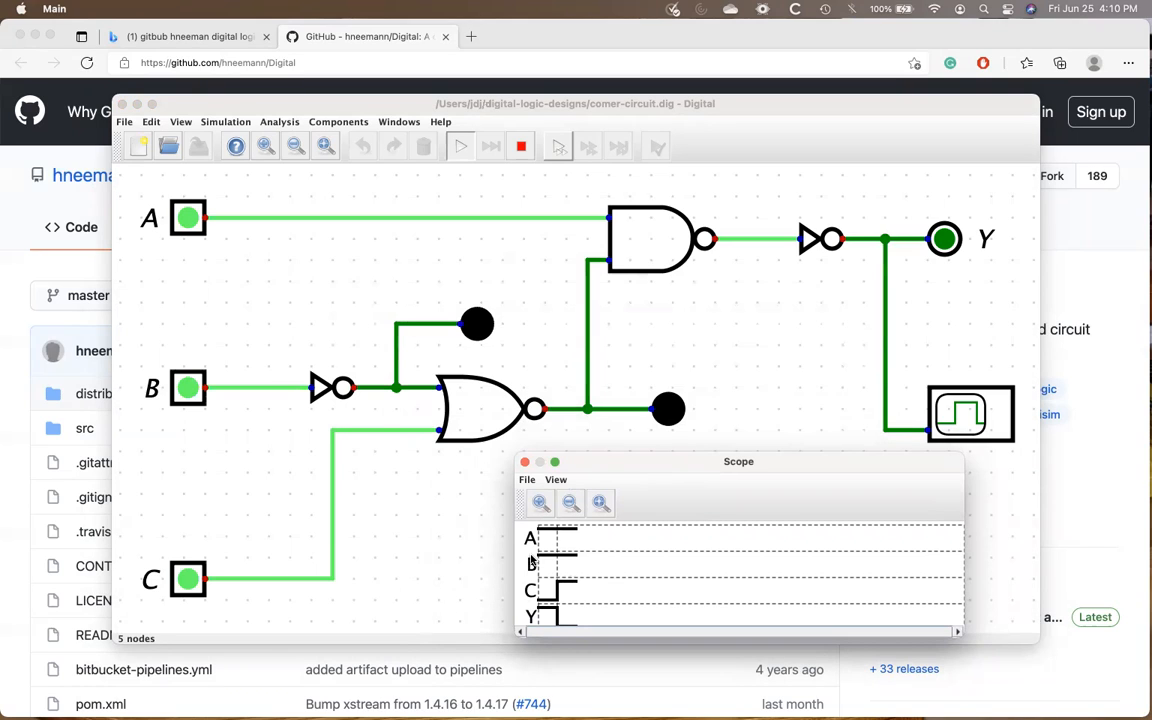
{"action": "mouse_move", "coordinate": [628, 416]}
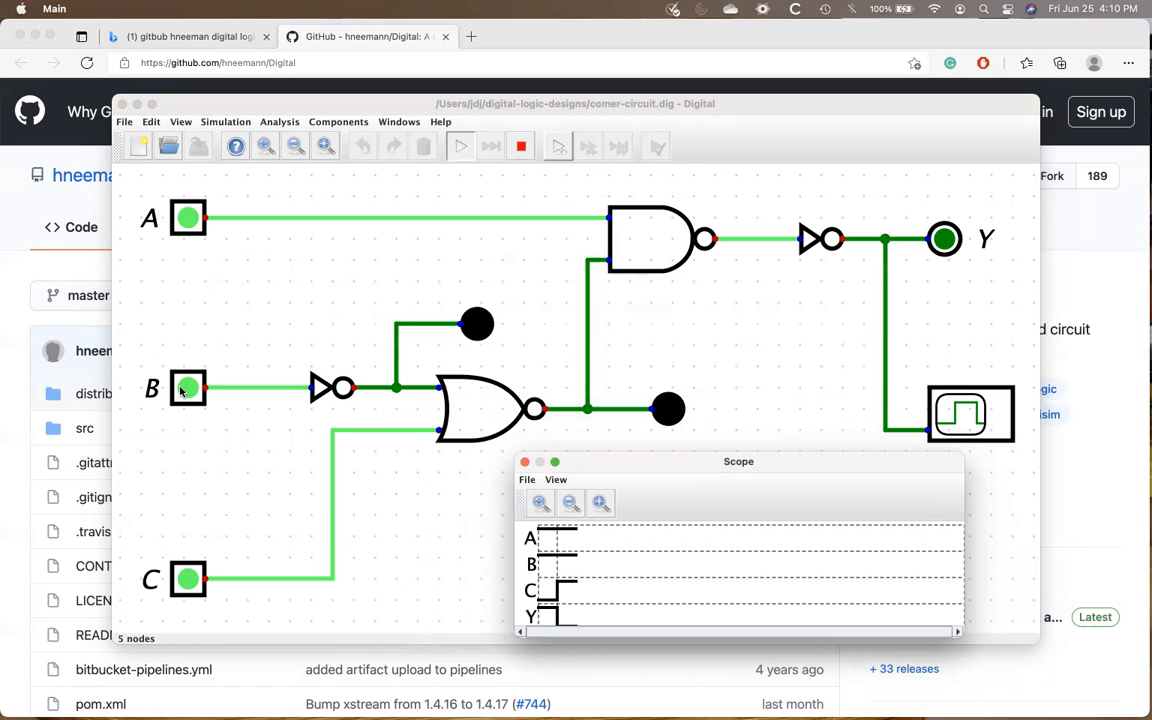
Step: Toggle inputs B and C low and back high while the simulation runs
{"action": "left_click", "coordinate": [188, 388]}
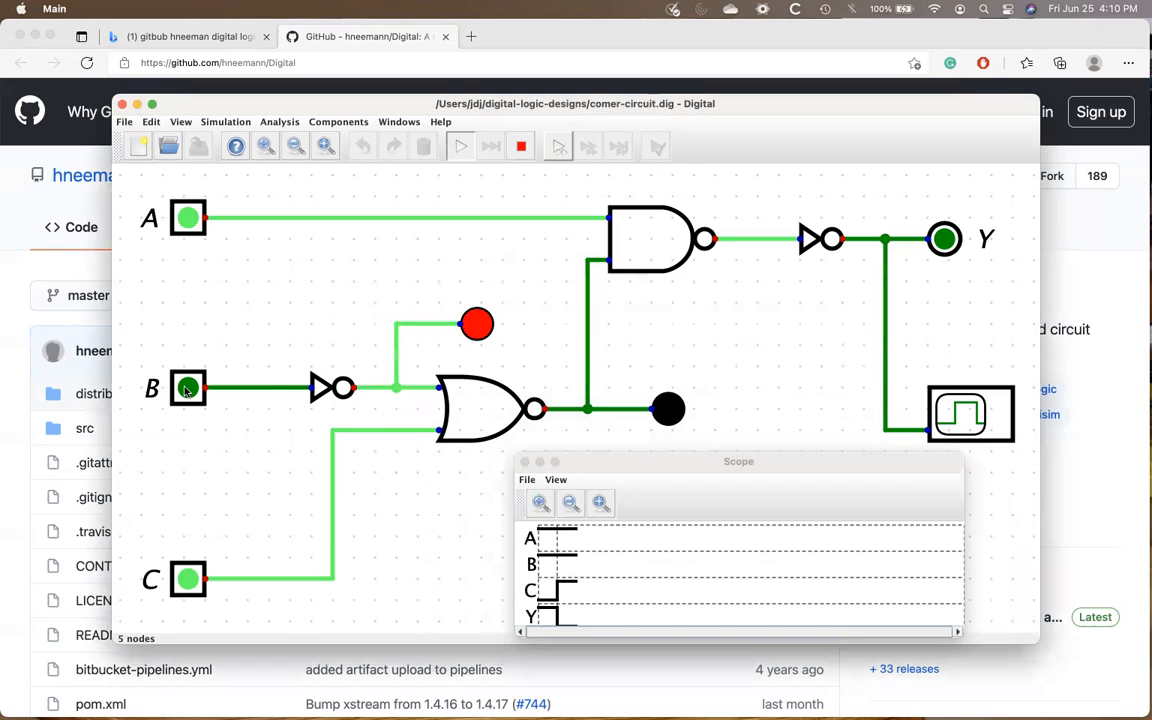
{"action": "left_click", "coordinate": [188, 388]}
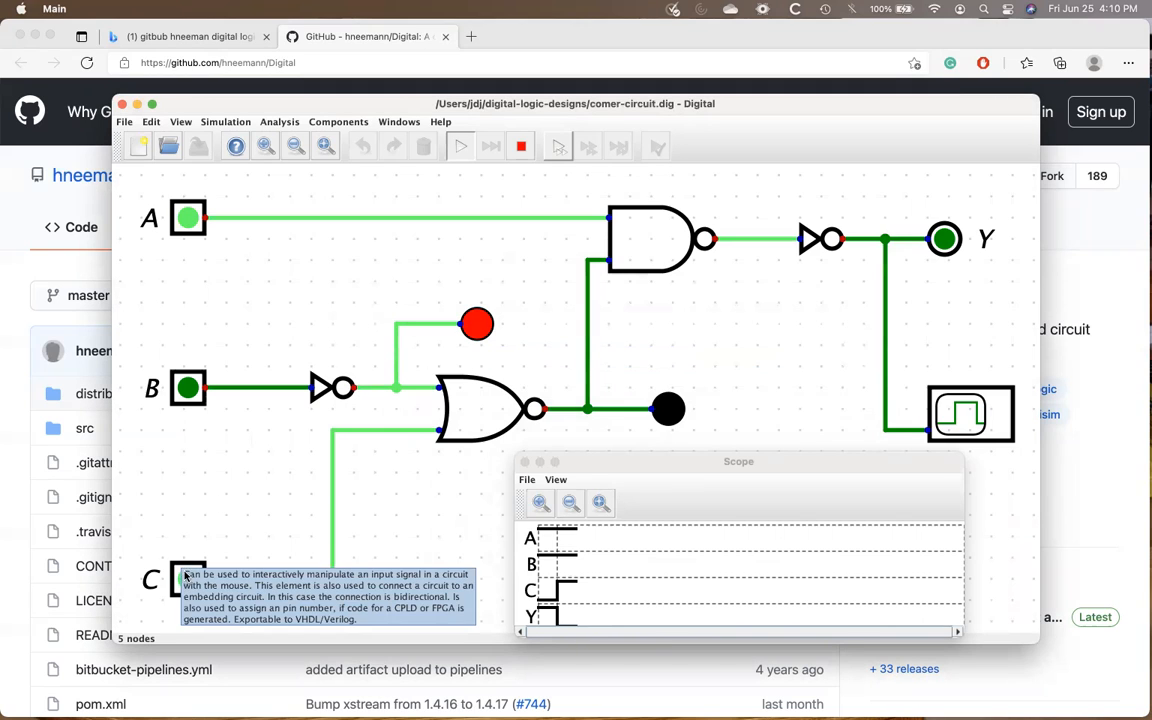
{"action": "left_click", "coordinate": [188, 580]}
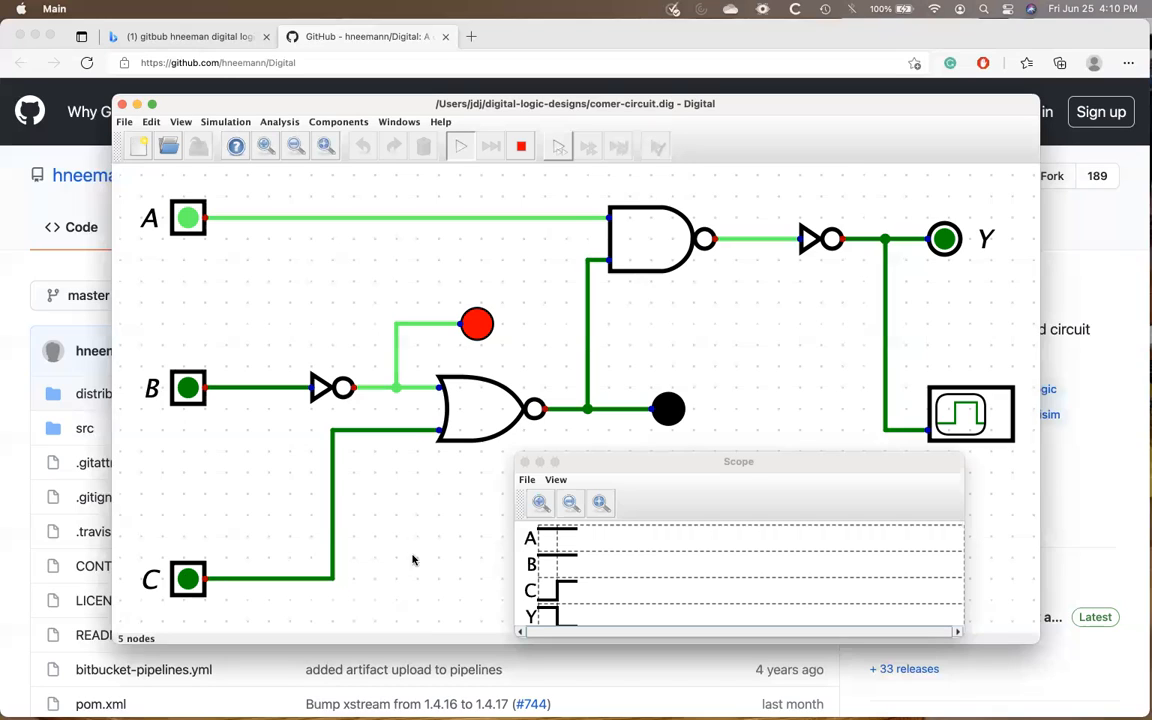
{"action": "mouse_move", "coordinate": [188, 581]}
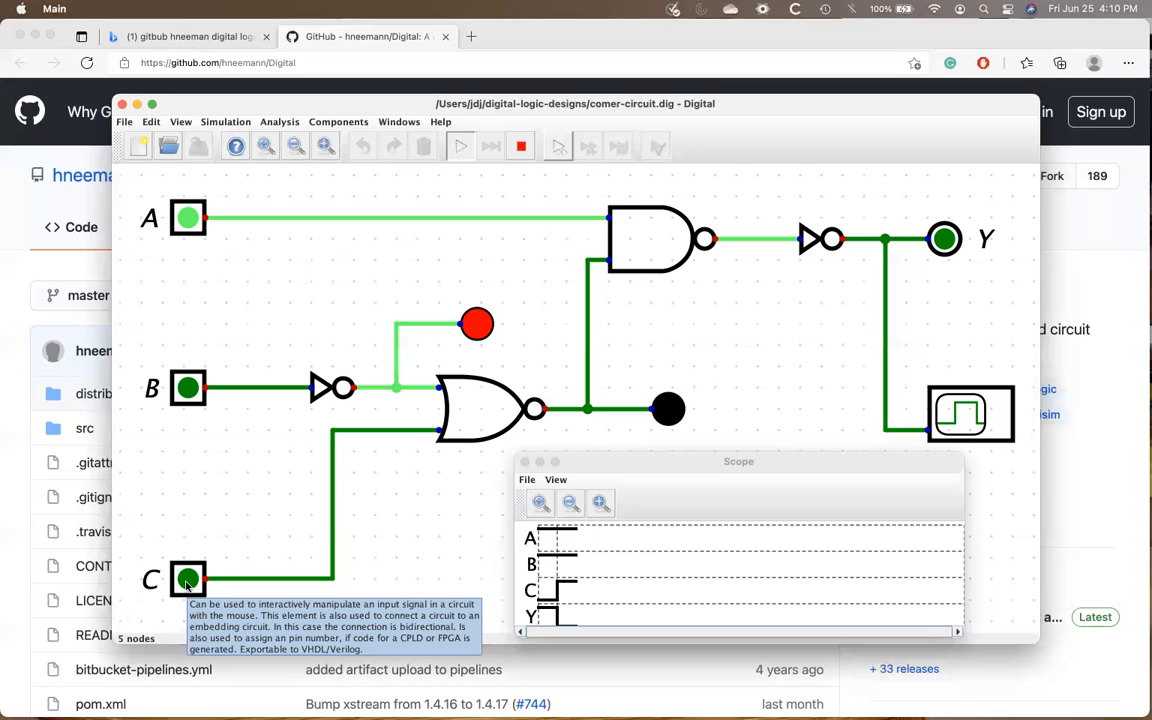
{"action": "left_click", "coordinate": [187, 580]}
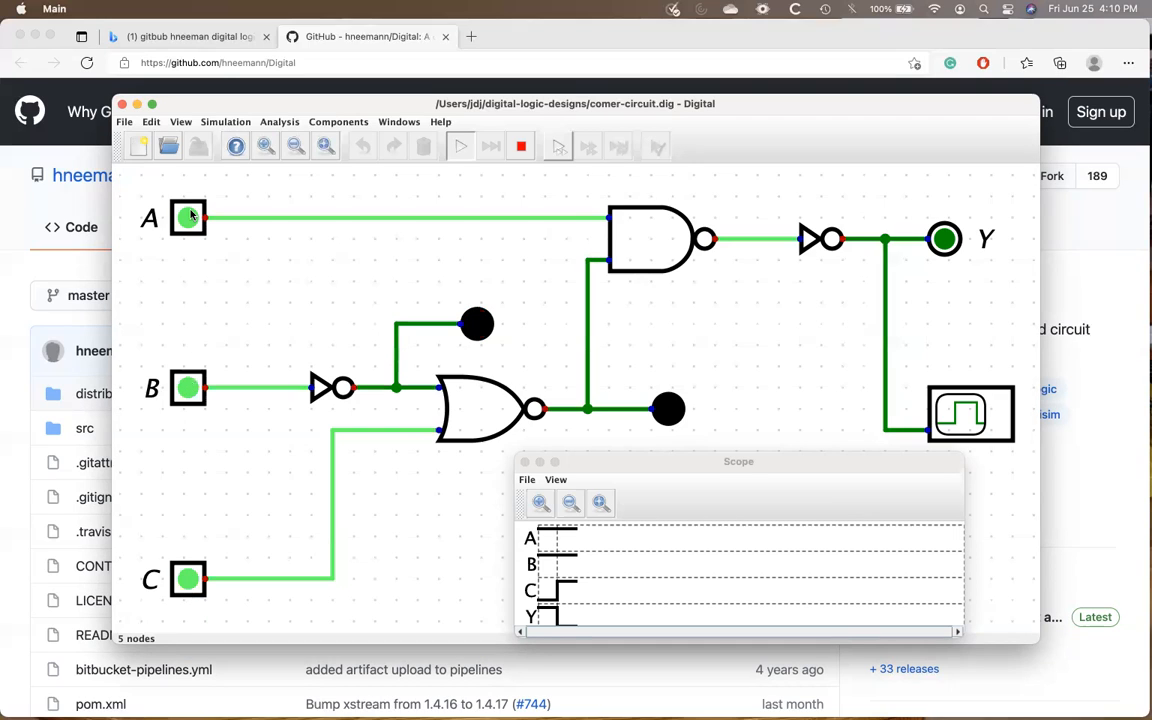
Step: Toggle A, move the Scope window left, and switch C repeatedly so Y flips opposite
{"action": "left_click", "coordinate": [188, 218]}
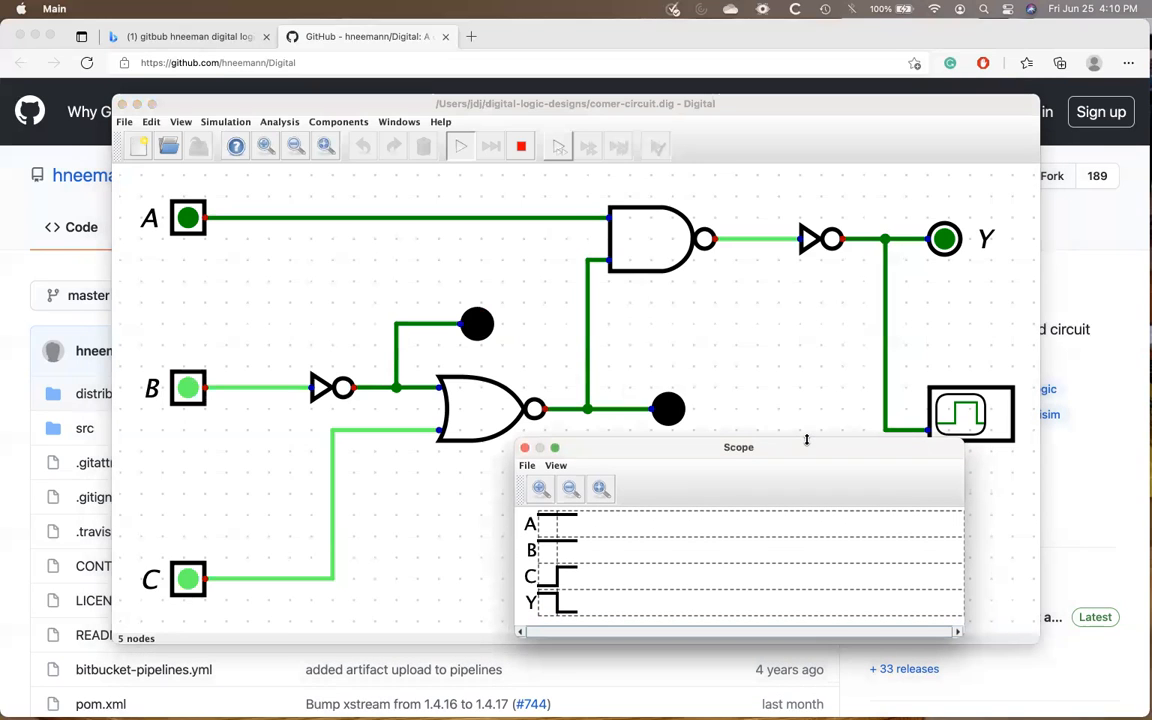
{"action": "left_click_drag", "start_coordinate": [739, 447], "coordinate": [694, 463]}
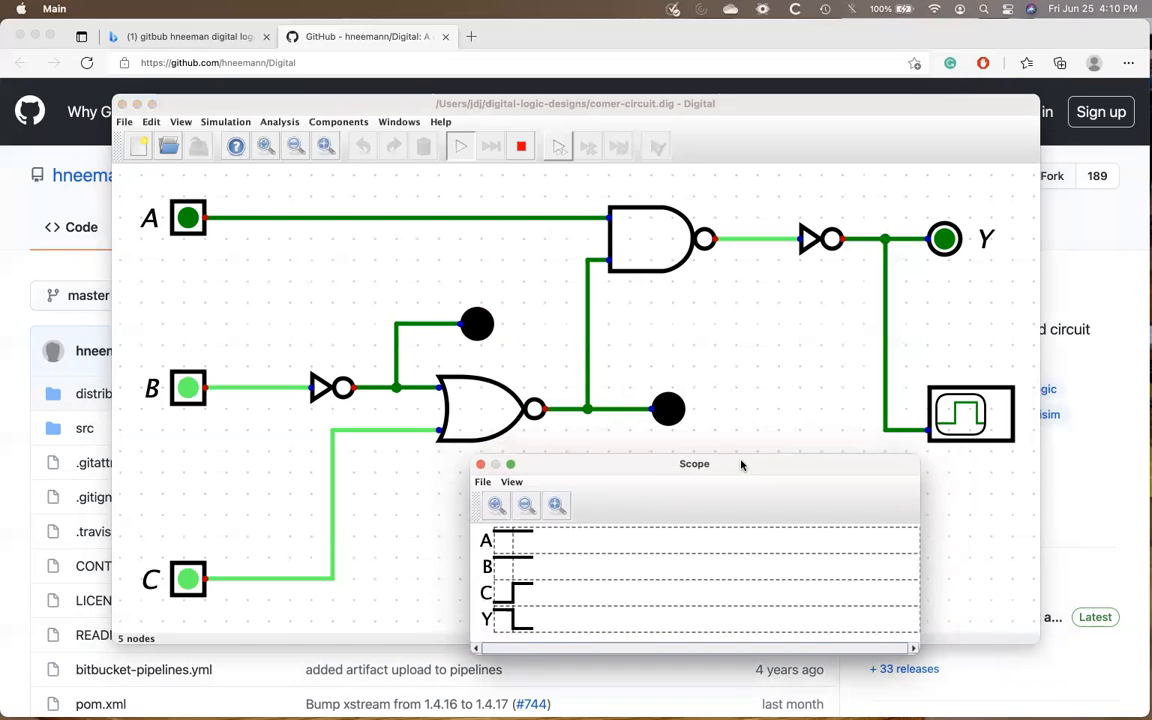
{"action": "left_click", "coordinate": [188, 218]}
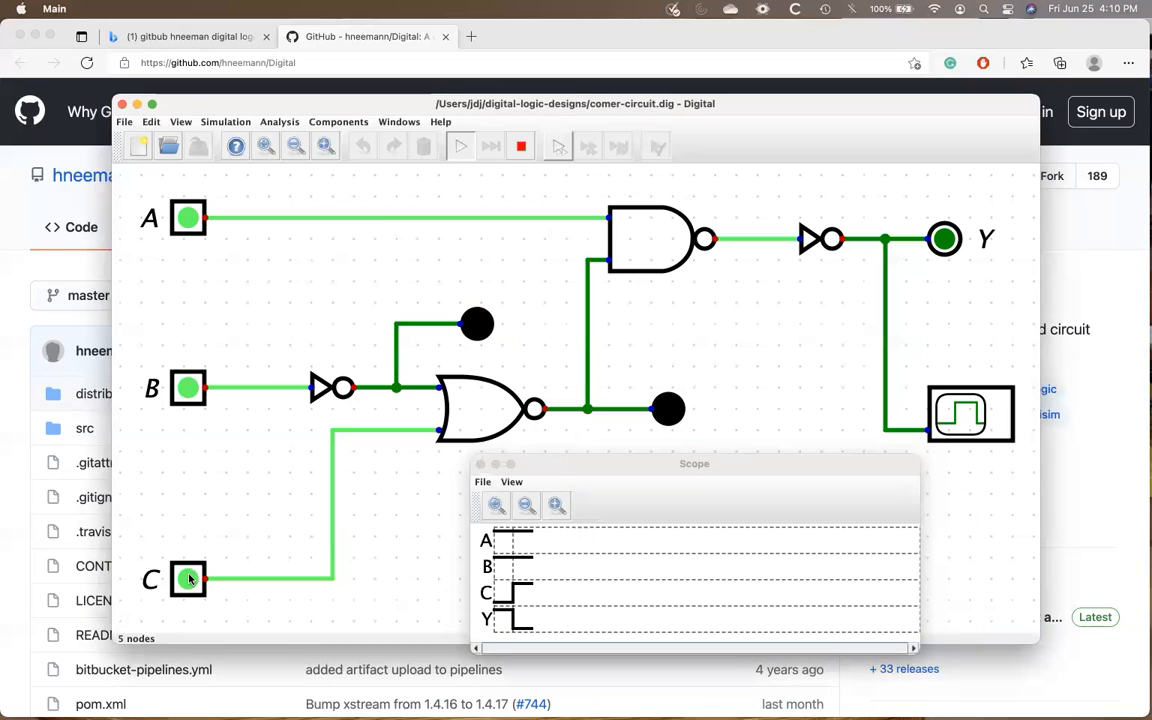
{"action": "left_click", "coordinate": [188, 580]}
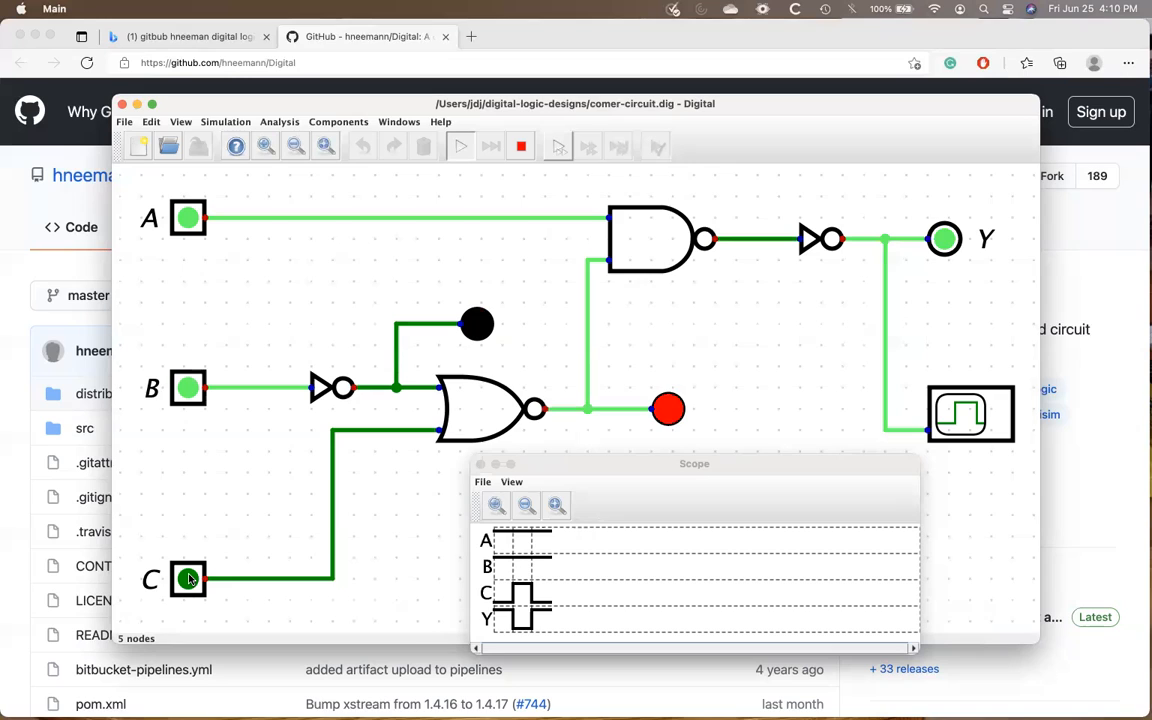
{"action": "left_click", "coordinate": [188, 580]}
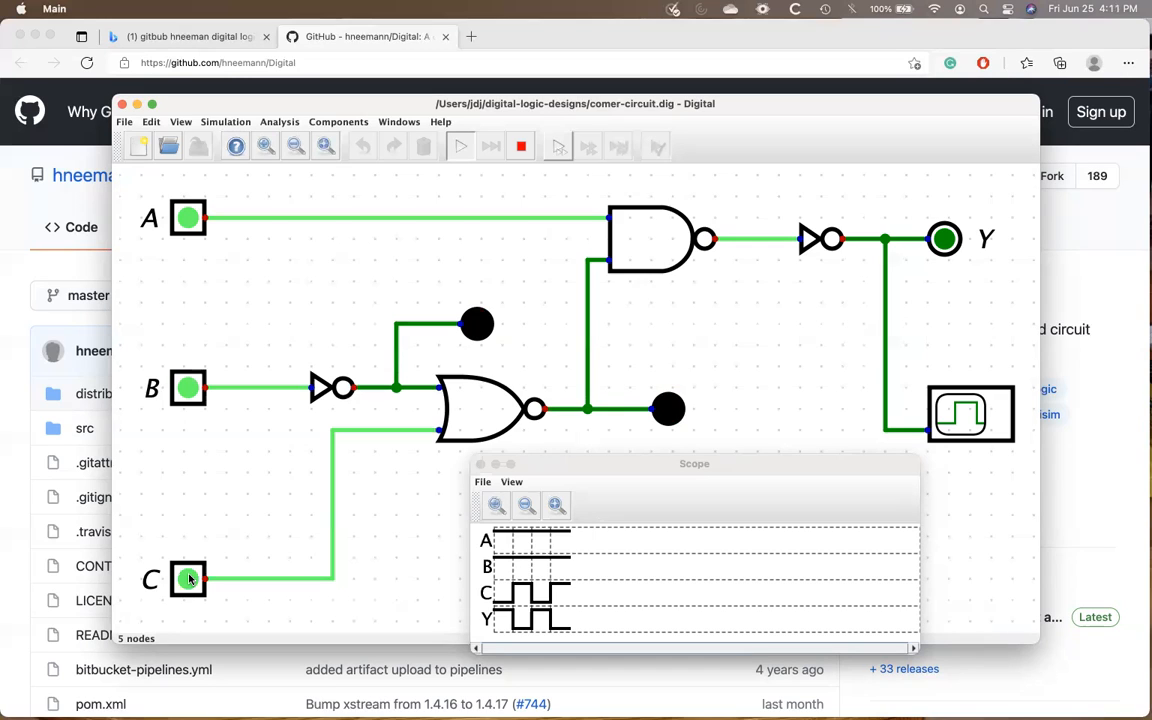
{"action": "left_click", "coordinate": [188, 580]}
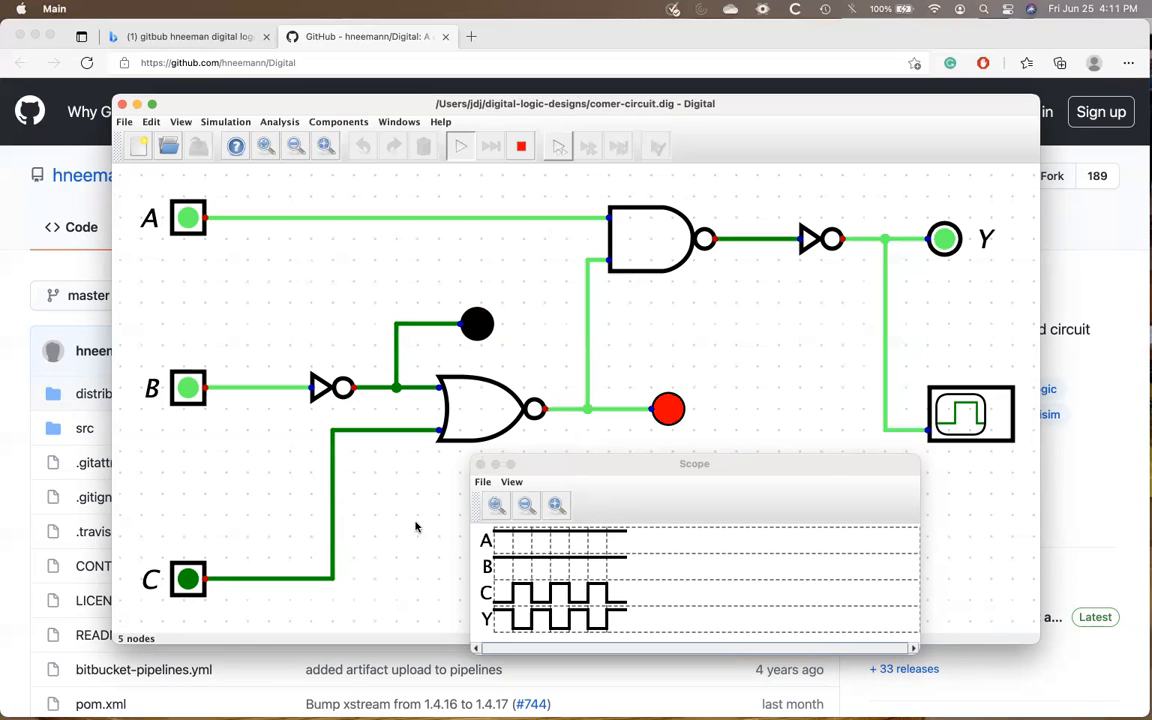
{"action": "mouse_move", "coordinate": [322, 455]}
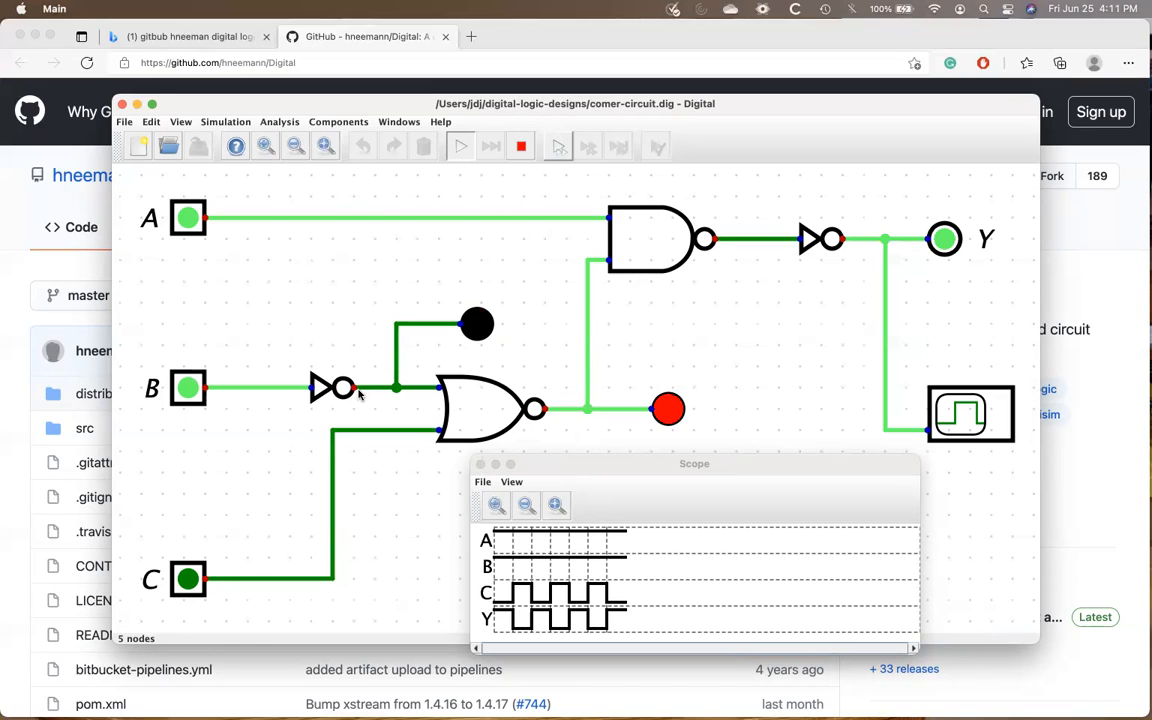
{"action": "mouse_move", "coordinate": [595, 467]}
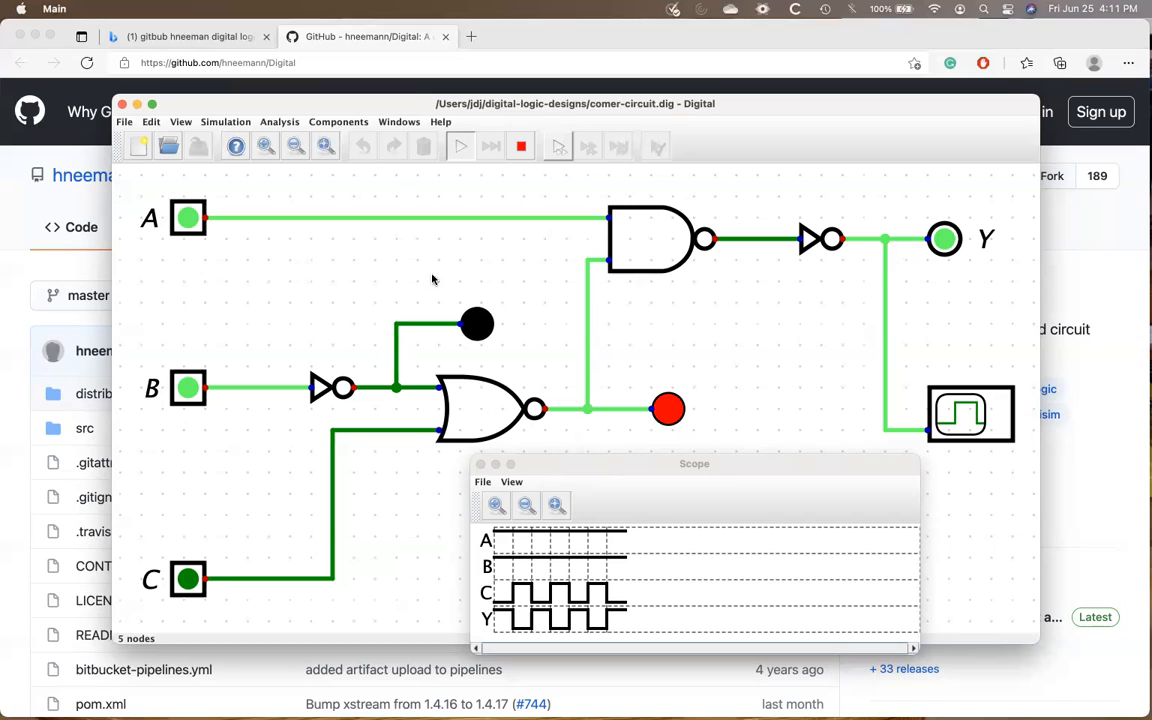
{"action": "mouse_move", "coordinate": [343, 283]}
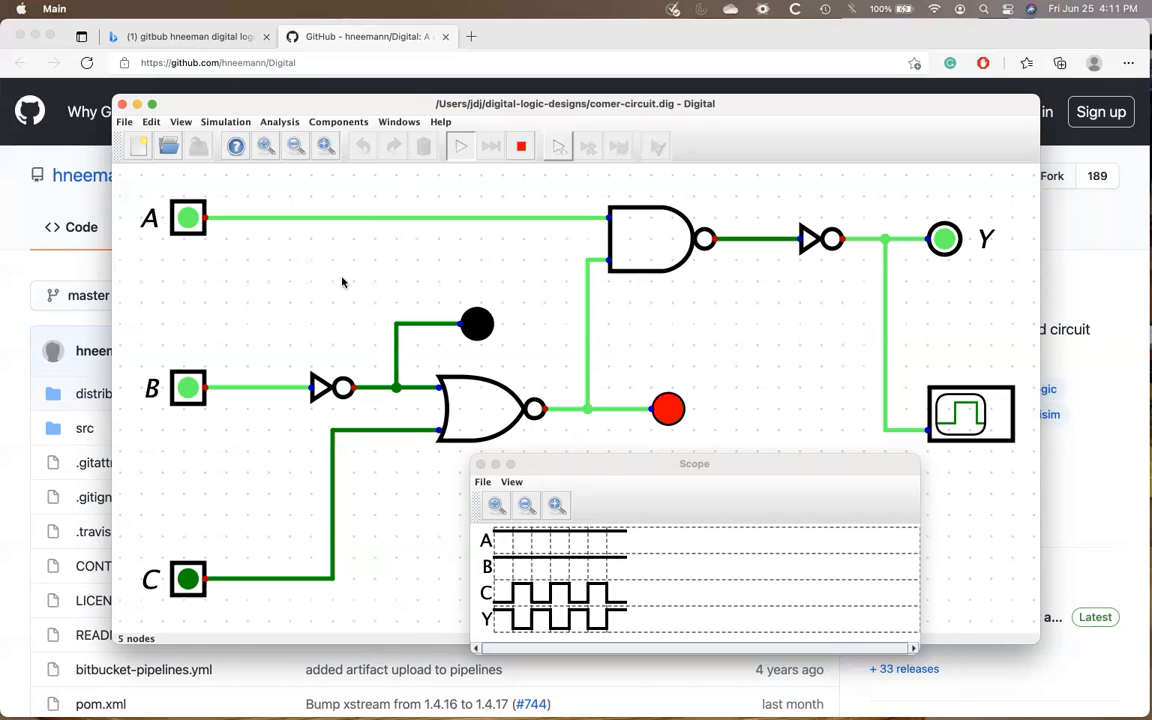
{"action": "mouse_move", "coordinate": [128, 122]}
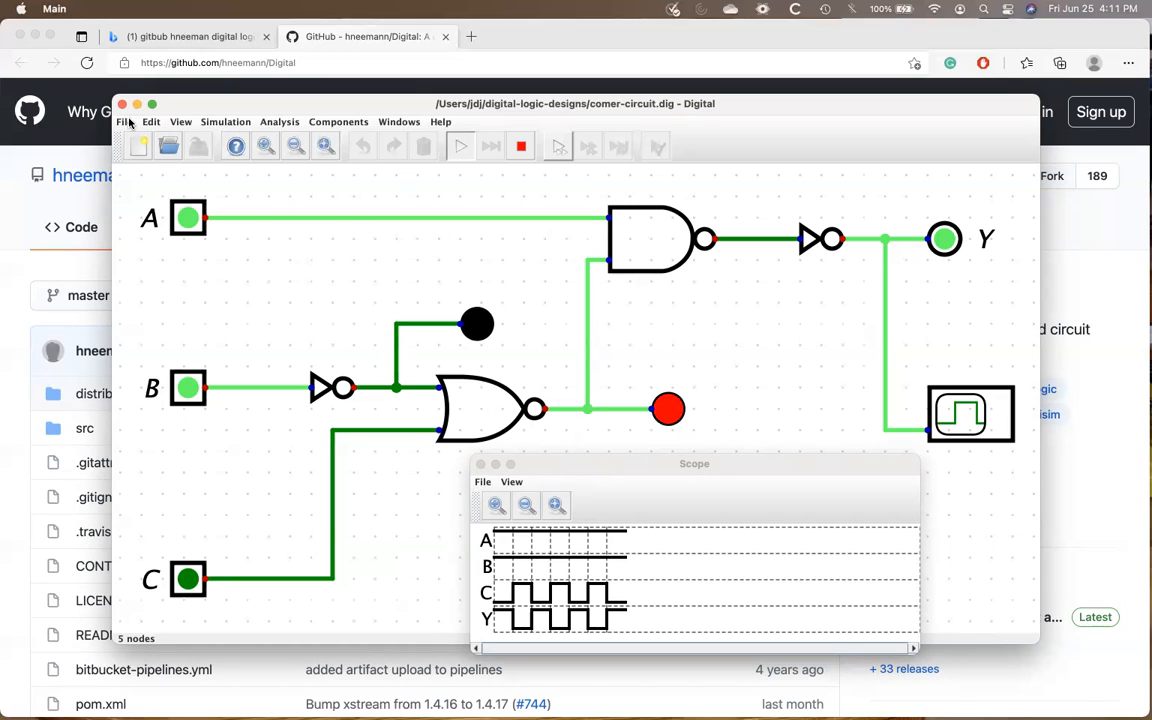
{"action": "mouse_move", "coordinate": [128, 121]}
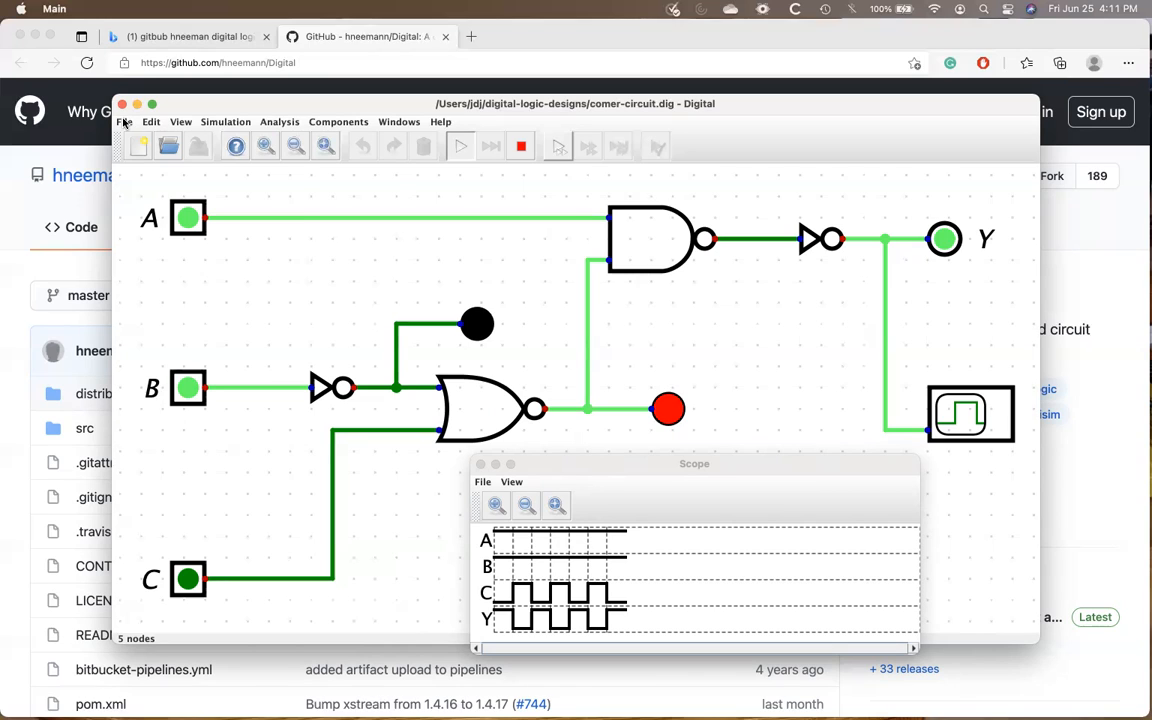
Step: Replace the corner-circuit design with a blank circuit via File > New
{"action": "left_click", "coordinate": [124, 121]}
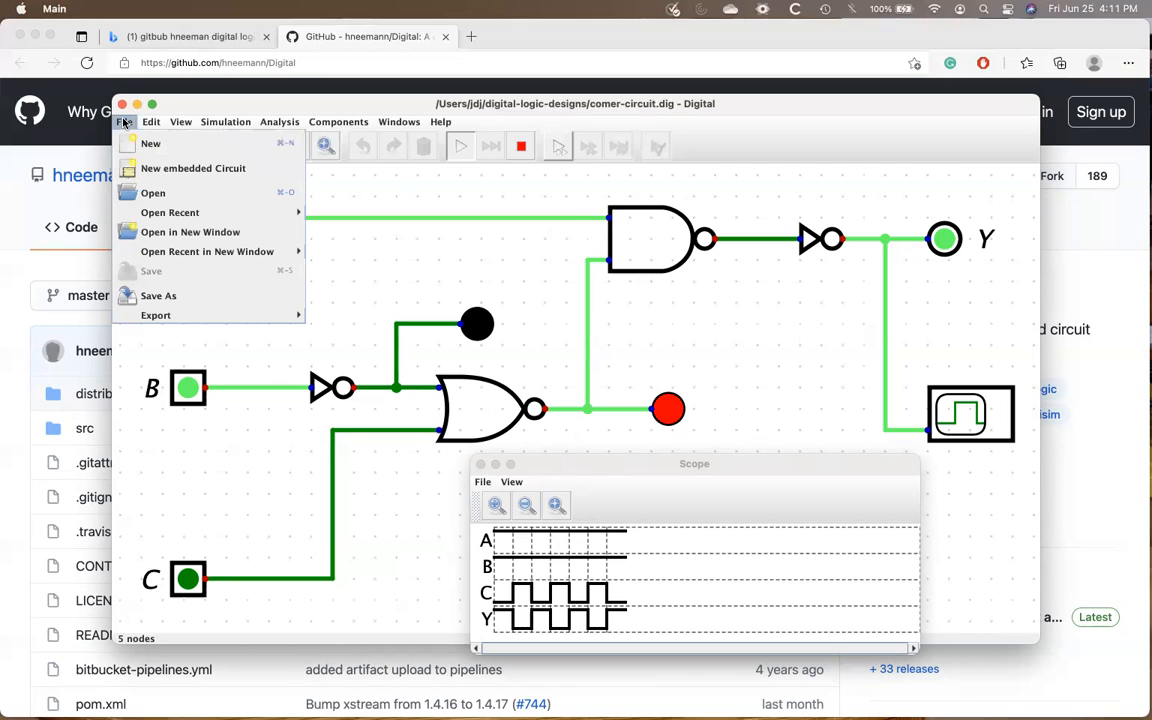
{"action": "mouse_move", "coordinate": [150, 143]}
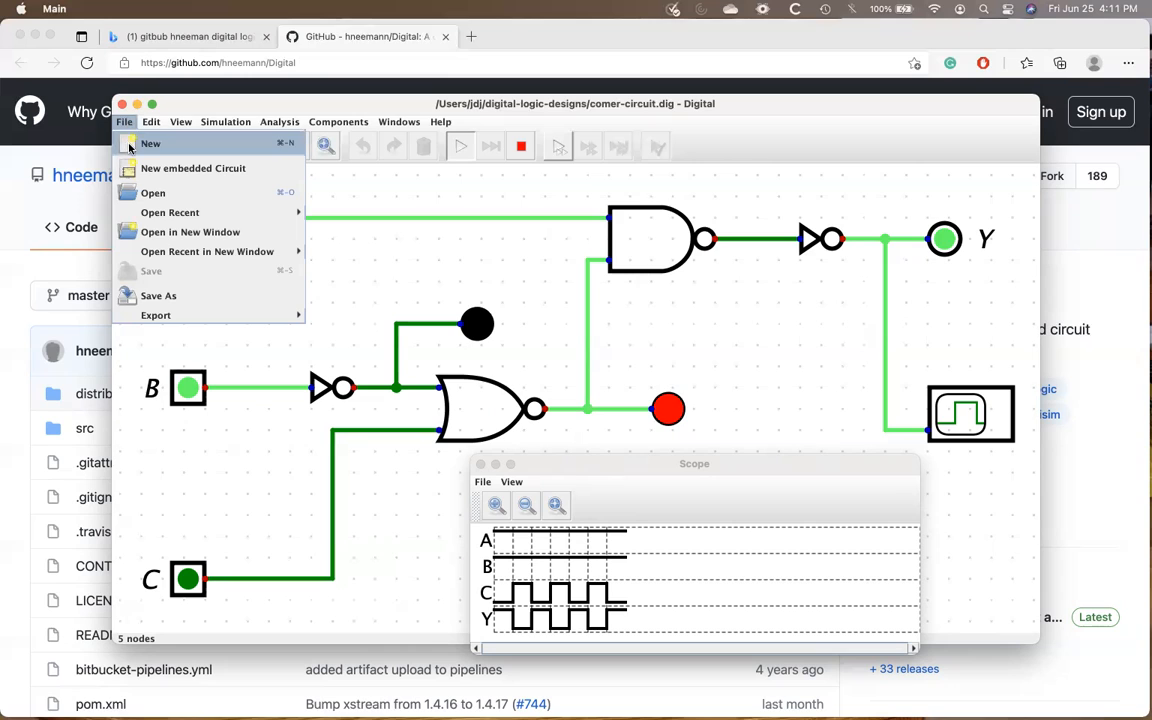
{"action": "left_click", "coordinate": [150, 143]}
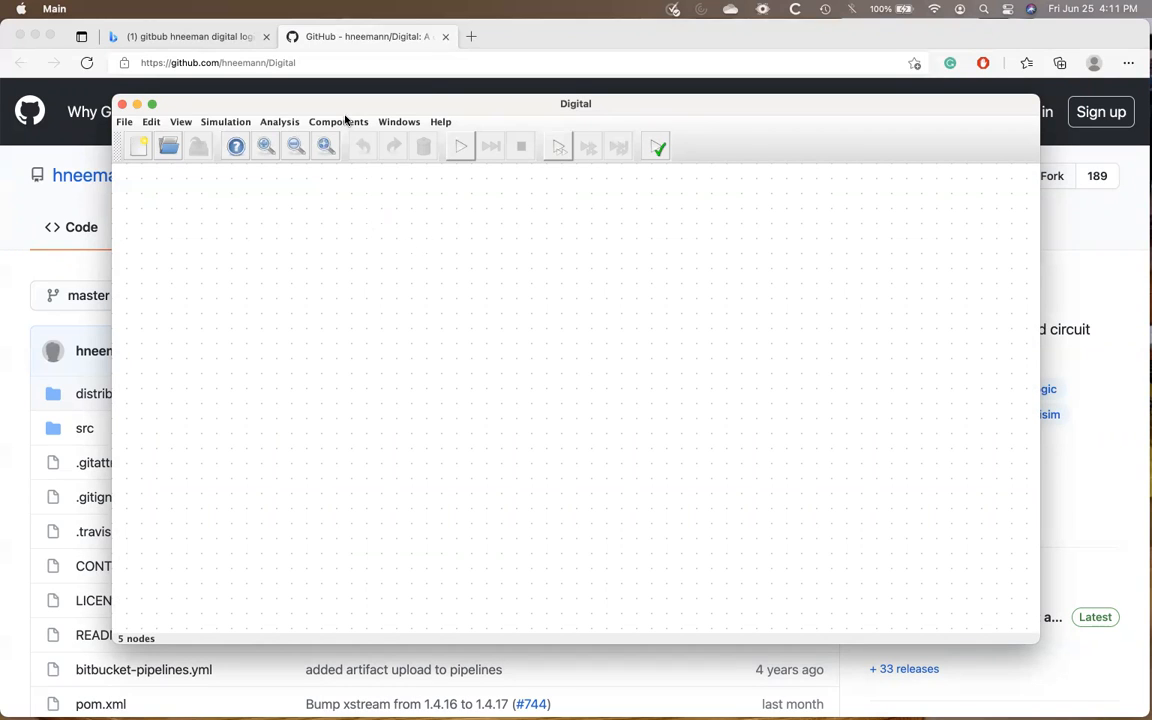
Step: Place an AND gate and an OR gate to its right from Components > Logic
{"action": "left_click", "coordinate": [338, 121]}
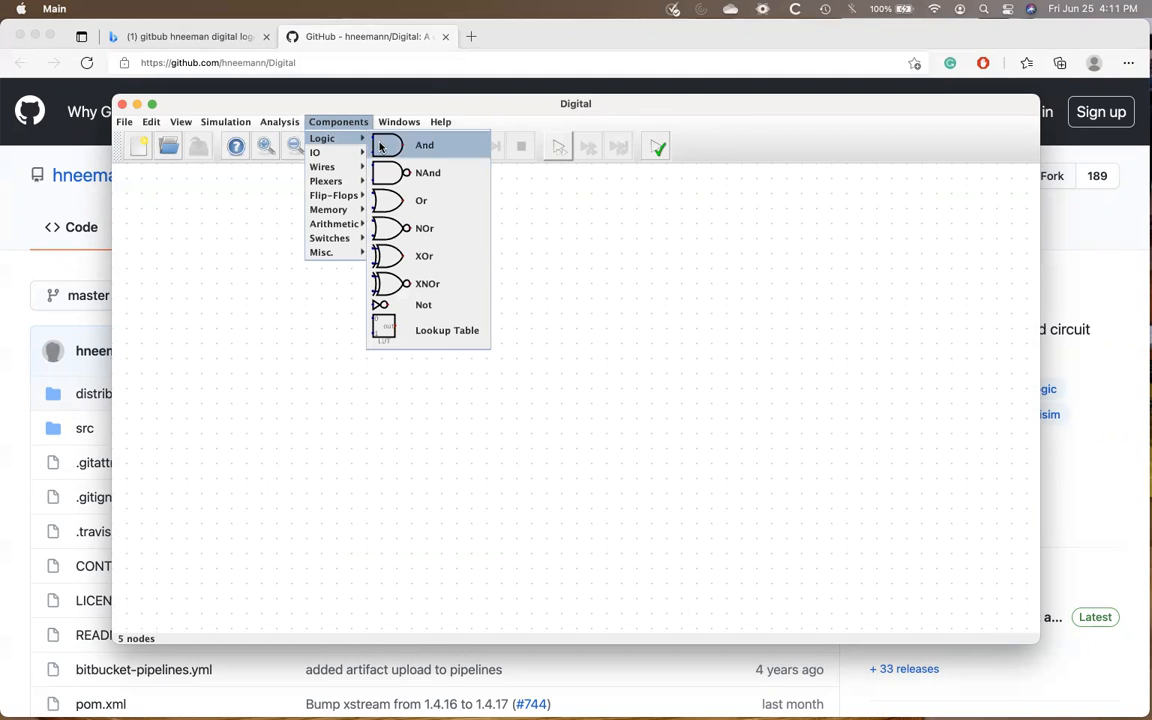
{"action": "left_click", "coordinate": [424, 145]}
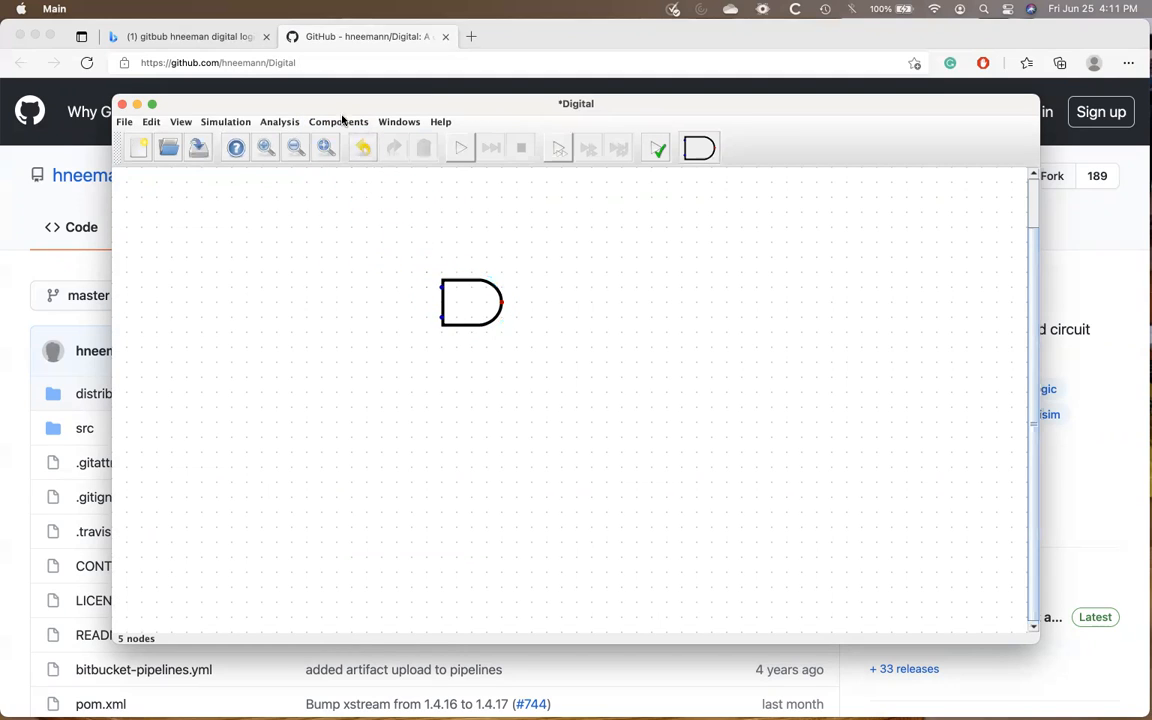
{"action": "left_click", "coordinate": [338, 121]}
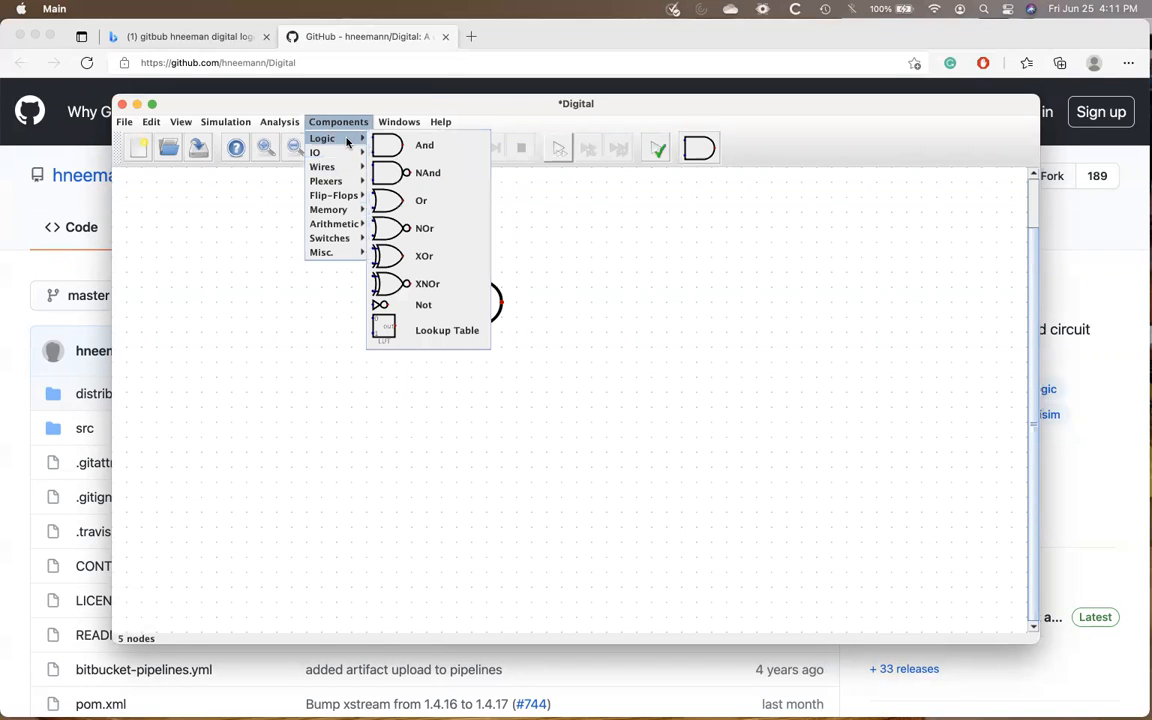
{"action": "left_click", "coordinate": [424, 145]}
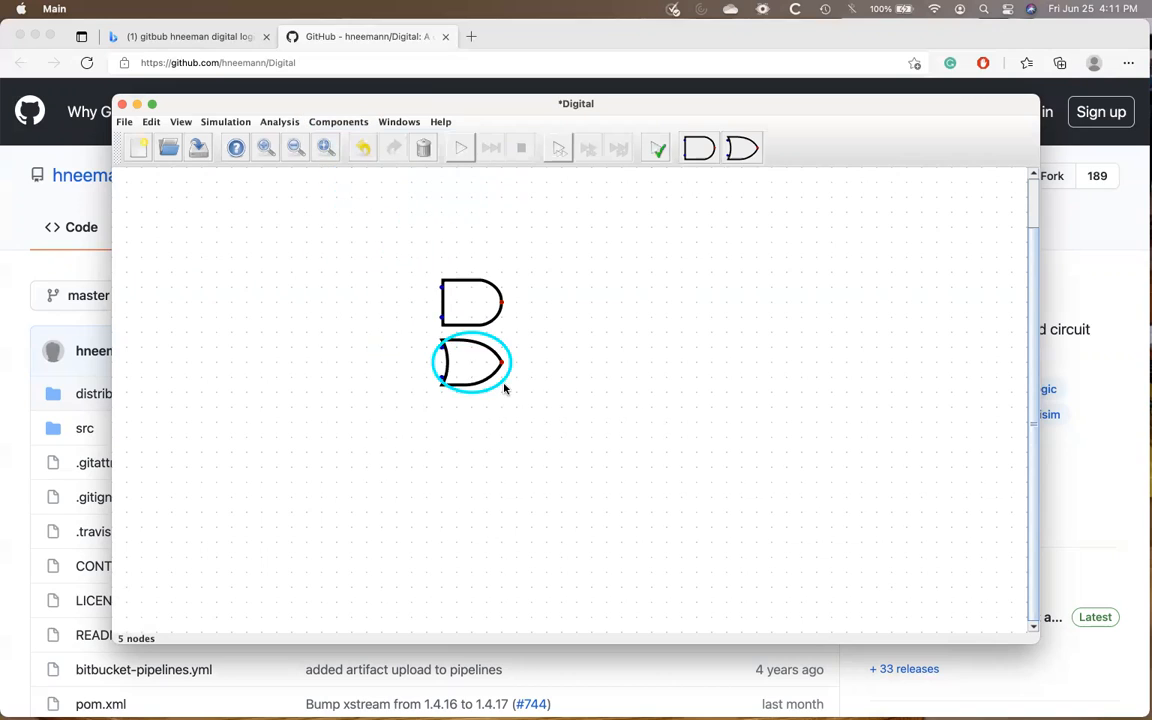
{"action": "left_click_drag", "start_coordinate": [470, 362], "coordinate": [620, 332]}
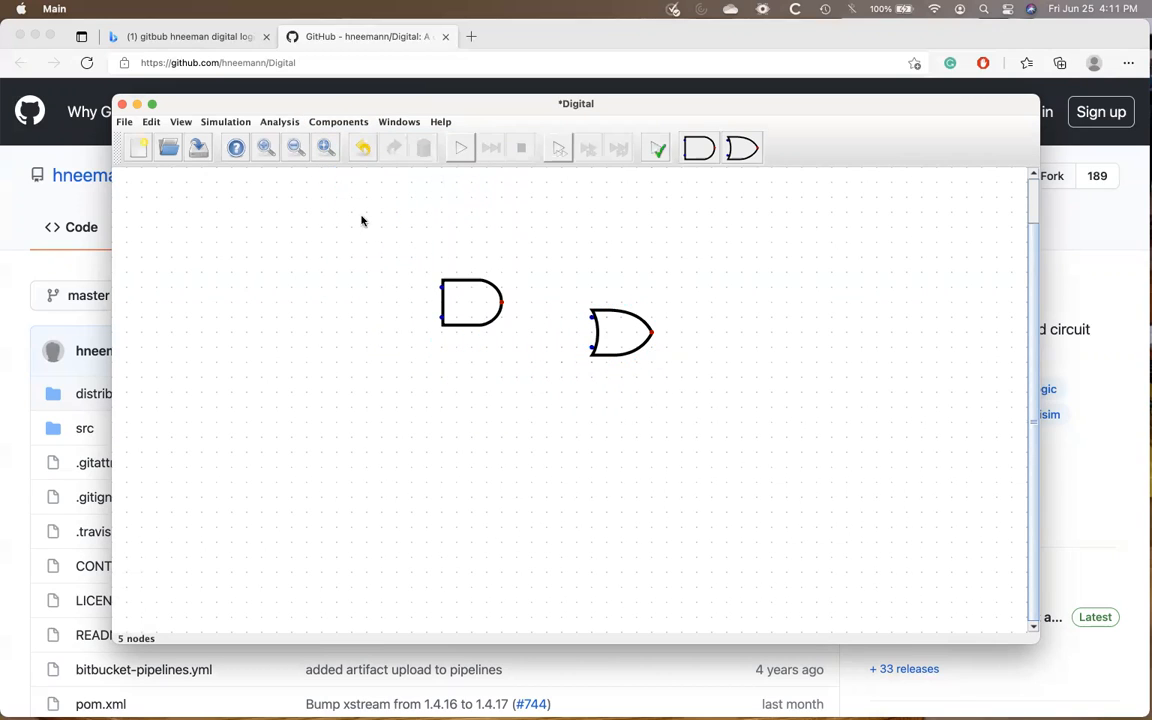
Step: Add three outputs left of the AND gate and one right of the OR gate
{"action": "left_click", "coordinate": [338, 121]}
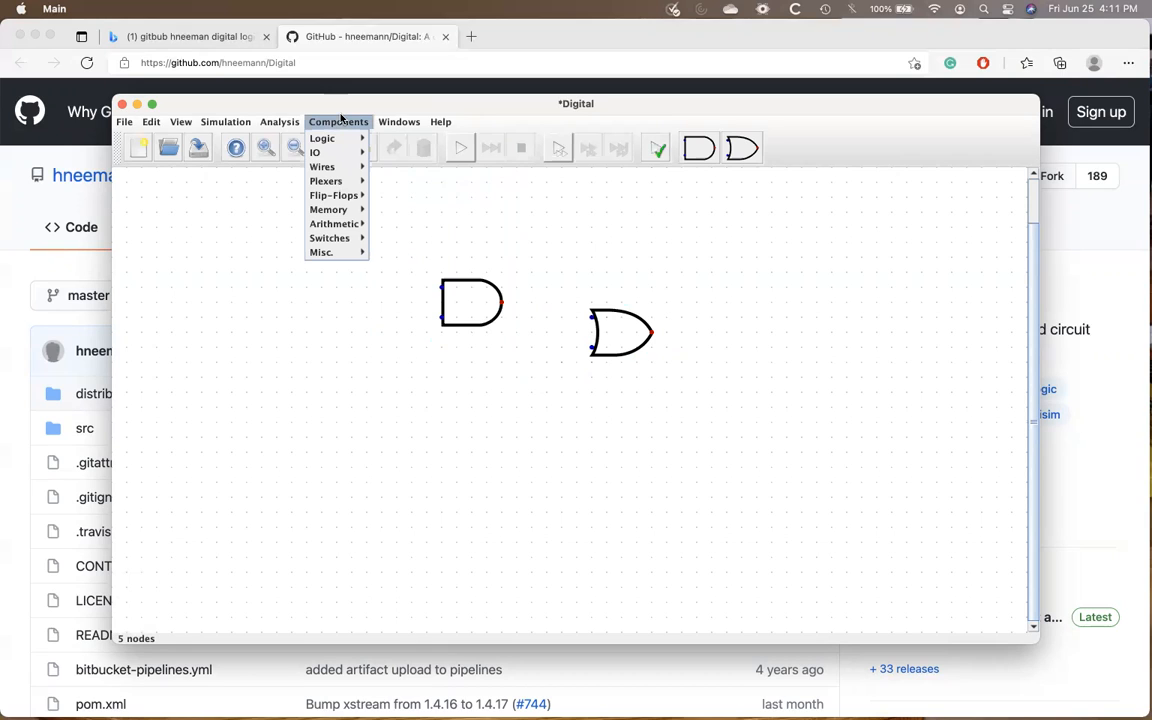
{"action": "left_click", "coordinate": [315, 152]}
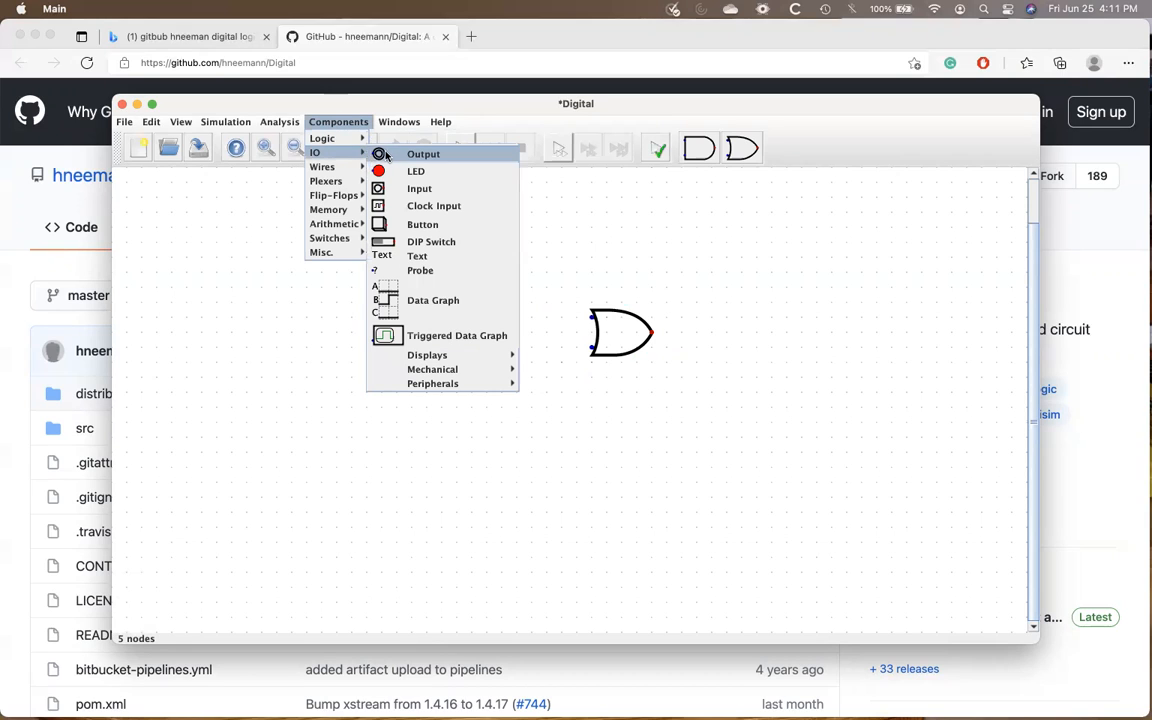
{"action": "left_click", "coordinate": [423, 153]}
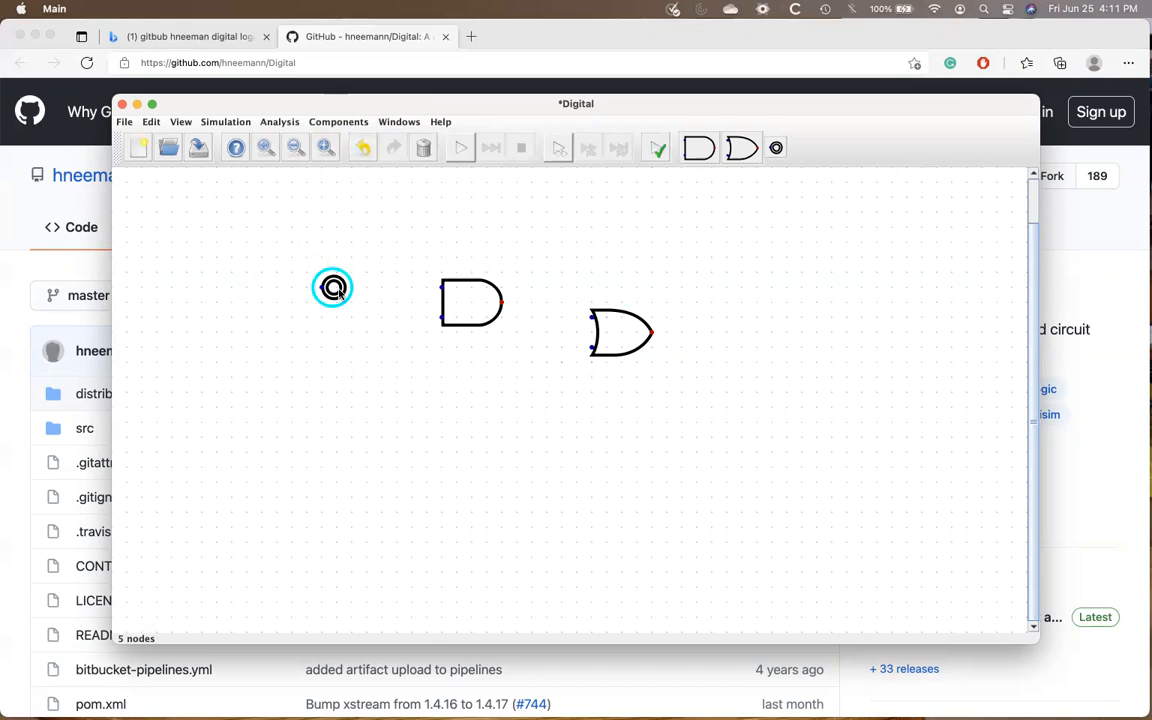
{"action": "left_click", "coordinate": [338, 121]}
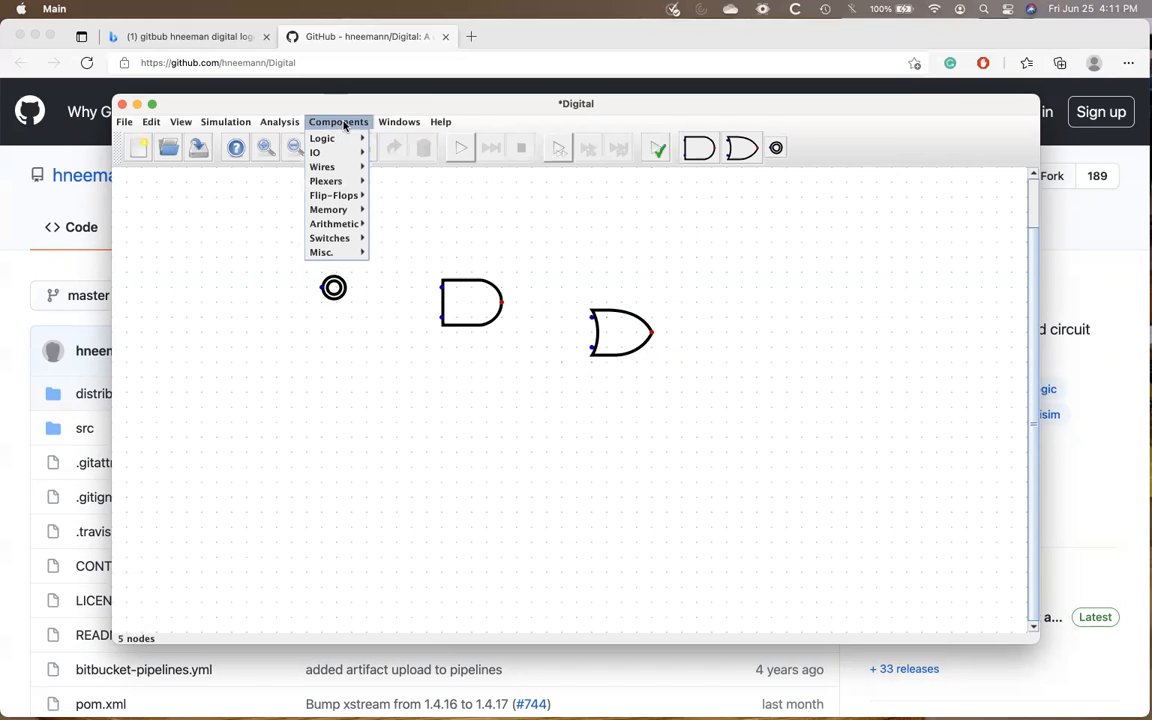
{"action": "left_click", "coordinate": [320, 152]}
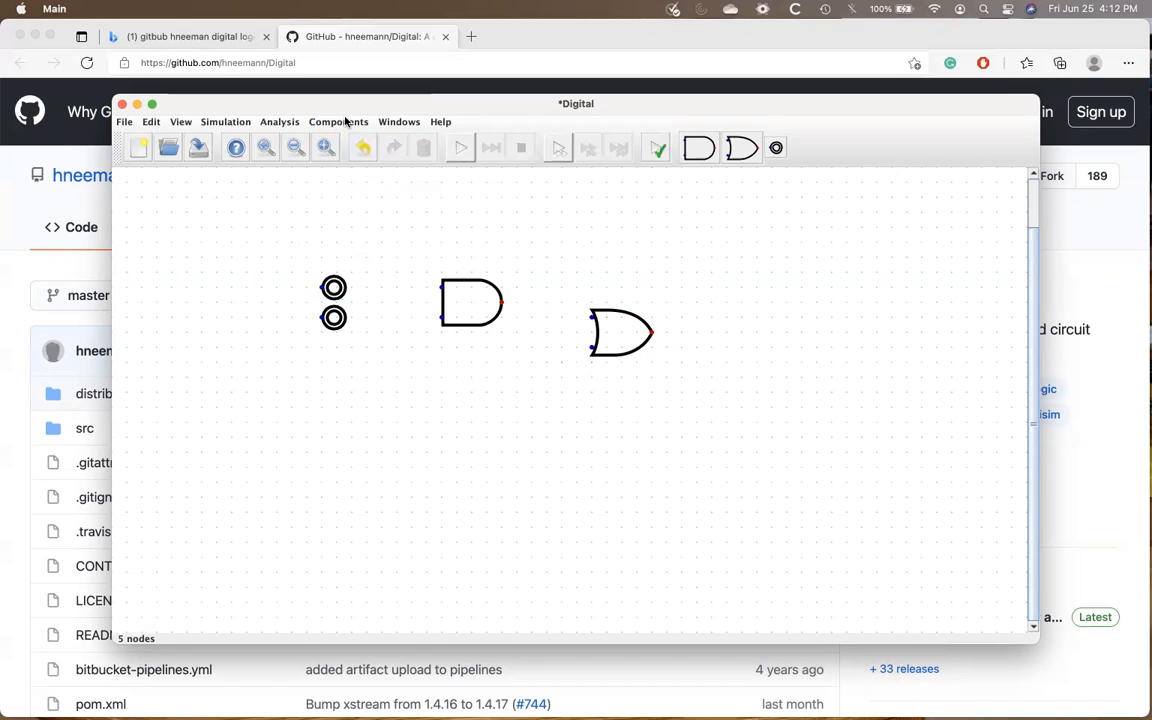
{"action": "left_click", "coordinate": [338, 121]}
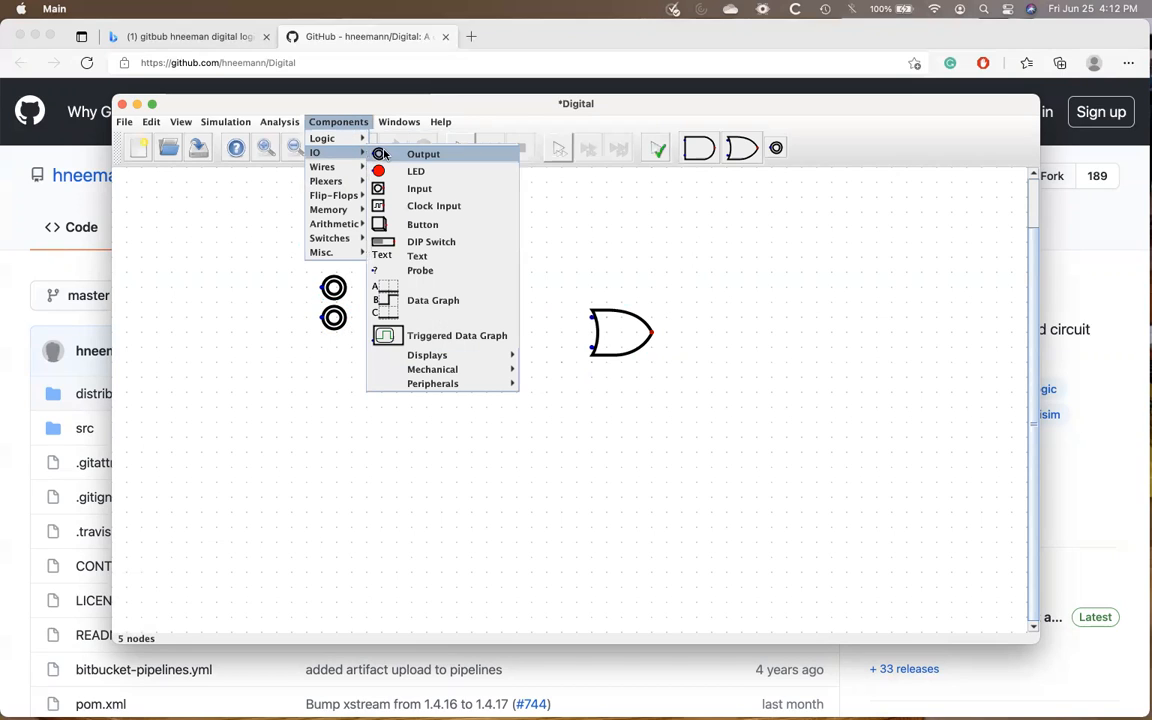
{"action": "left_click", "coordinate": [423, 153]}
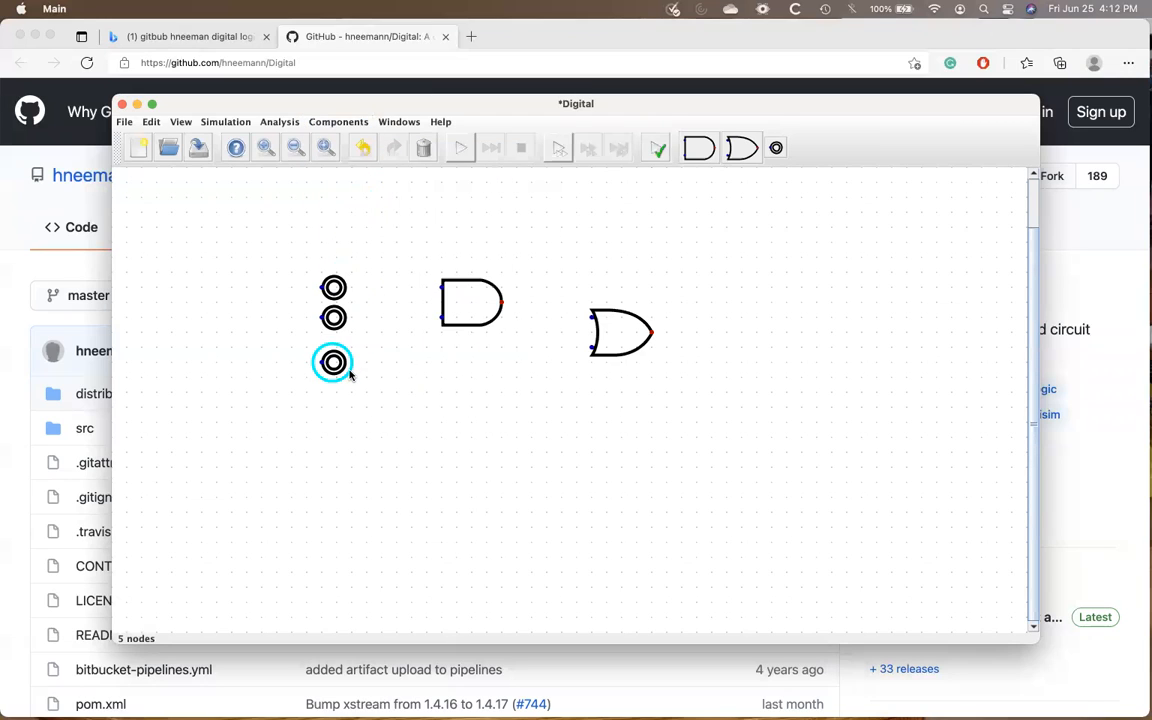
{"action": "left_click", "coordinate": [338, 121]}
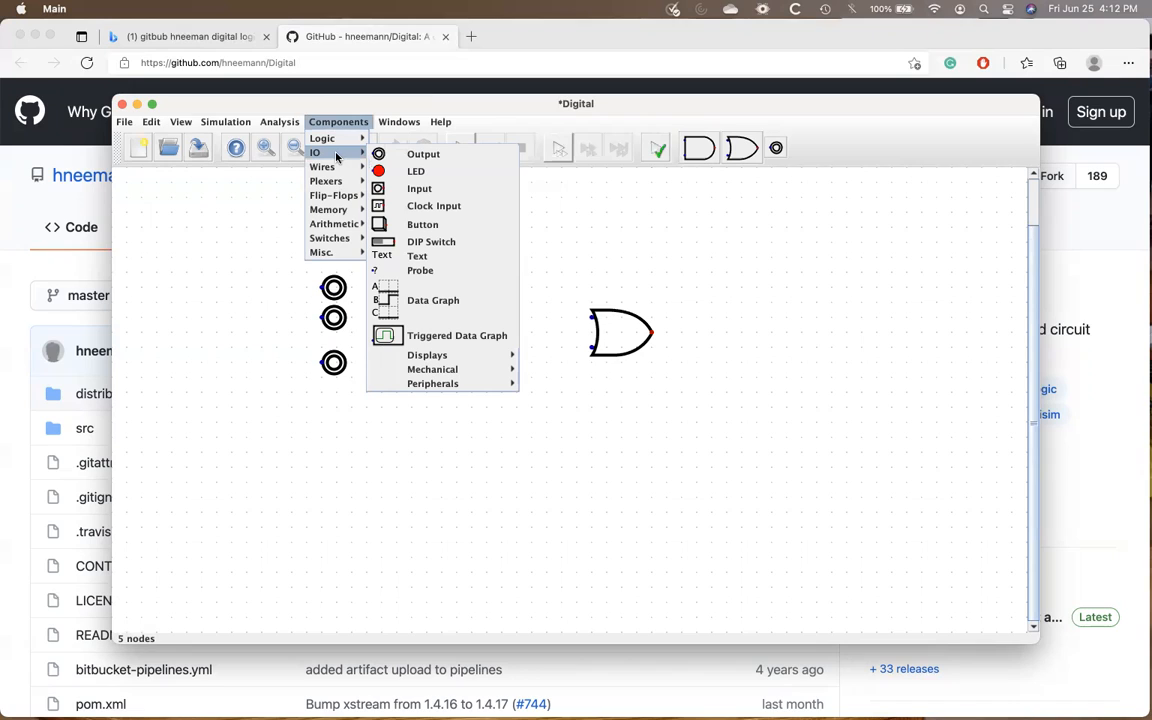
{"action": "left_click", "coordinate": [423, 153]}
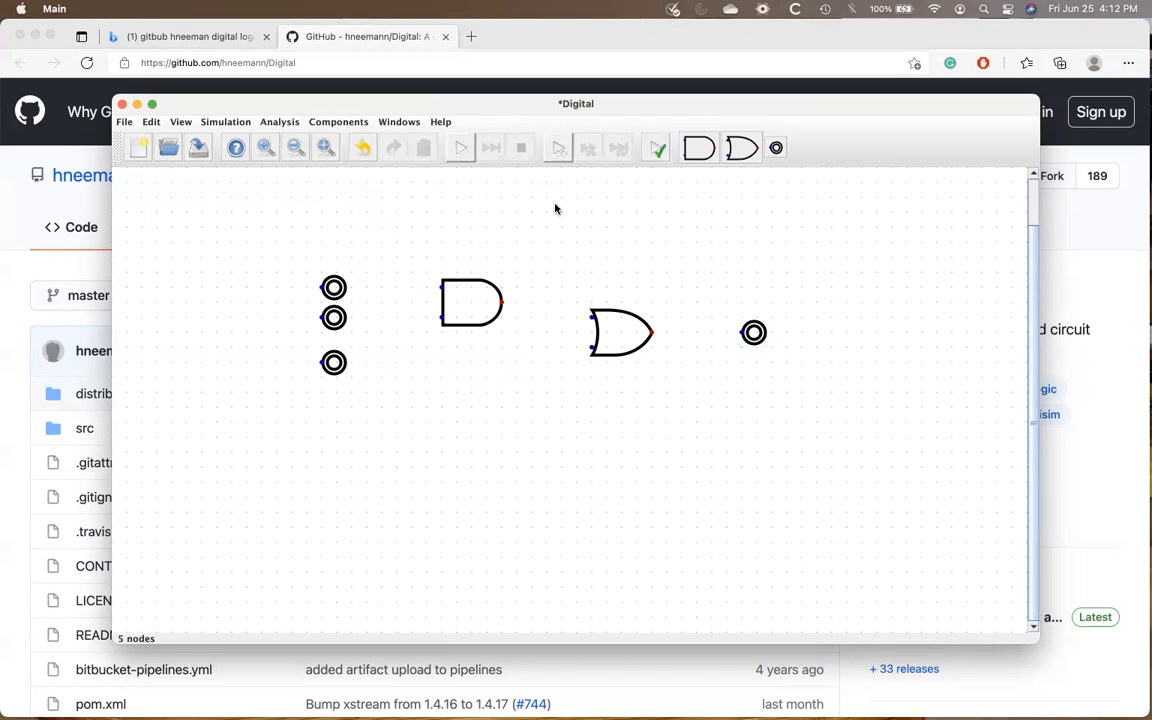
Step: Remove the three left-hand outputs, keeping only the output beside the OR gate
{"action": "left_click", "coordinate": [348, 288]}
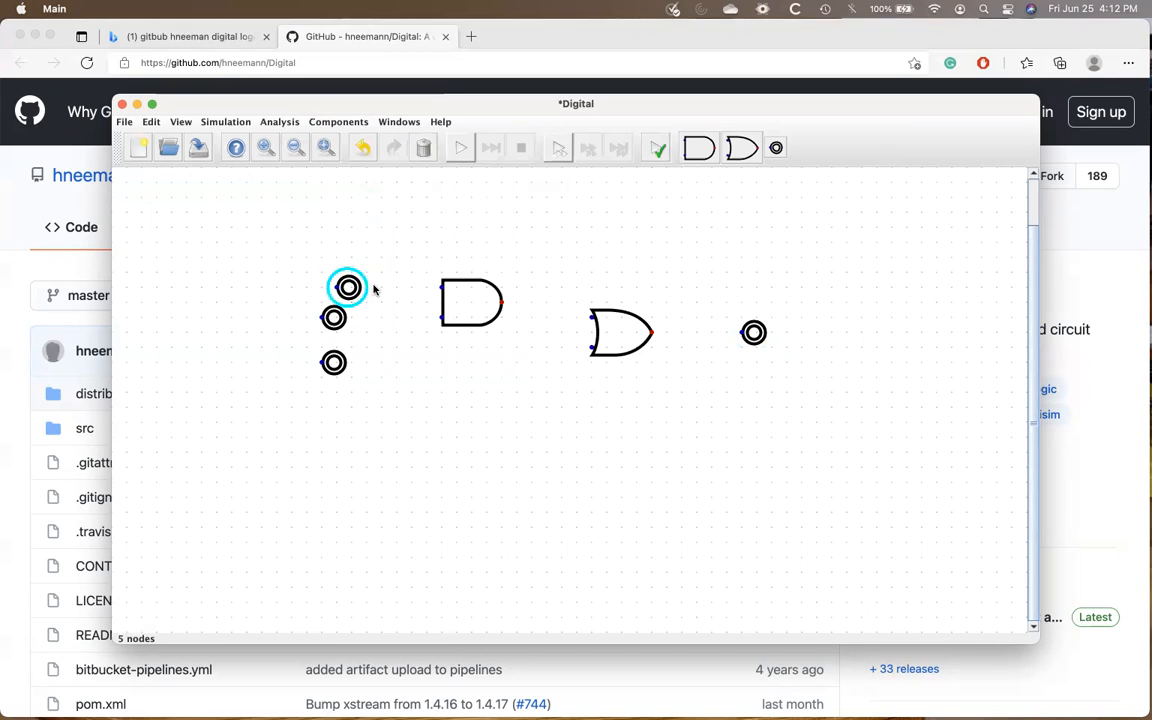
{"action": "left_click_drag", "start_coordinate": [348, 287], "coordinate": [334, 287]}
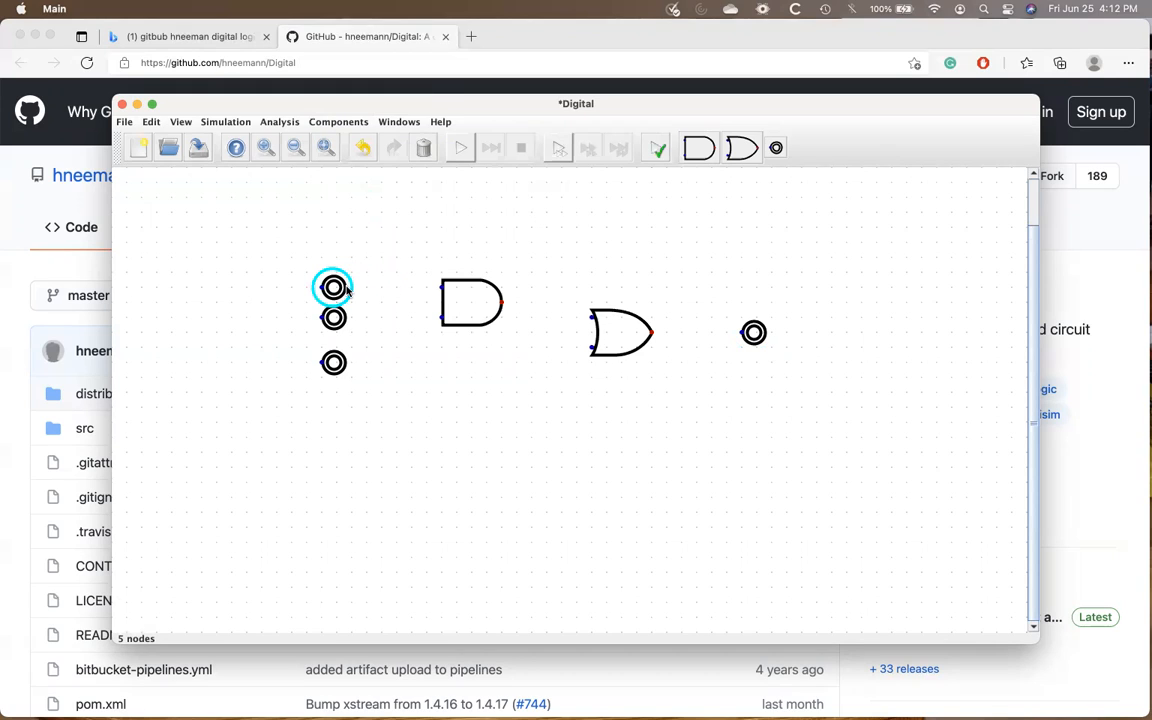
{"action": "left_click_drag", "start_coordinate": [333, 285], "coordinate": [380, 413]}
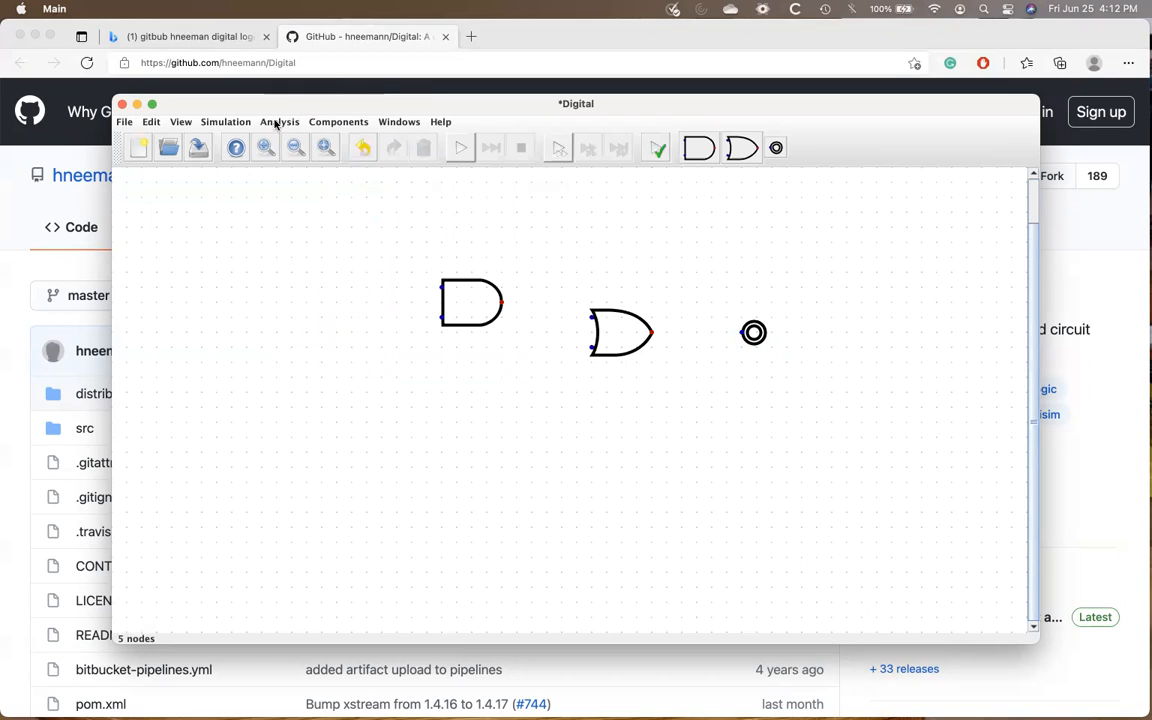
Step: Place three input switches stacked left of the AND gate via Components > IO > Input
{"action": "left_click", "coordinate": [338, 121]}
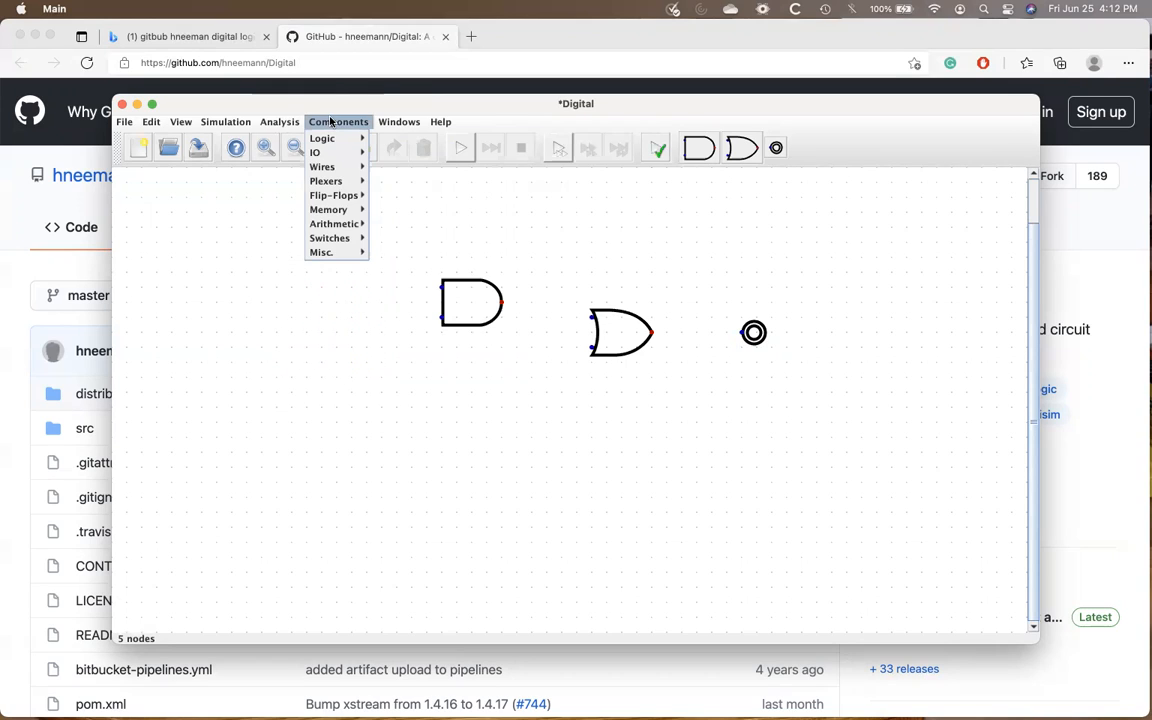
{"action": "left_click", "coordinate": [316, 152]}
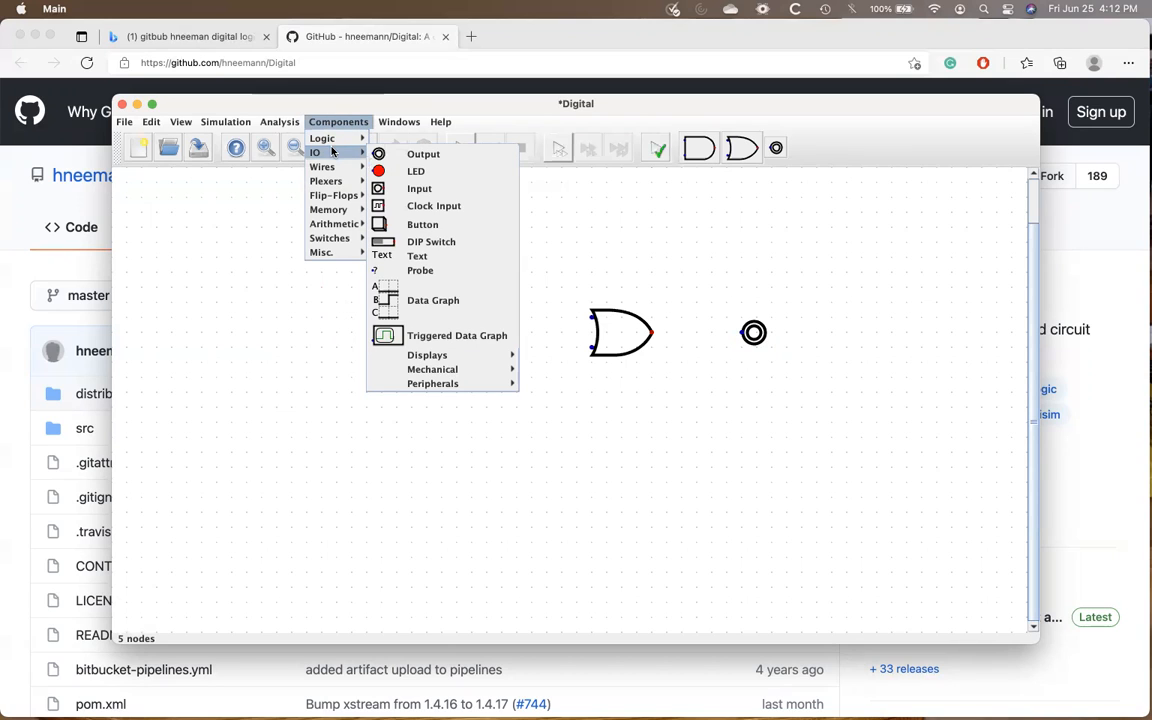
{"action": "mouse_move", "coordinate": [415, 171]}
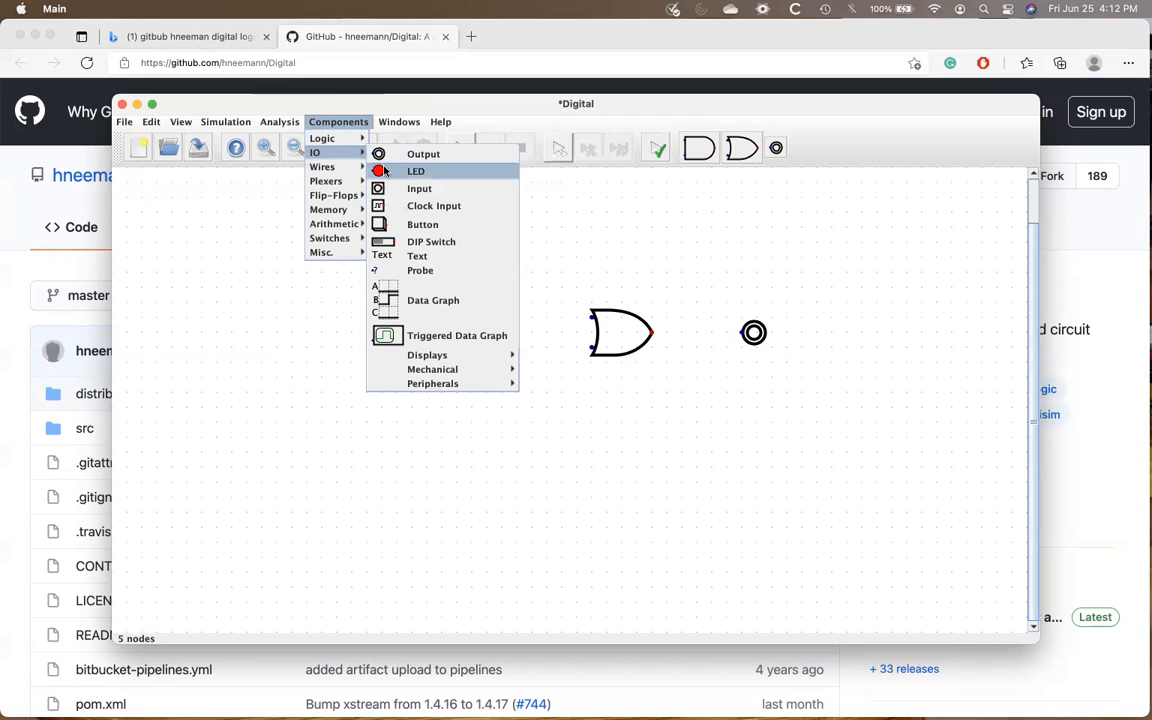
{"action": "left_click", "coordinate": [423, 153]}
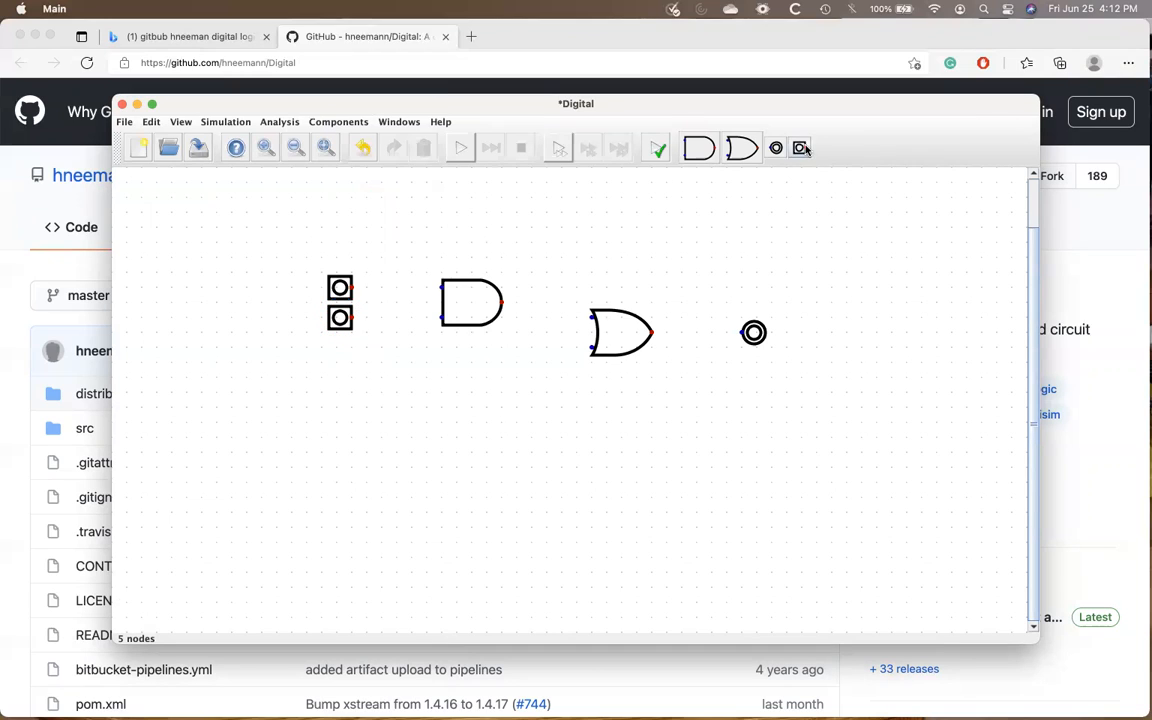
{"action": "left_click", "coordinate": [340, 347]}
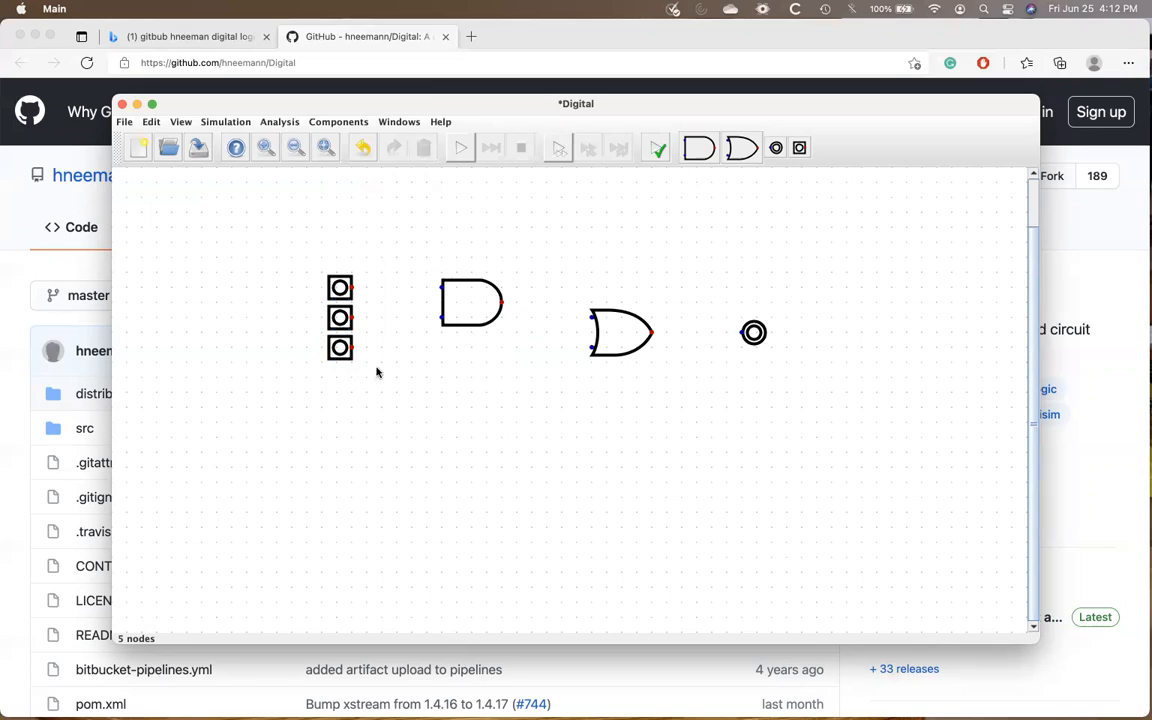
{"action": "mouse_move", "coordinate": [414, 310]}
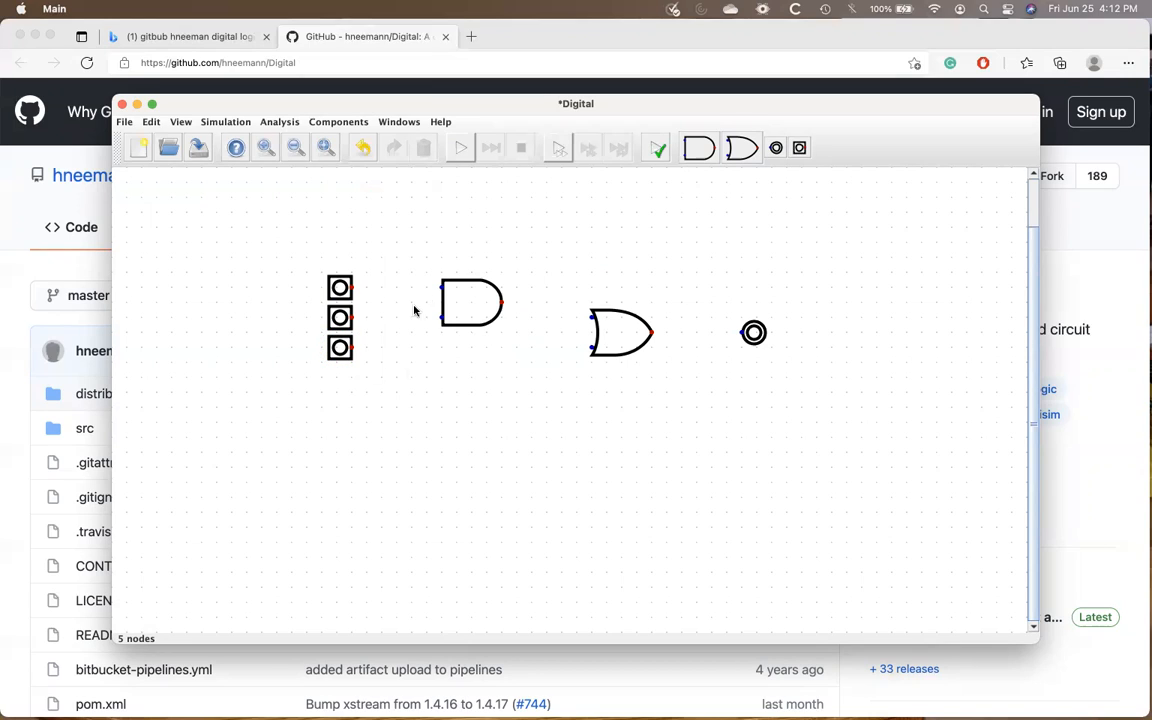
{"action": "mouse_move", "coordinate": [410, 320]}
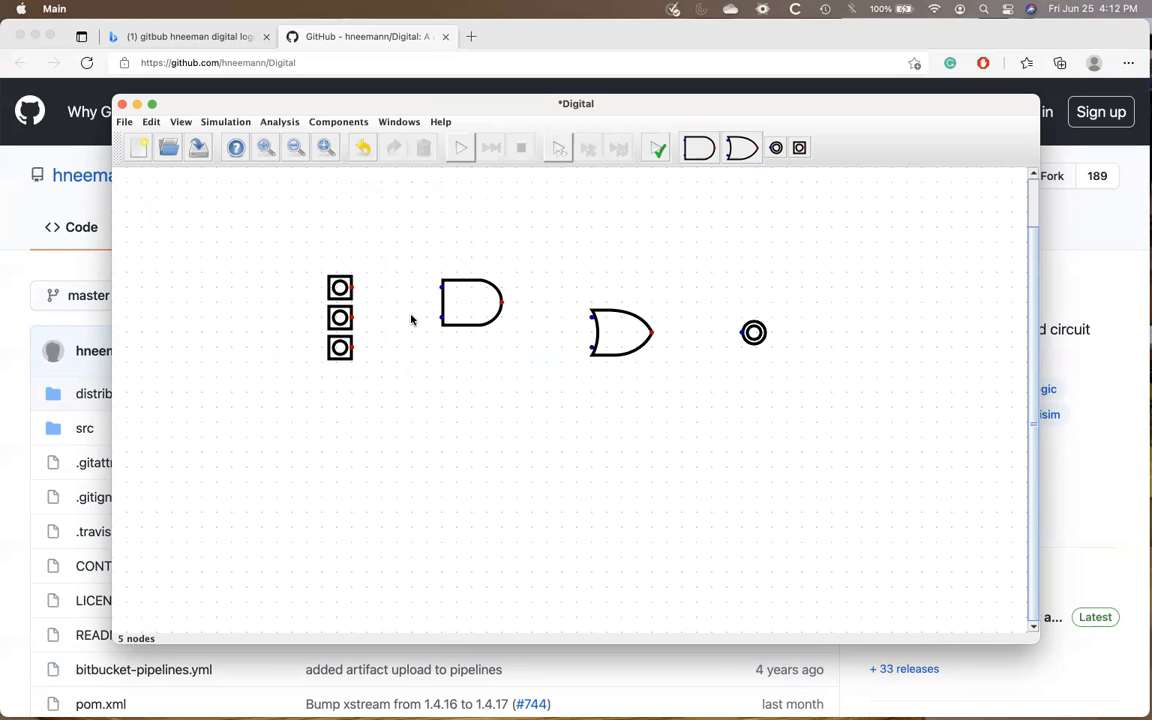
{"action": "mouse_move", "coordinate": [351, 289]}
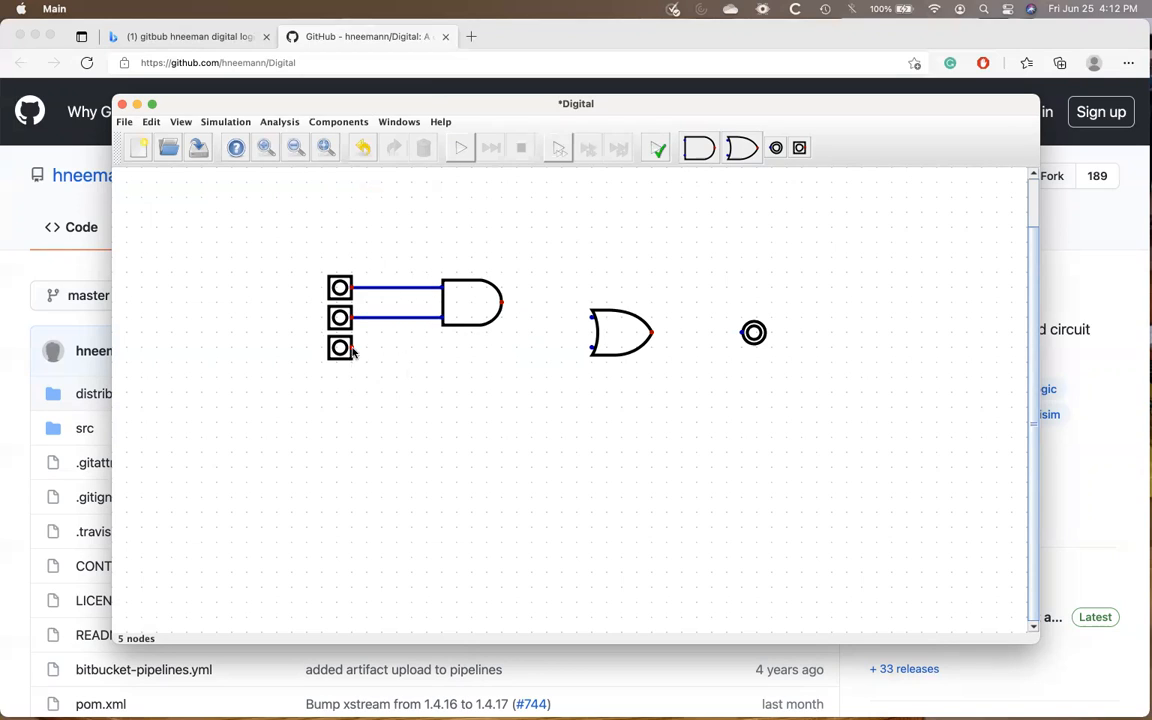
Step: Wire the bottom input into the OR gate and the OR gate's result to the output
{"action": "left_click_drag", "start_coordinate": [348, 348], "coordinate": [585, 348]}
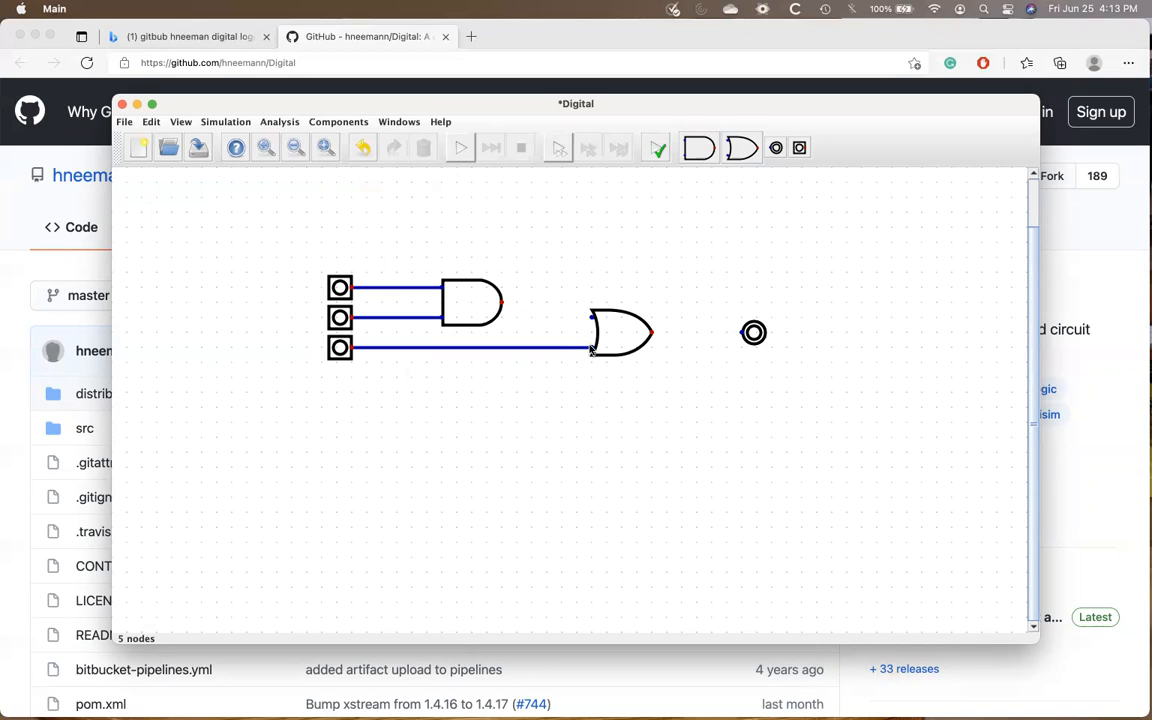
{"action": "mouse_move", "coordinate": [505, 298]}
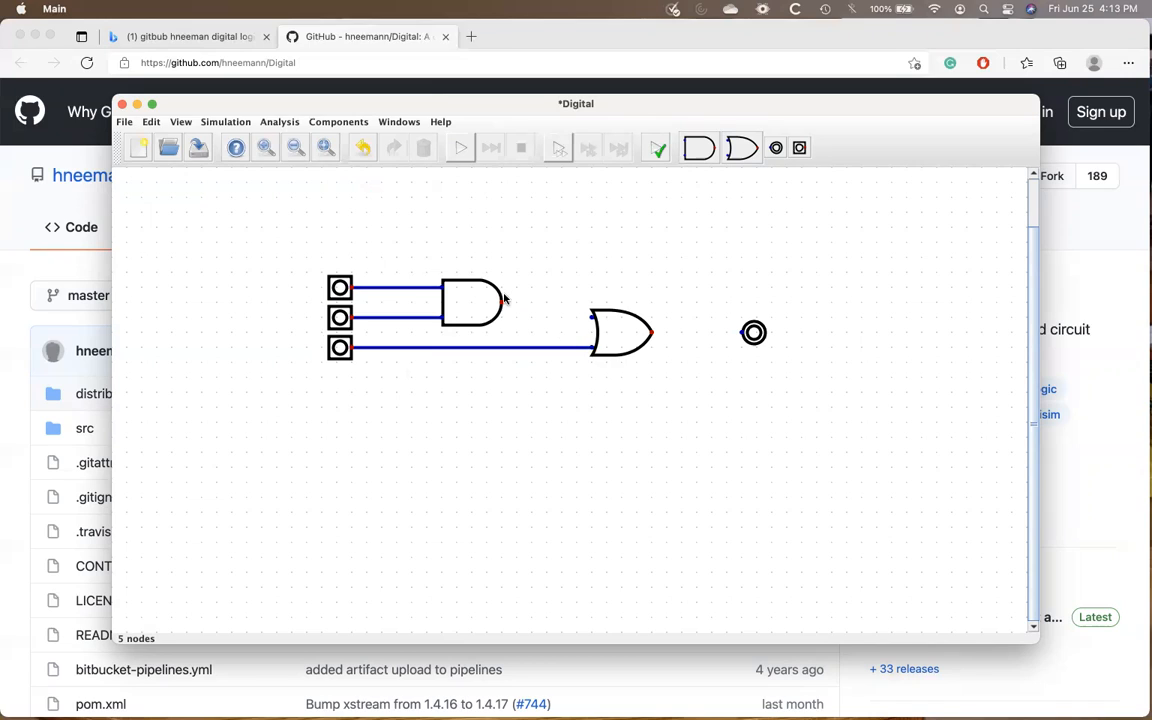
{"action": "mouse_move", "coordinate": [545, 308]}
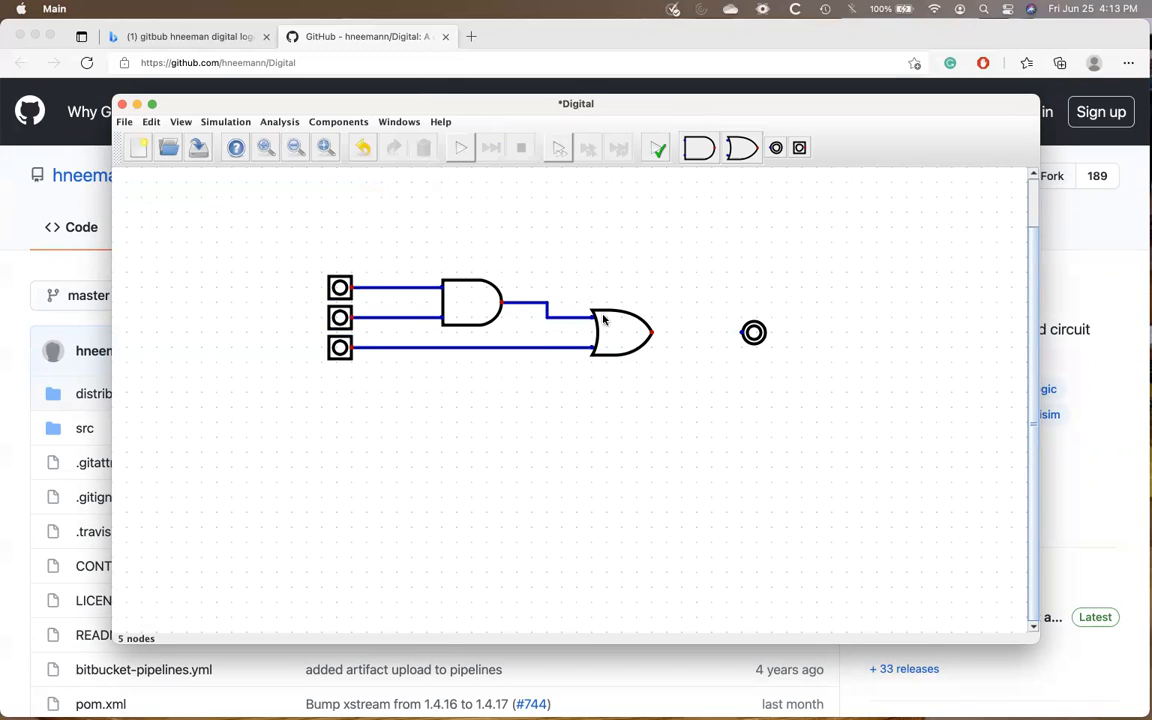
{"action": "left_click_drag", "start_coordinate": [650, 333], "coordinate": [753, 333]}
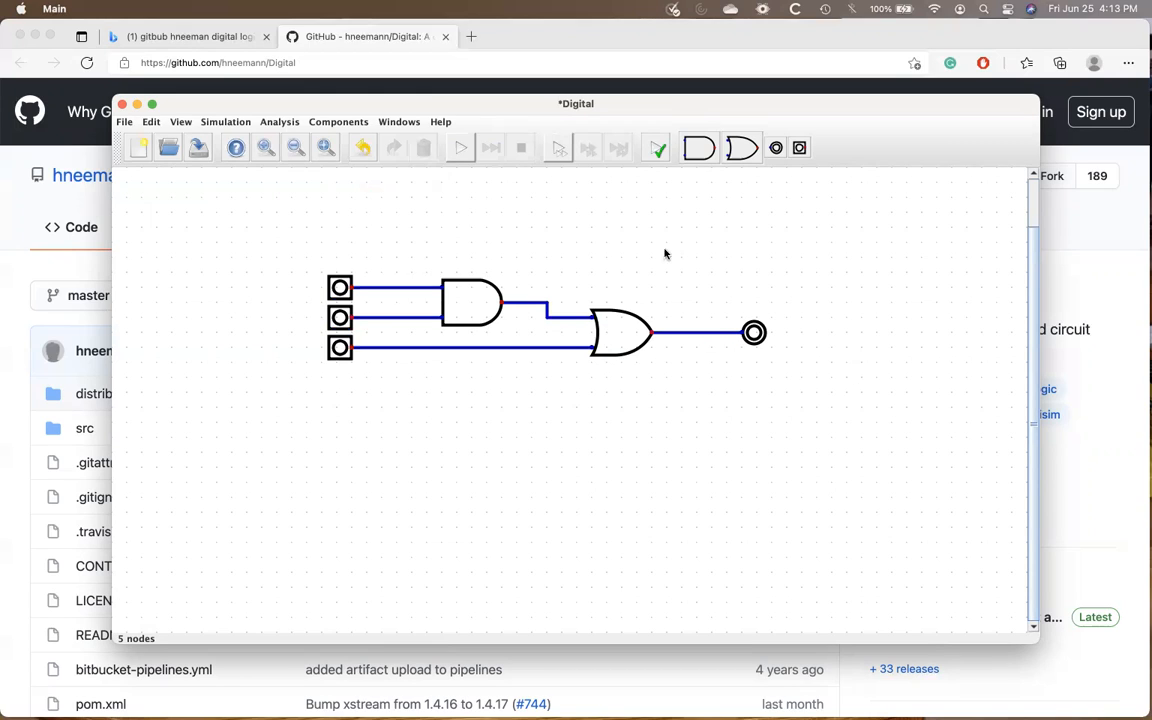
{"action": "mouse_move", "coordinate": [414, 268]}
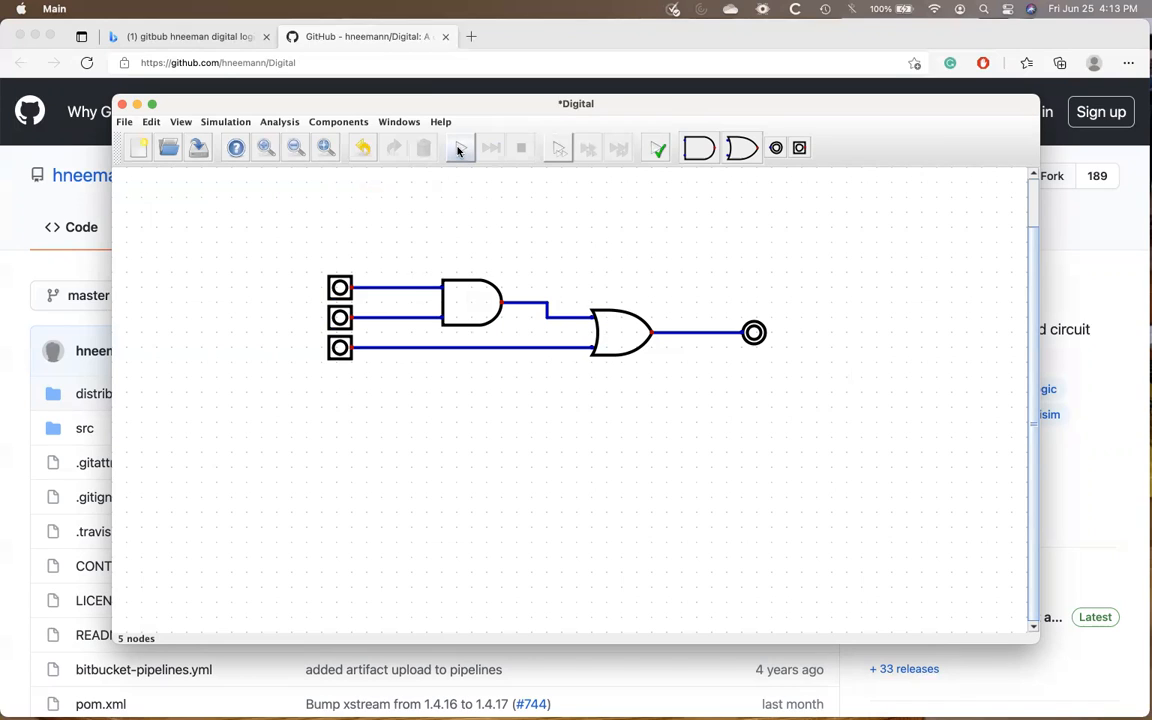
Step: Start the simulation and toggle the middle and bottom inputs to check the output
{"action": "left_click", "coordinate": [460, 148]}
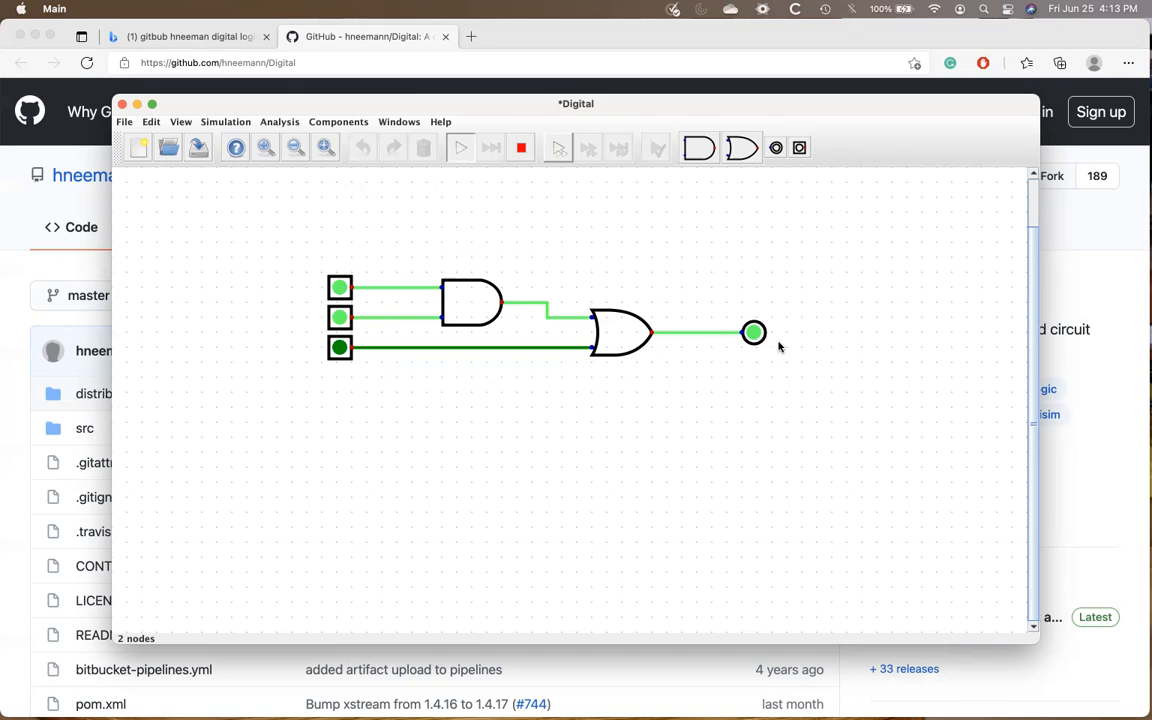
{"action": "mouse_move", "coordinate": [521, 339]}
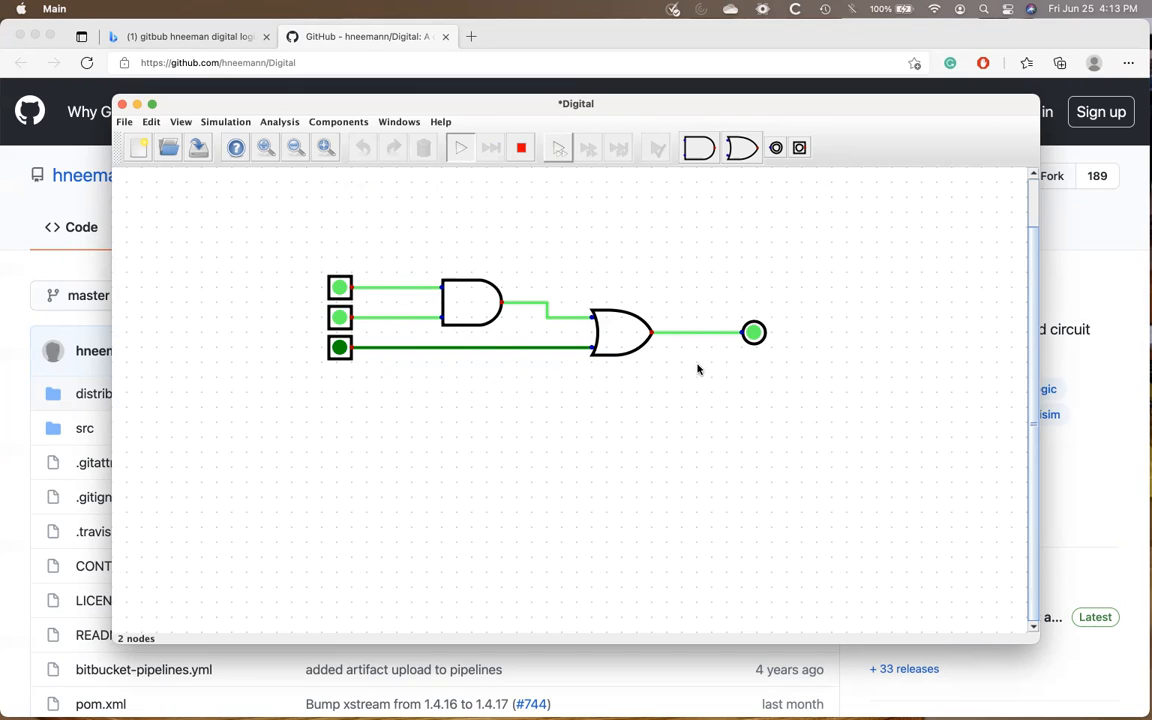
{"action": "mouse_move", "coordinate": [623, 387]}
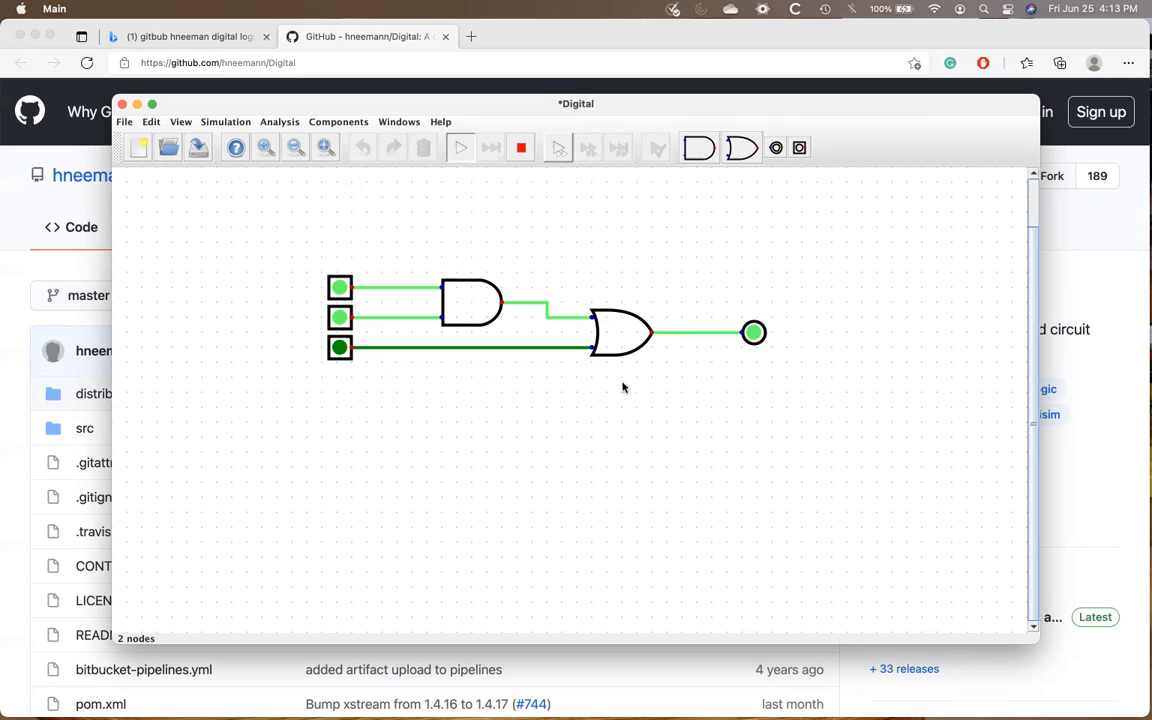
{"action": "mouse_move", "coordinate": [773, 356]}
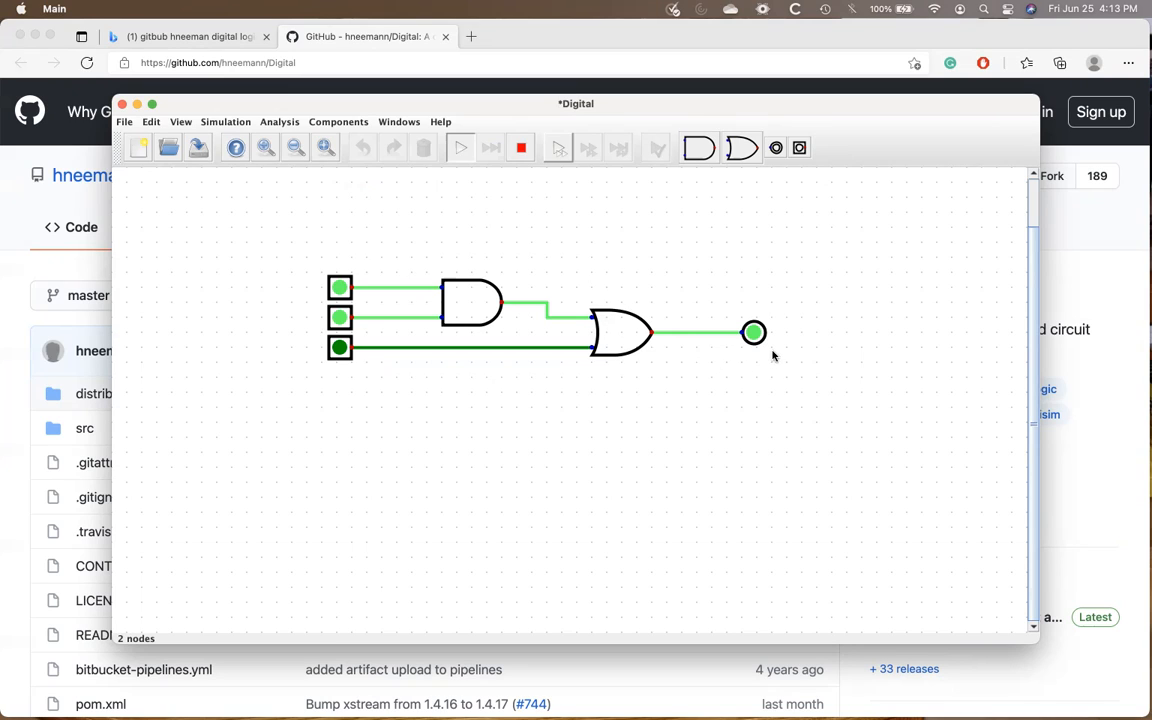
{"action": "left_click", "coordinate": [340, 347]}
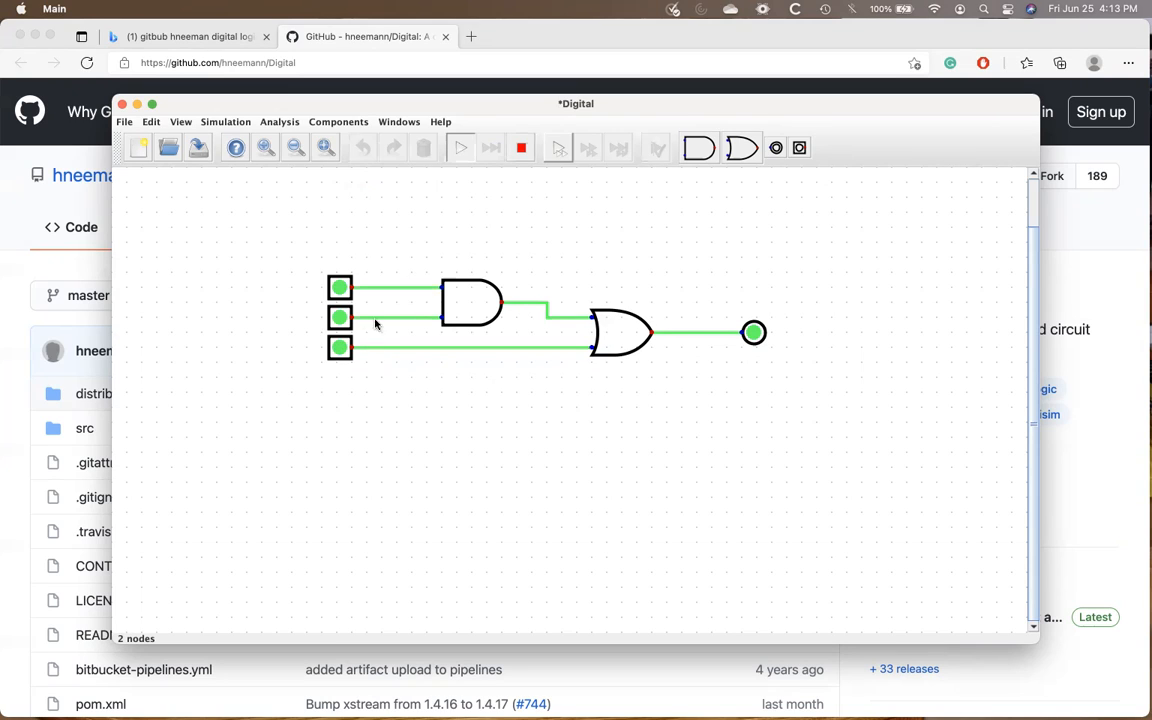
{"action": "left_click", "coordinate": [340, 317]}
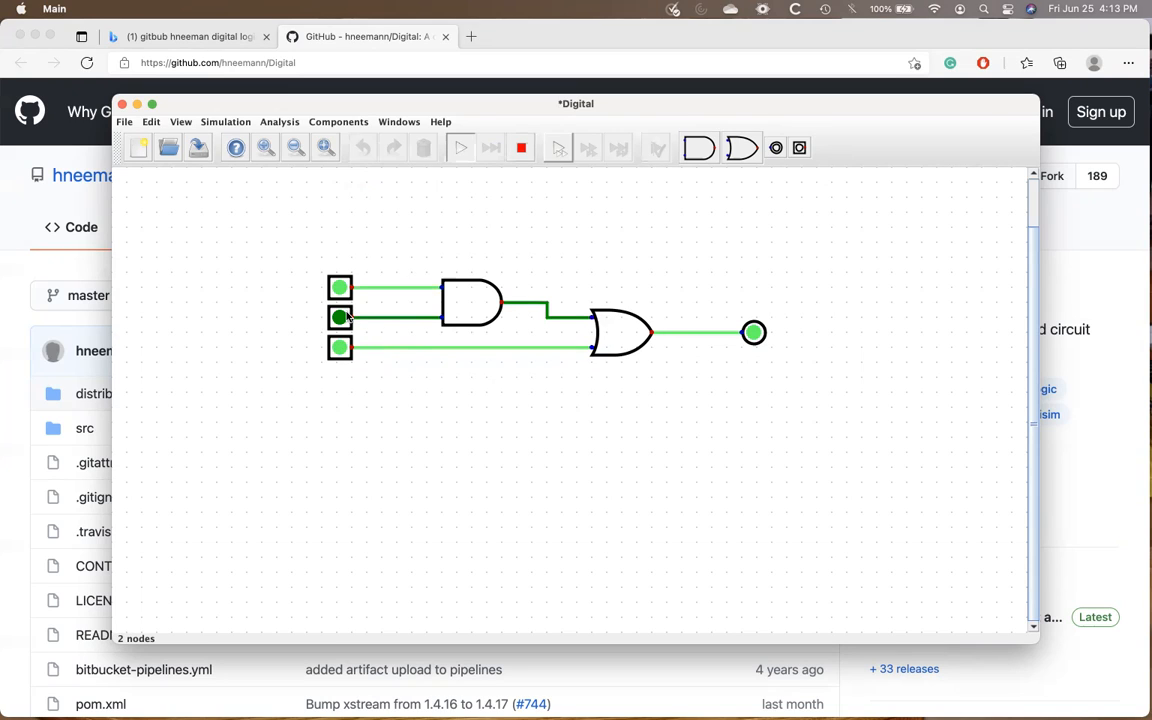
{"action": "left_click", "coordinate": [340, 347]}
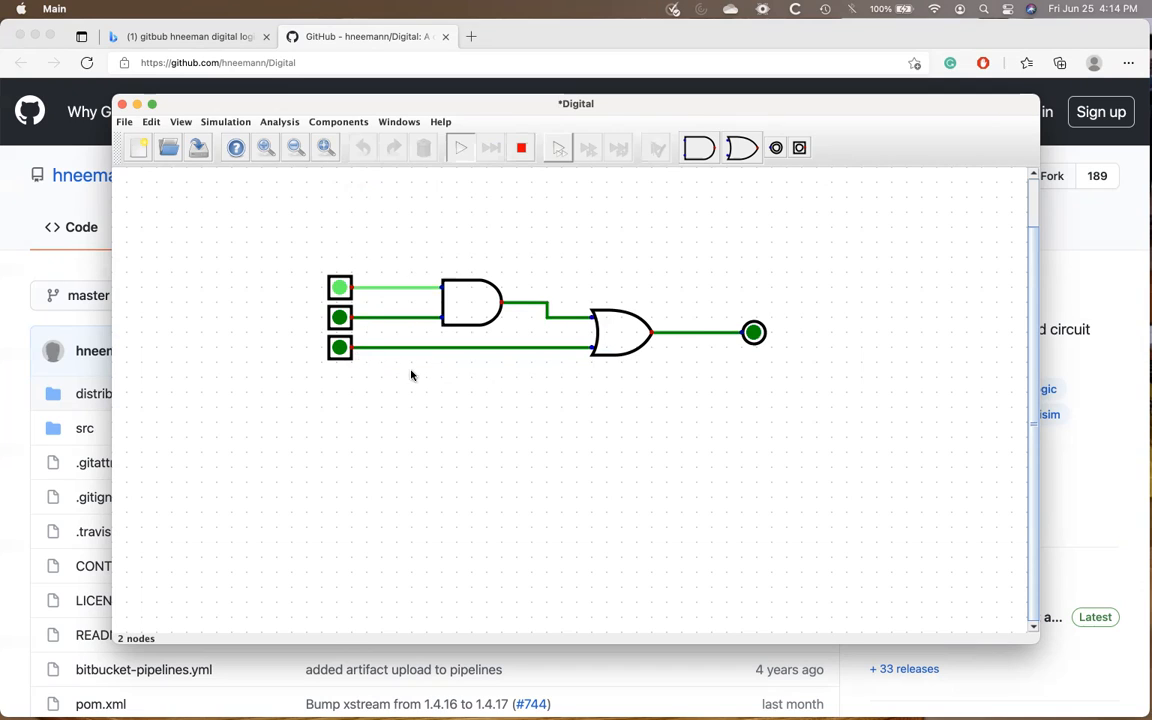
{"action": "left_click", "coordinate": [339, 317]}
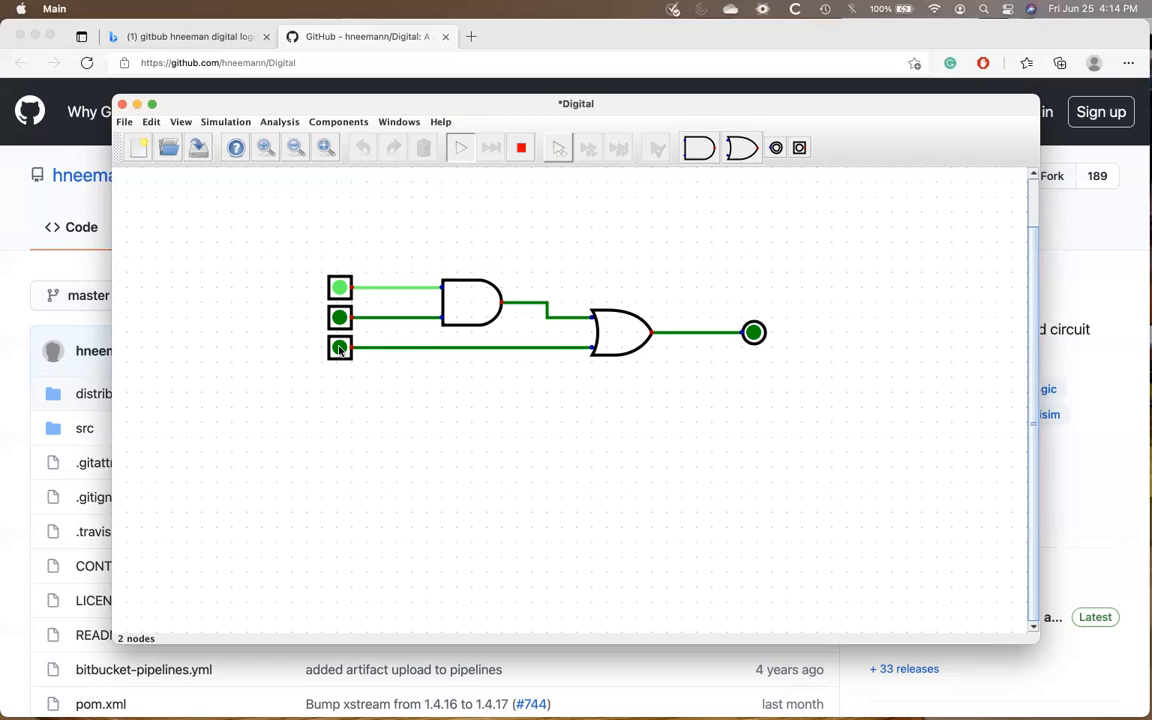
{"action": "left_click", "coordinate": [340, 348]}
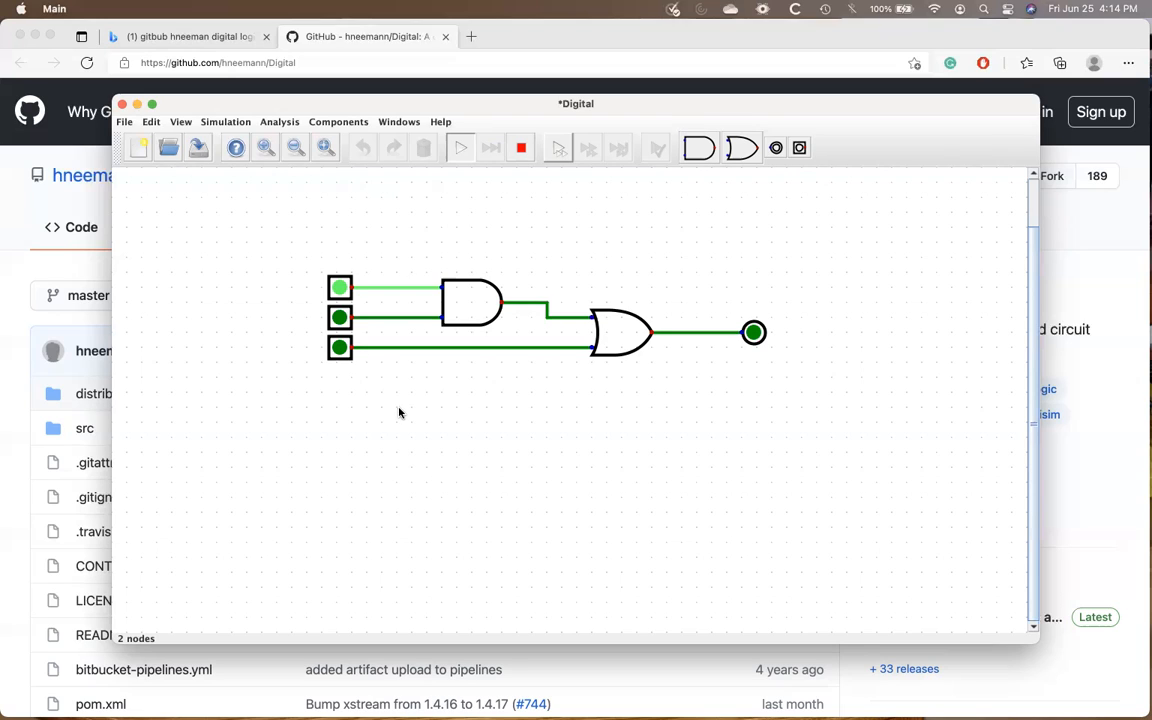
{"action": "mouse_move", "coordinate": [343, 248]}
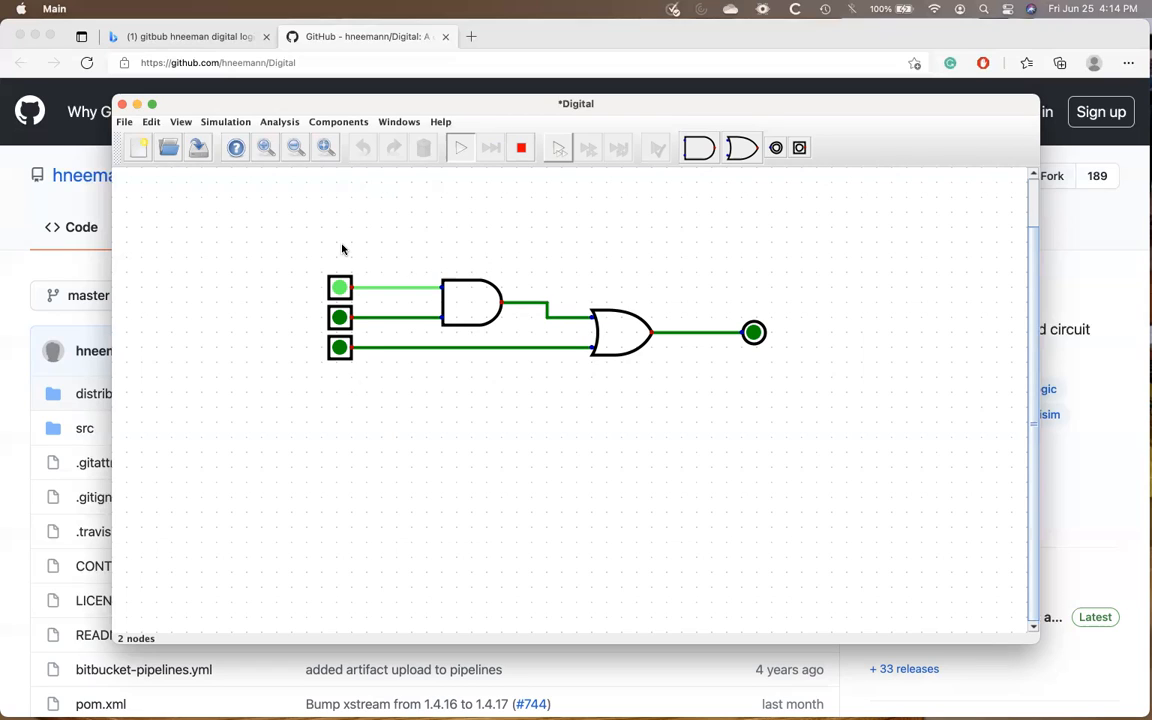
{"action": "mouse_move", "coordinate": [318, 245]}
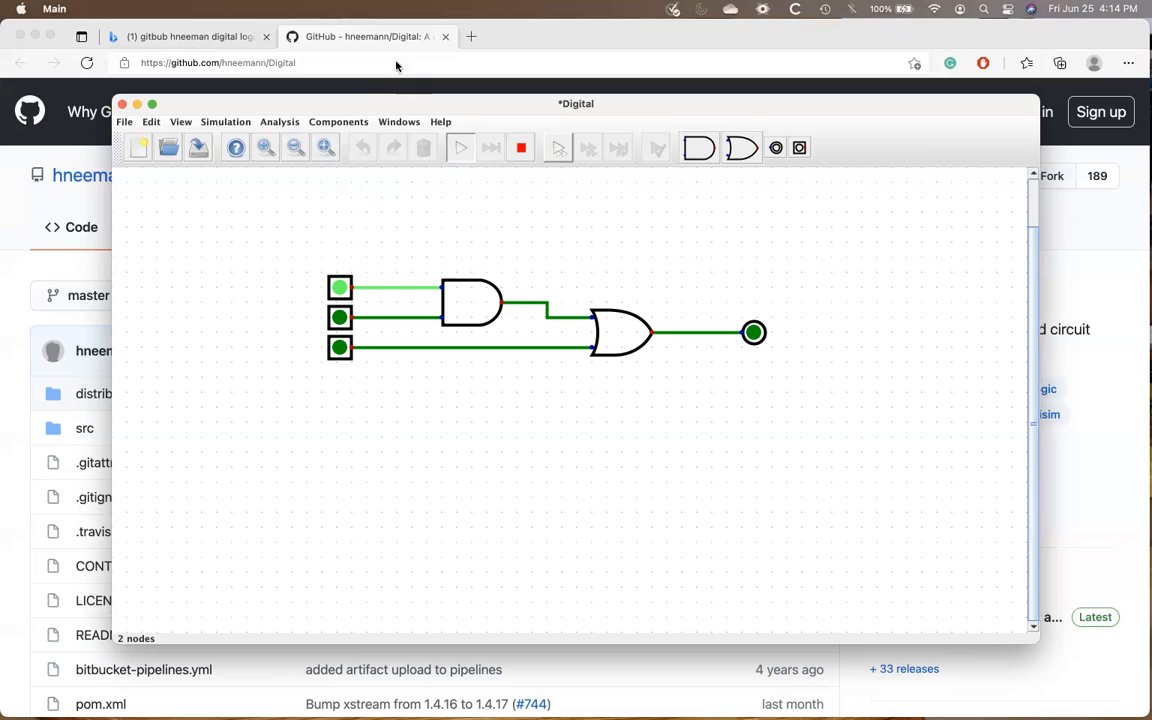
Step: Switch to Edge's GitHub - hneemann/Digital tab and scroll down toward the README
{"action": "left_click", "coordinate": [188, 36]}
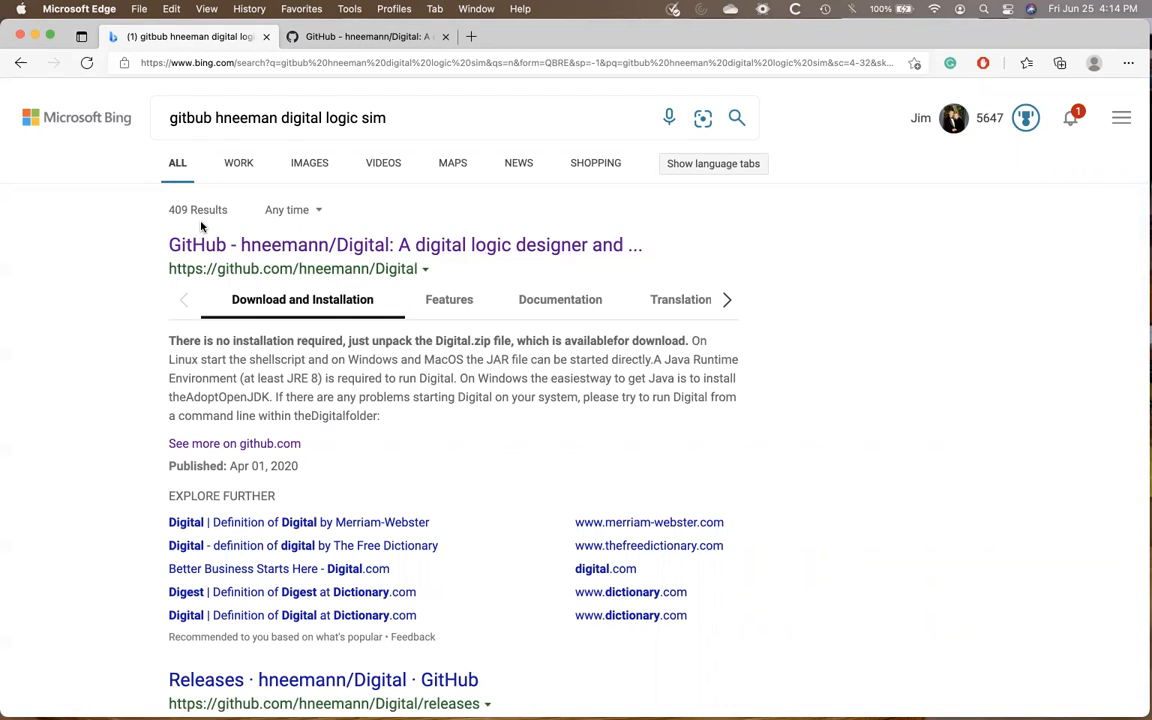
{"action": "left_click", "coordinate": [365, 37]}
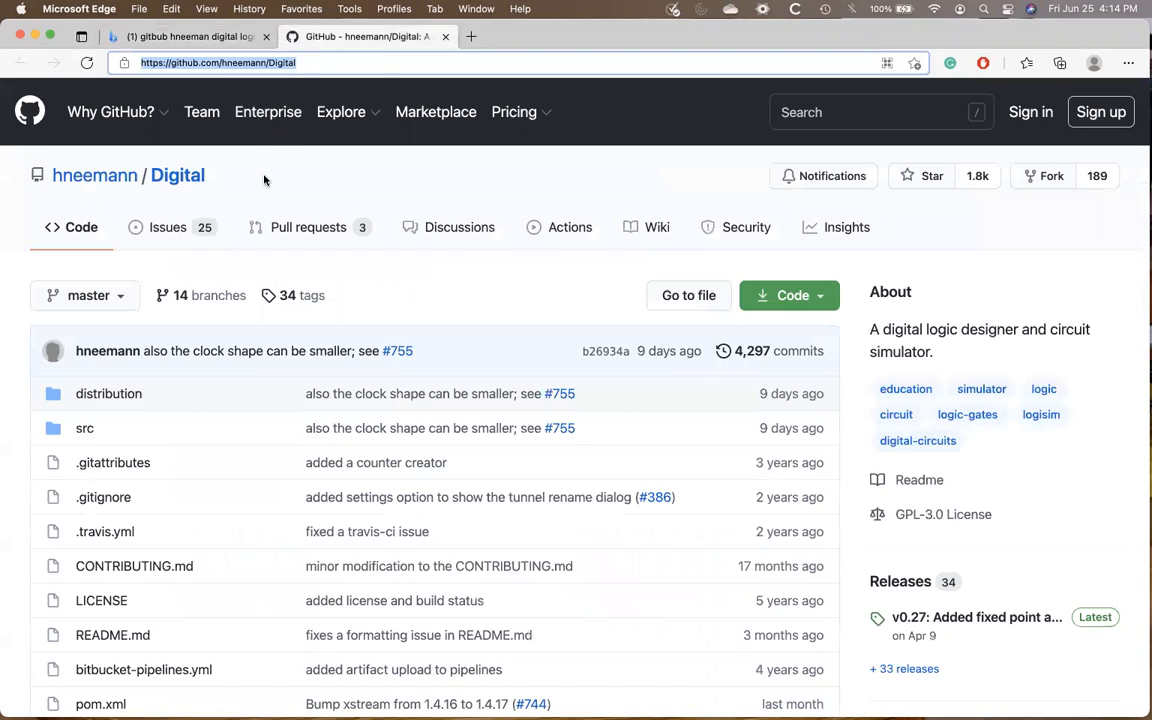
{"action": "scroll", "scroll_direction": "down", "scroll_amount": 3}
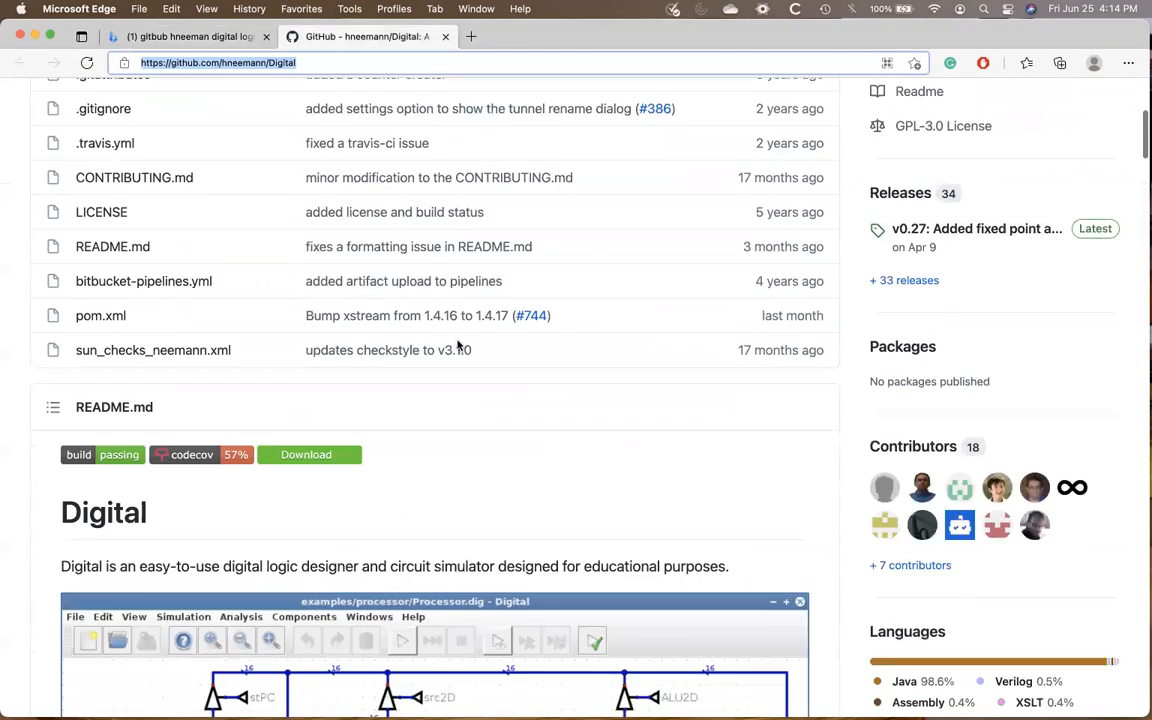
{"action": "scroll", "scroll_direction": "down", "scroll_amount": 3}
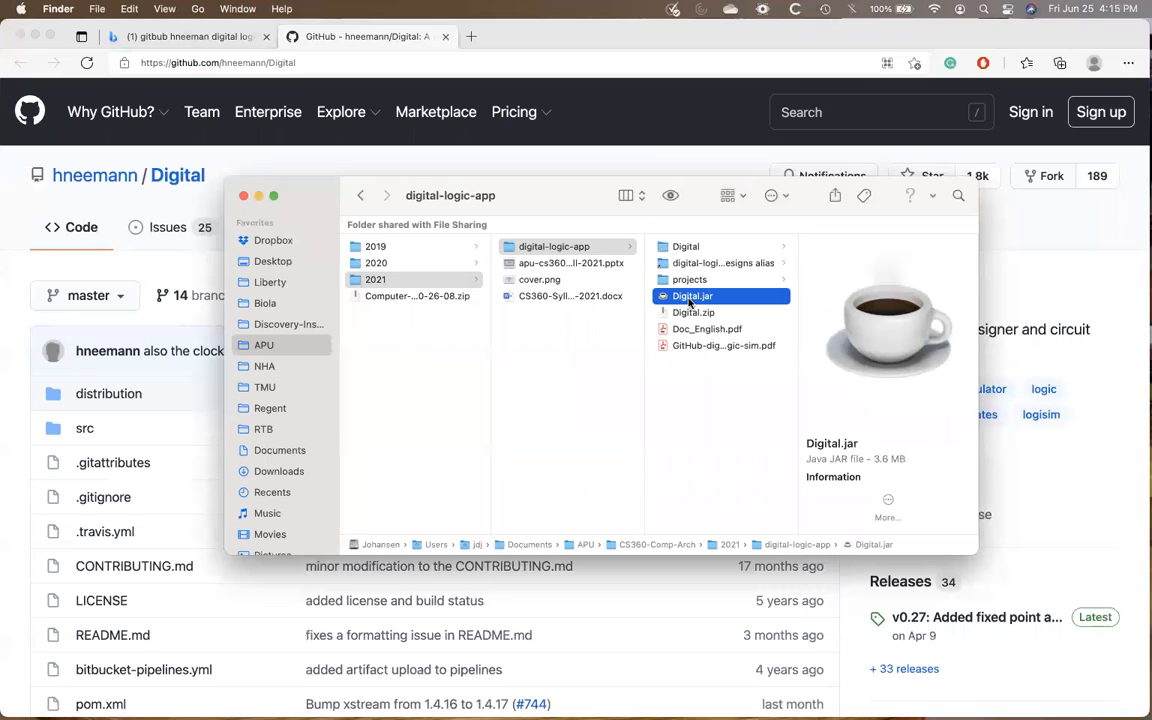
Step: Right-click Digital.jar in Finder to show its action menu with Open at the top
{"action": "right_click", "coordinate": [693, 295]}
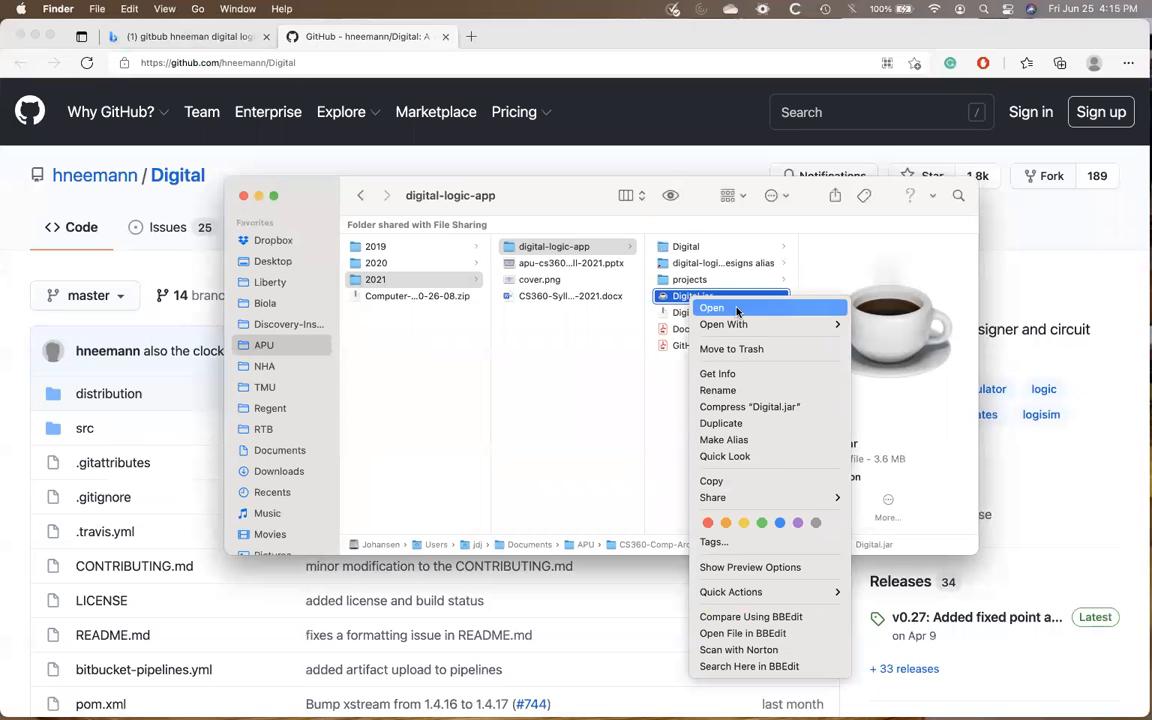